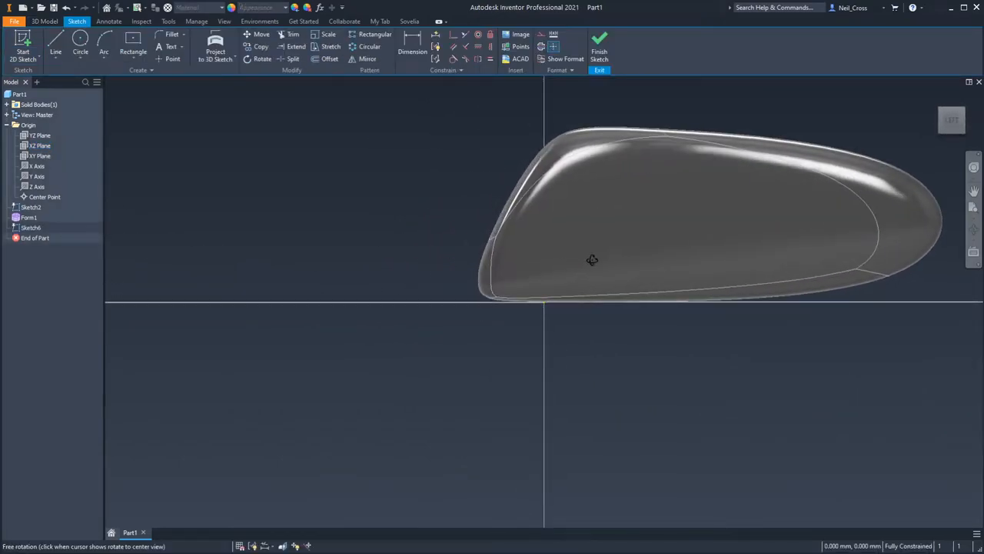
# Orbit the sliced mirror-housing body to view the section face edge-on and at an angle
pyautogui.moveTo(592, 260); pyautogui.dragTo(446, 304)
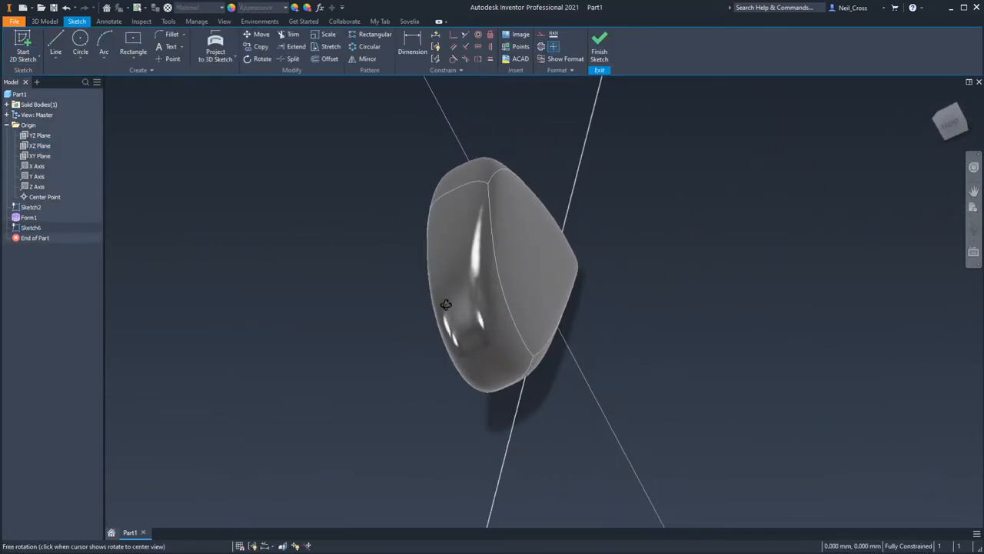
pyautogui.moveTo(446, 305); pyautogui.dragTo(575, 292)
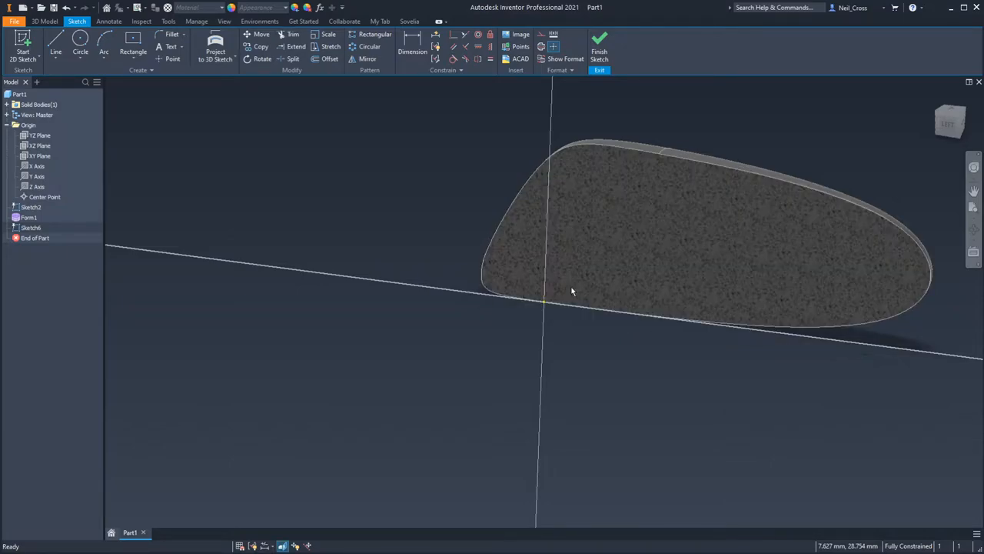
pyautogui.moveTo(572, 291); pyautogui.dragTo(647, 309)
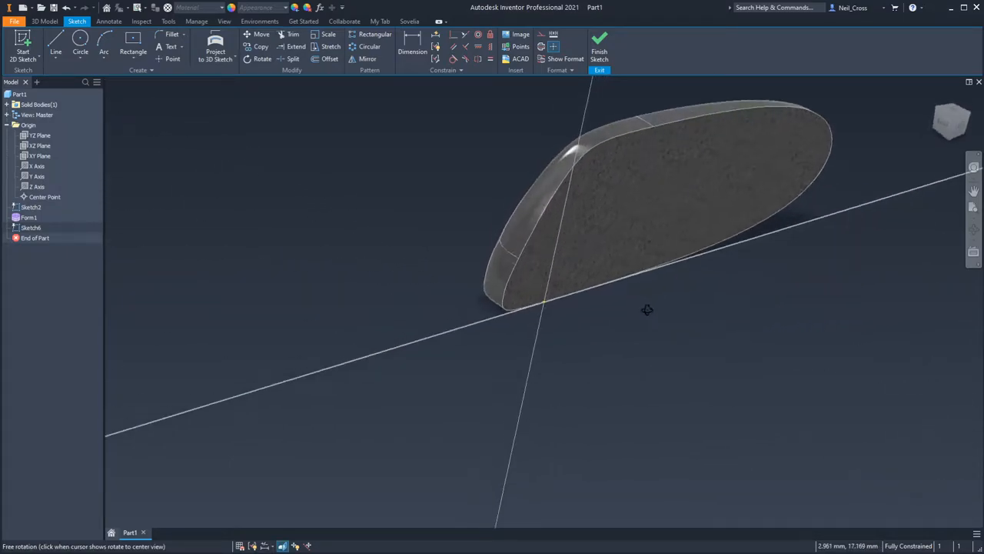
pyautogui.moveTo(647, 309); pyautogui.dragTo(652, 299)
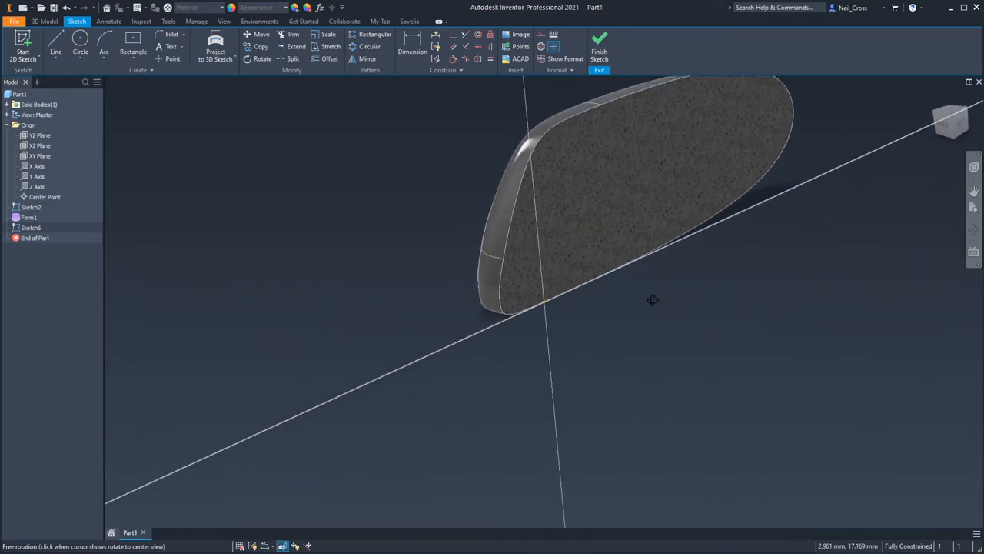
pyautogui.moveTo(652, 300); pyautogui.dragTo(673, 295)
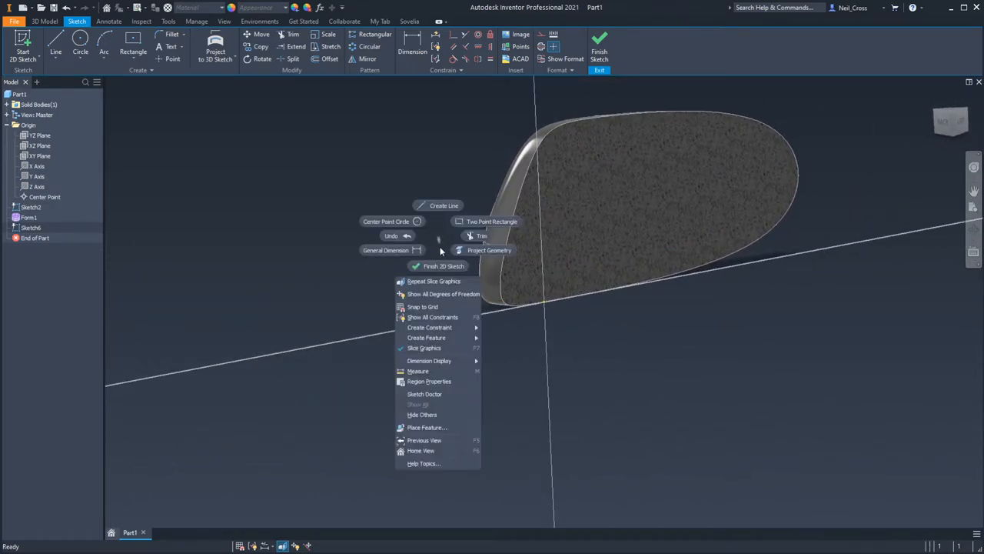
pyautogui.moveTo(464, 353)
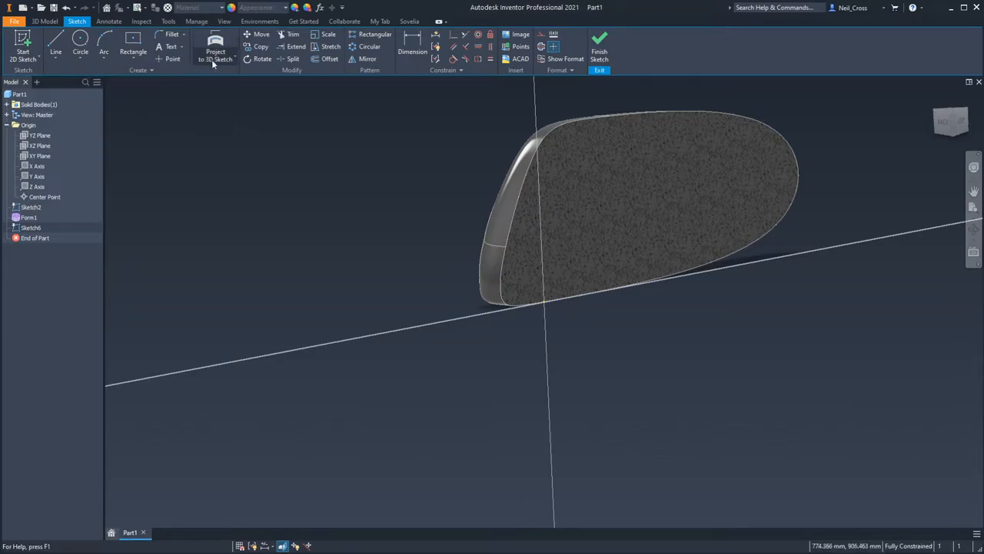
# Drop down the Project Geometry variants list and read each tooltip
pyautogui.click(216, 53)
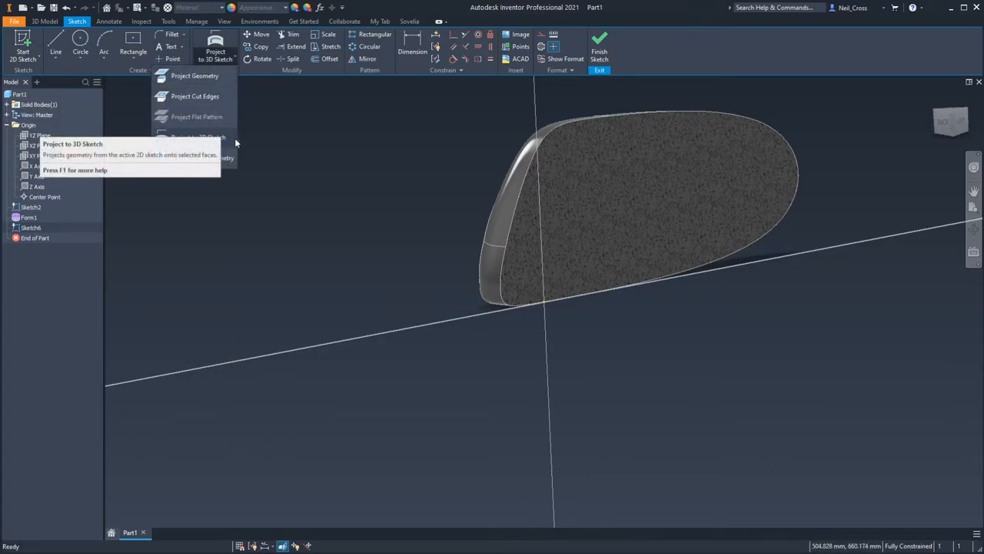
pyautogui.moveTo(200, 157)
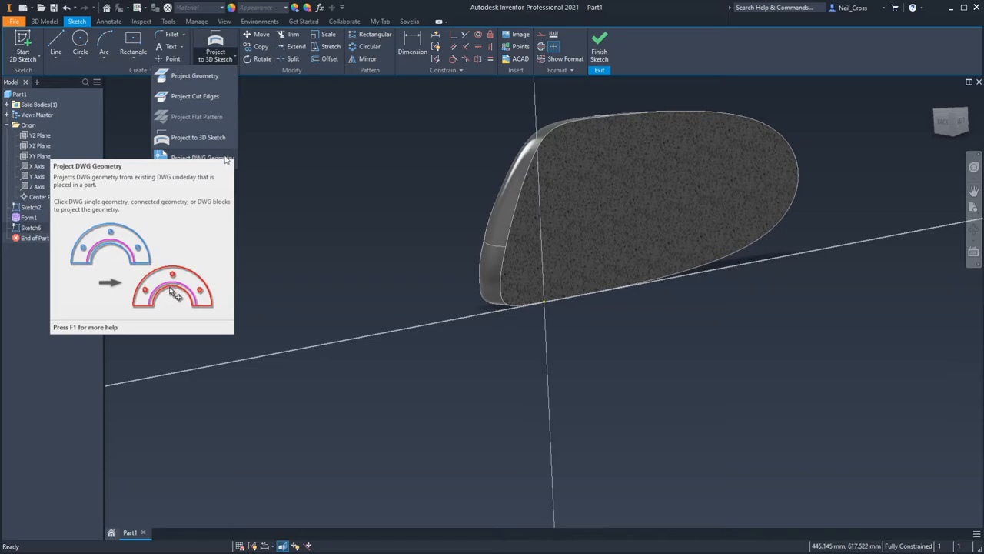
pyautogui.moveTo(246, 203)
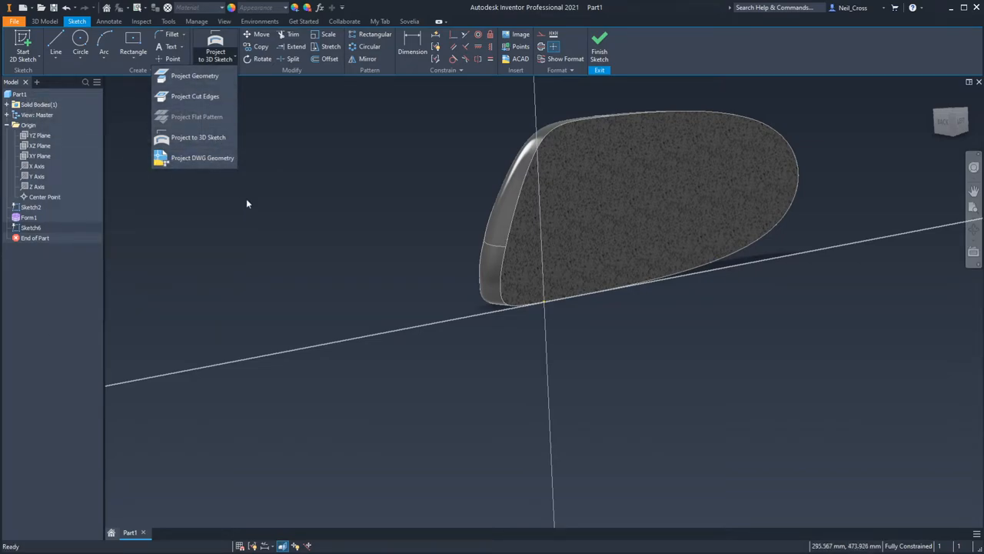
pyautogui.moveTo(194, 76)
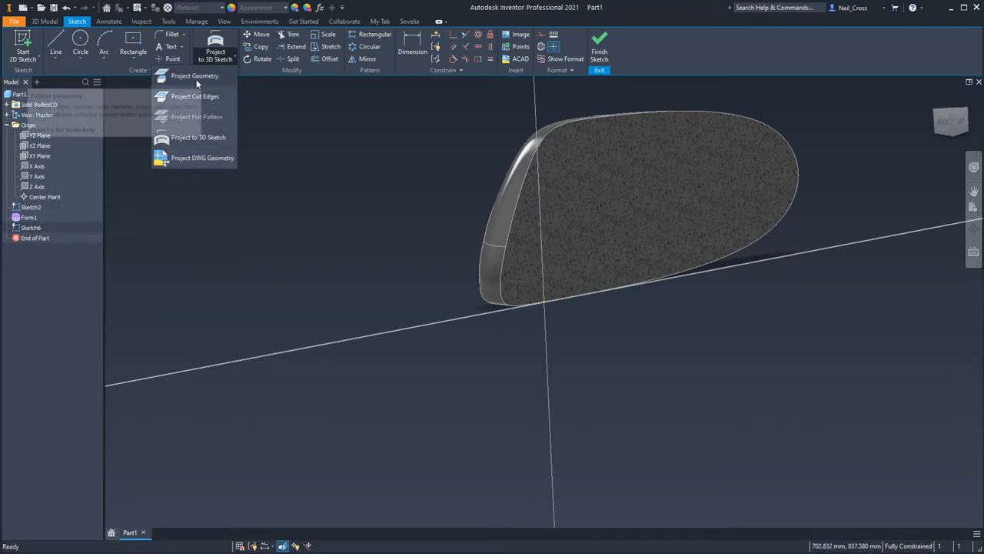
pyautogui.moveTo(194, 75)
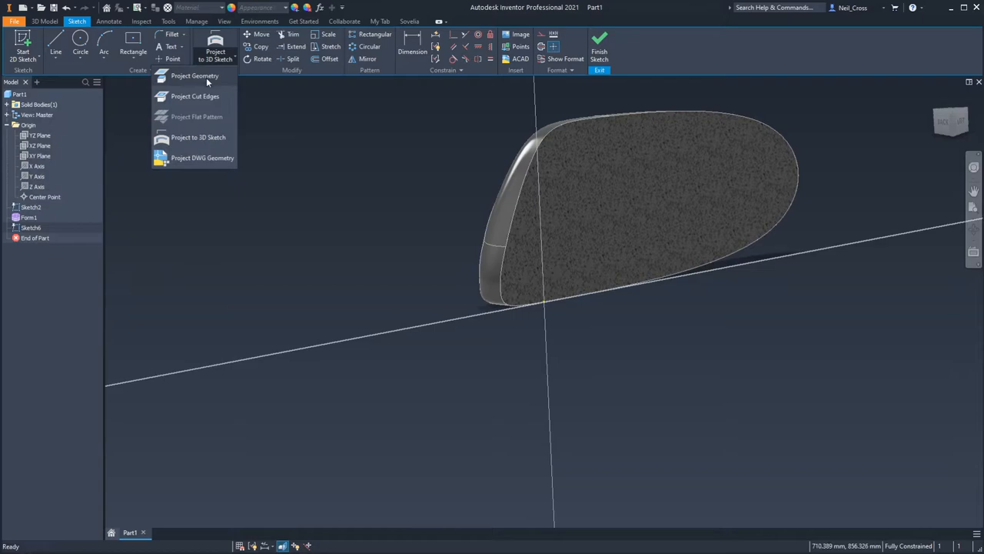
pyautogui.moveTo(194, 75)
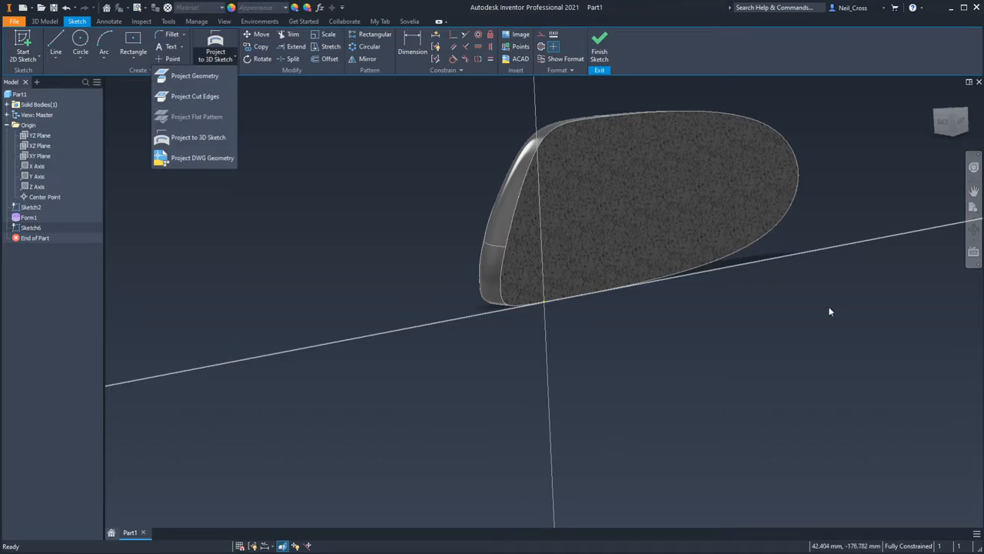
pyautogui.moveTo(372, 289)
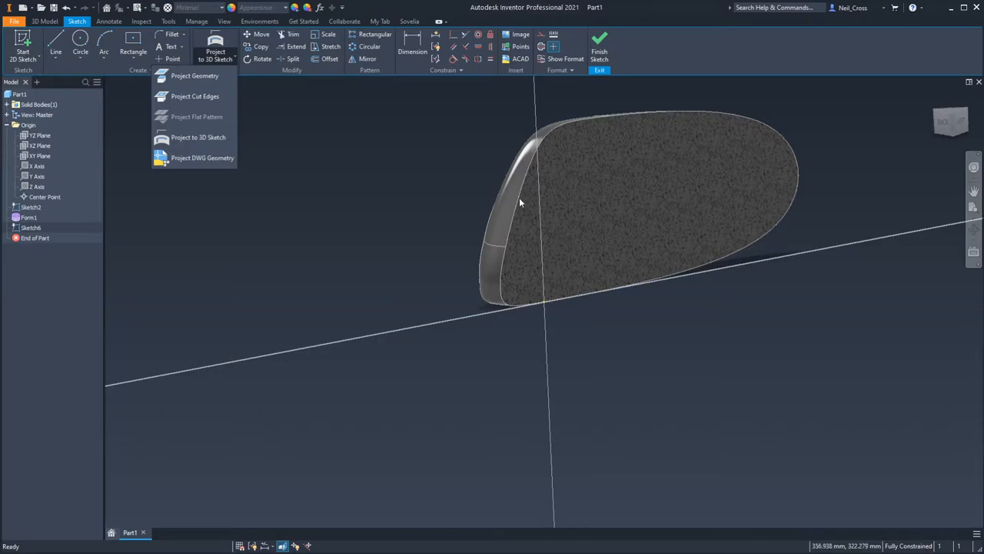
pyautogui.moveTo(500, 225)
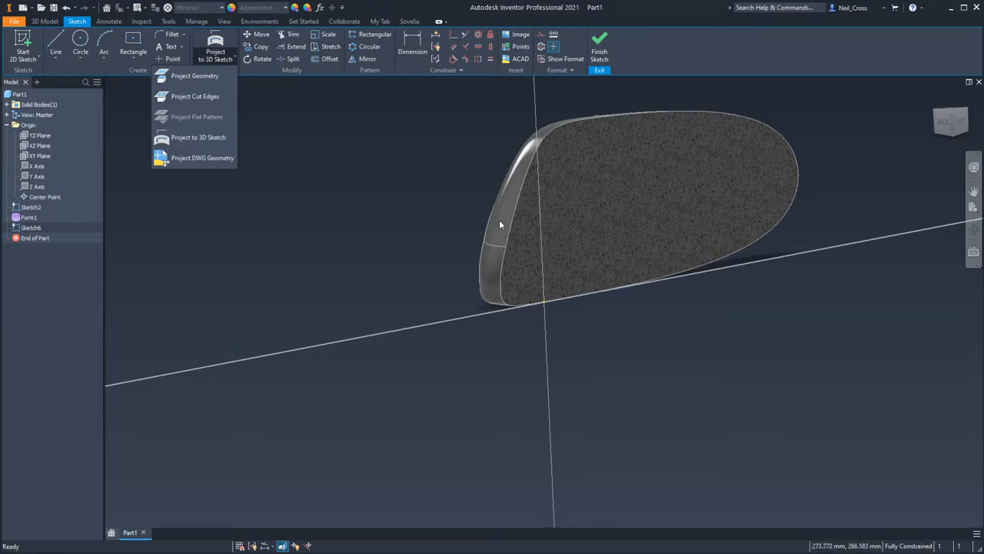
pyautogui.moveTo(506, 225)
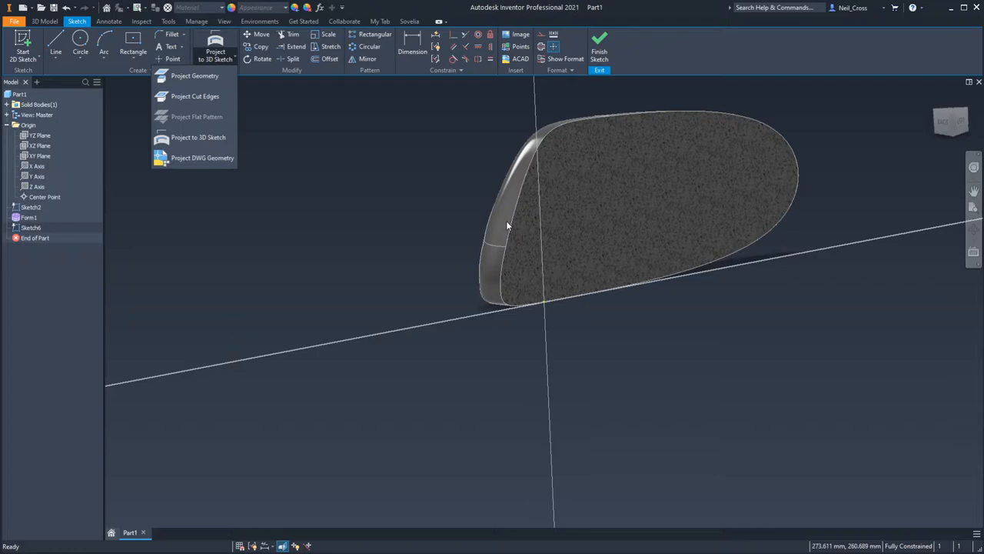
pyautogui.moveTo(194, 76)
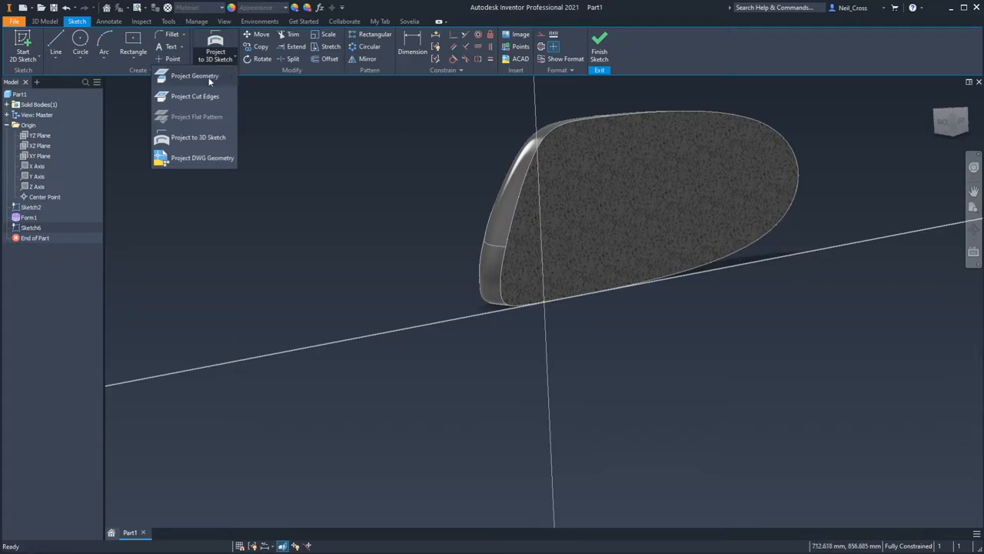
# Project the body's curved front face edges into the sketch as a closed loop and inspect it
pyautogui.click(194, 76)
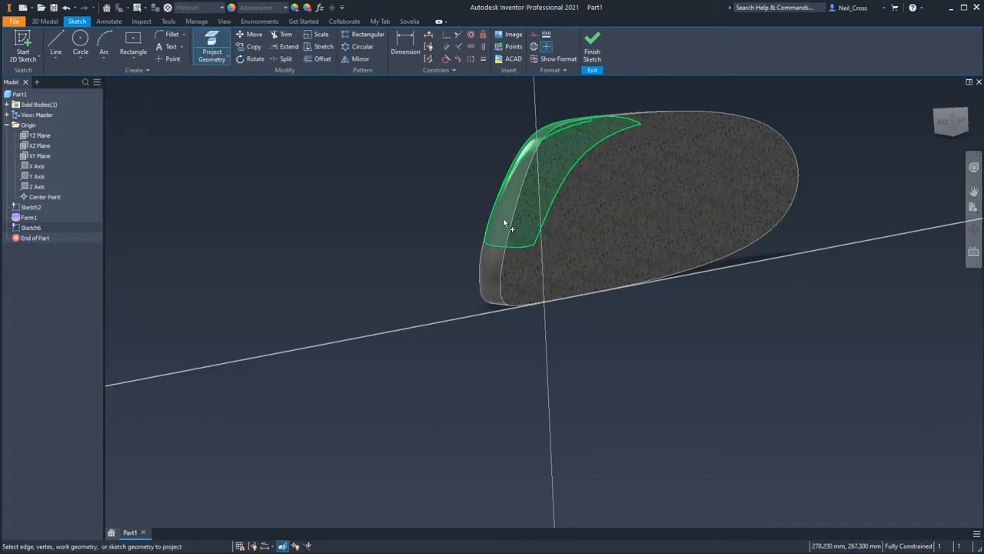
pyautogui.click(584, 177)
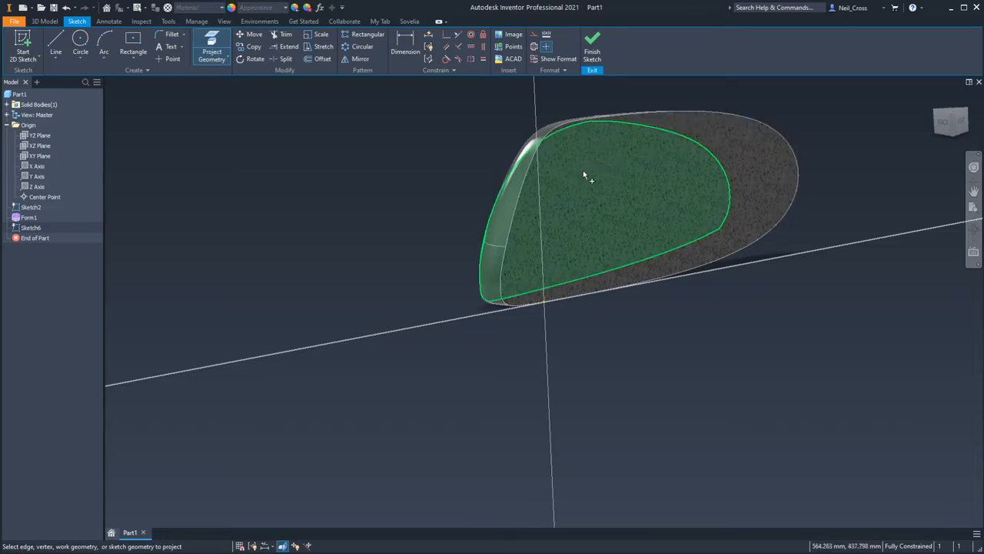
pyautogui.moveTo(584, 177); pyautogui.dragTo(484, 196)
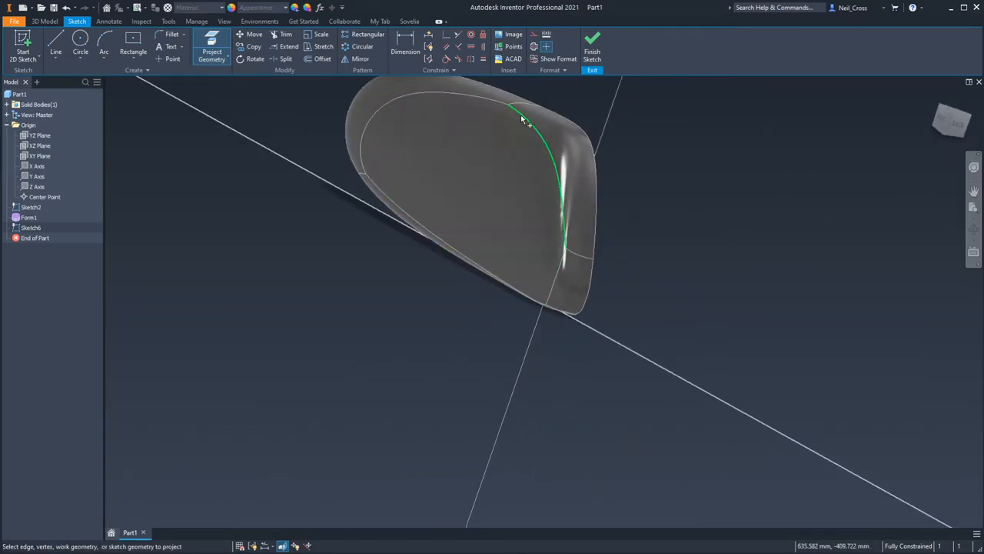
pyautogui.moveTo(523, 120); pyautogui.dragTo(606, 267)
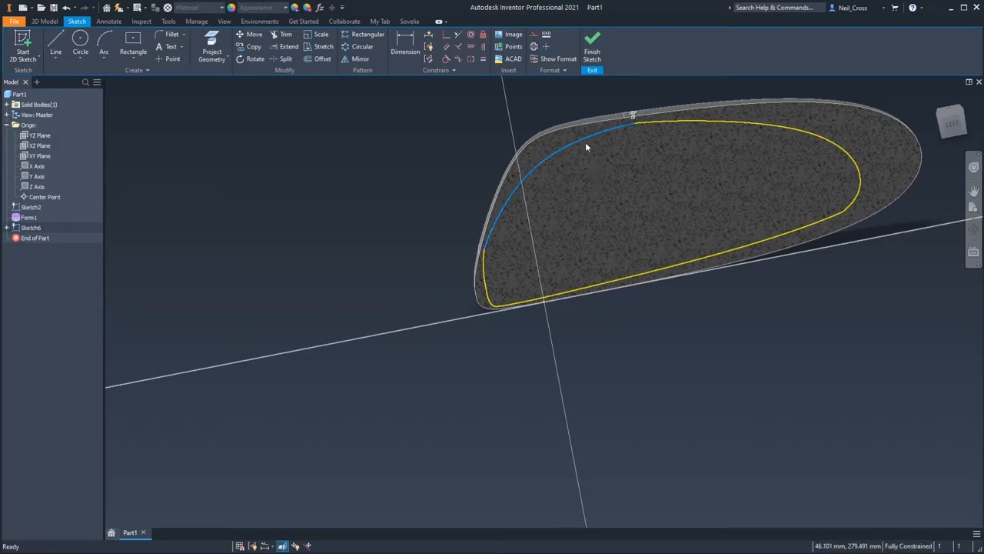
pyautogui.moveTo(572, 209)
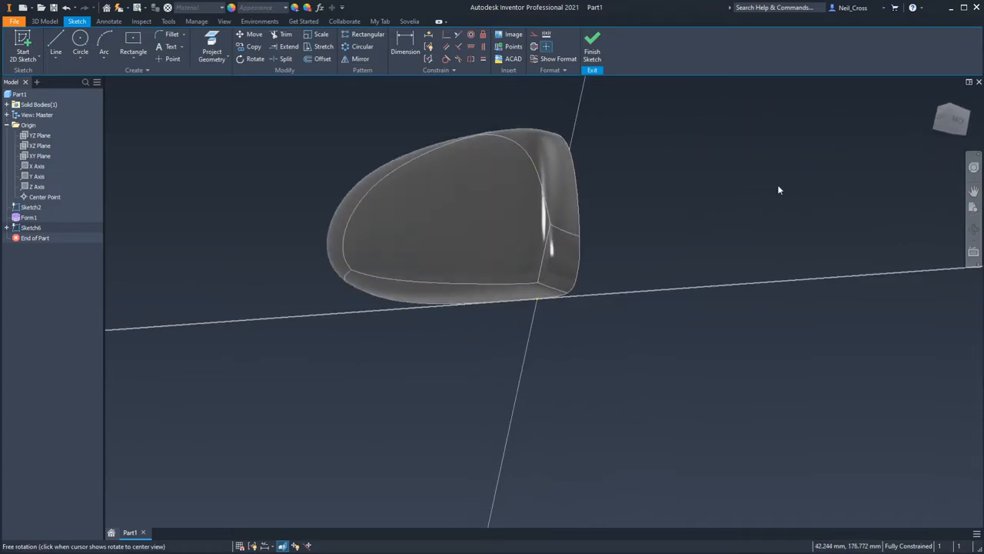
pyautogui.moveTo(778, 191); pyautogui.dragTo(492, 221)
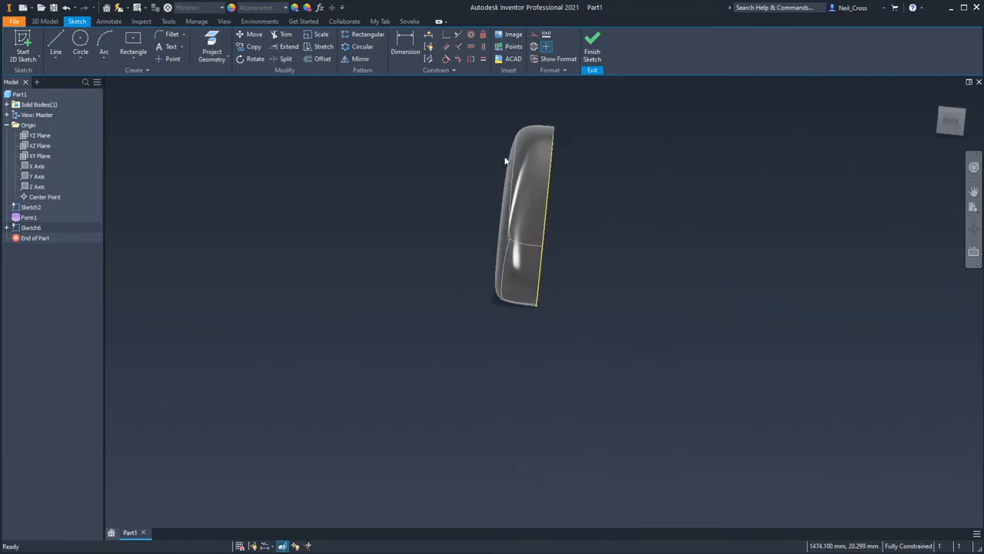
pyautogui.moveTo(506, 160); pyautogui.dragTo(580, 188)
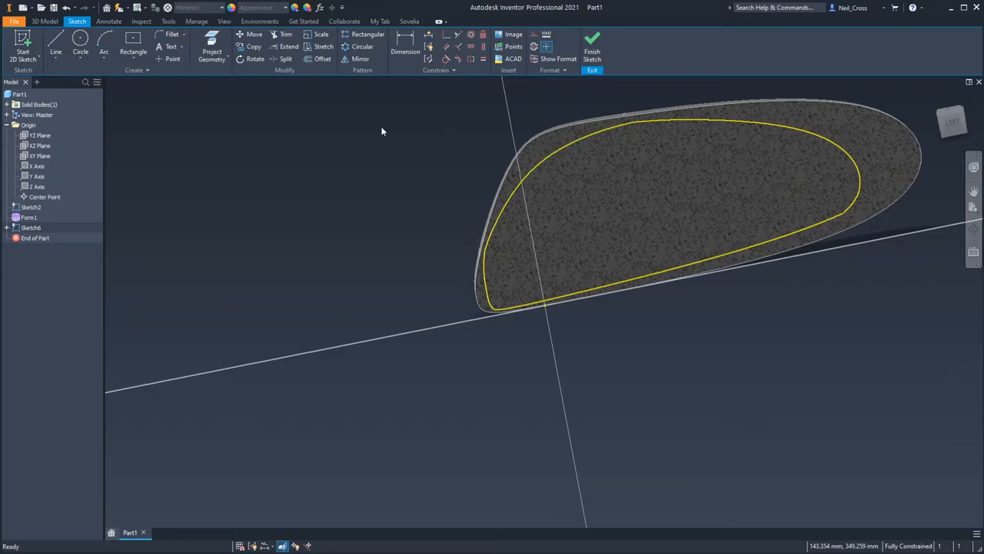
pyautogui.moveTo(837, 194)
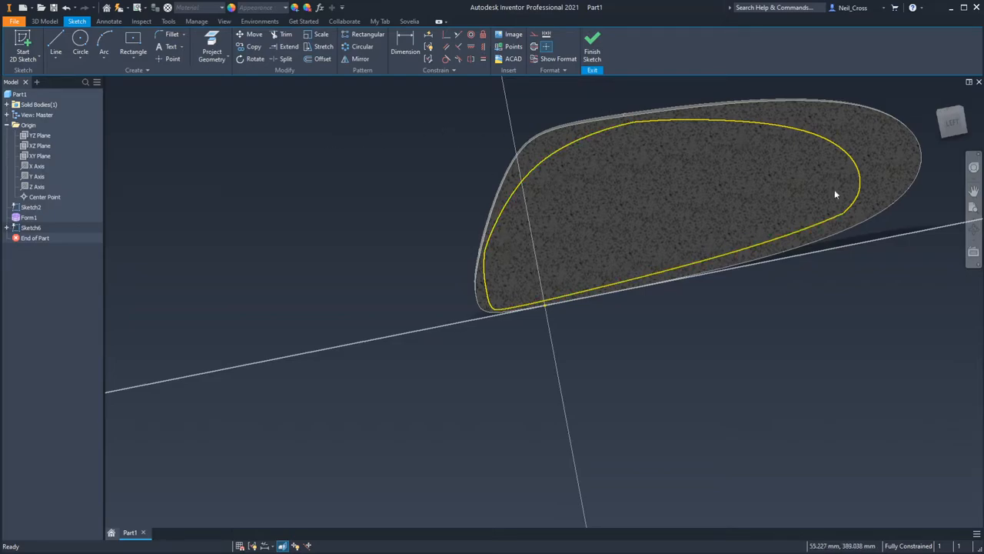
pyautogui.moveTo(885, 156)
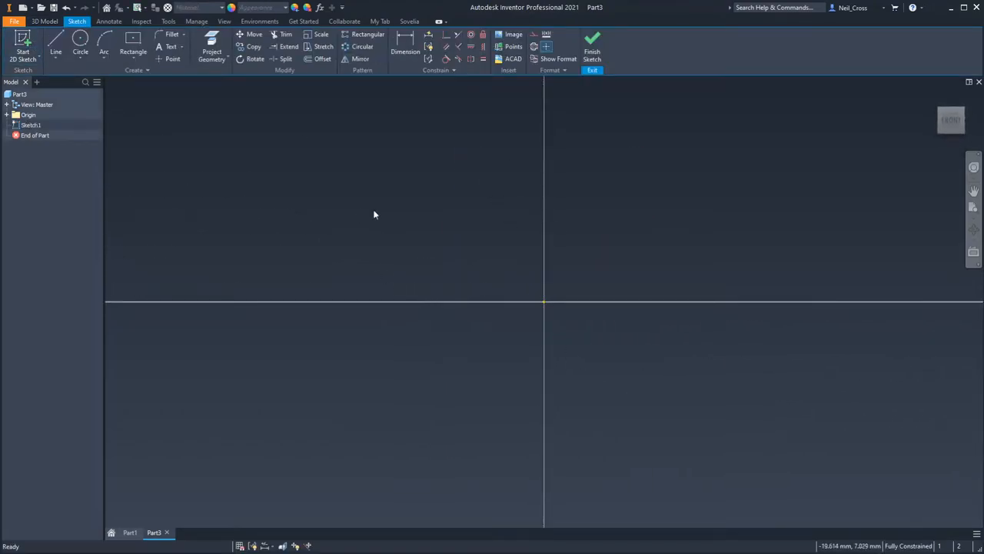
pyautogui.moveTo(529, 307)
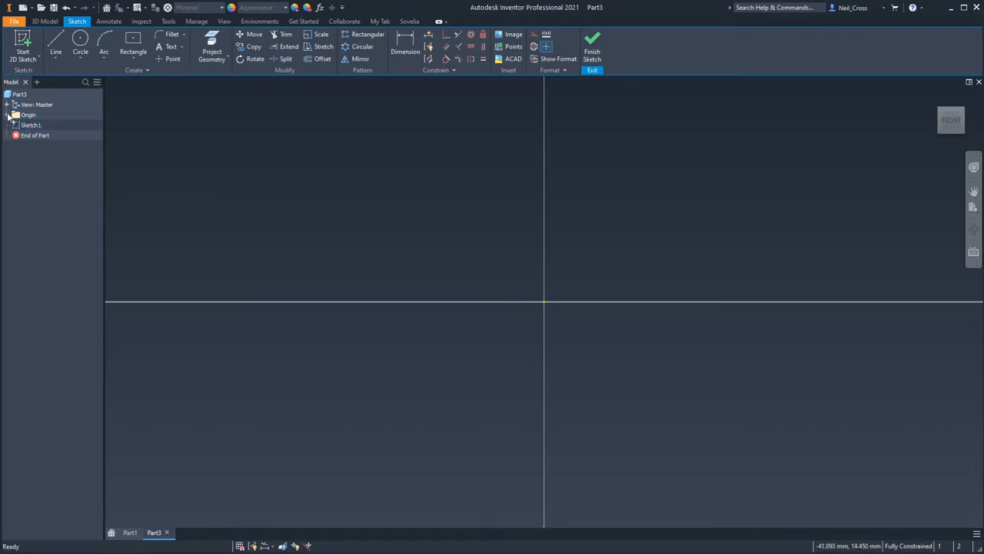
# Expand Part3's origin features and start a centre rectangle at the origin
pyautogui.click(6, 114)
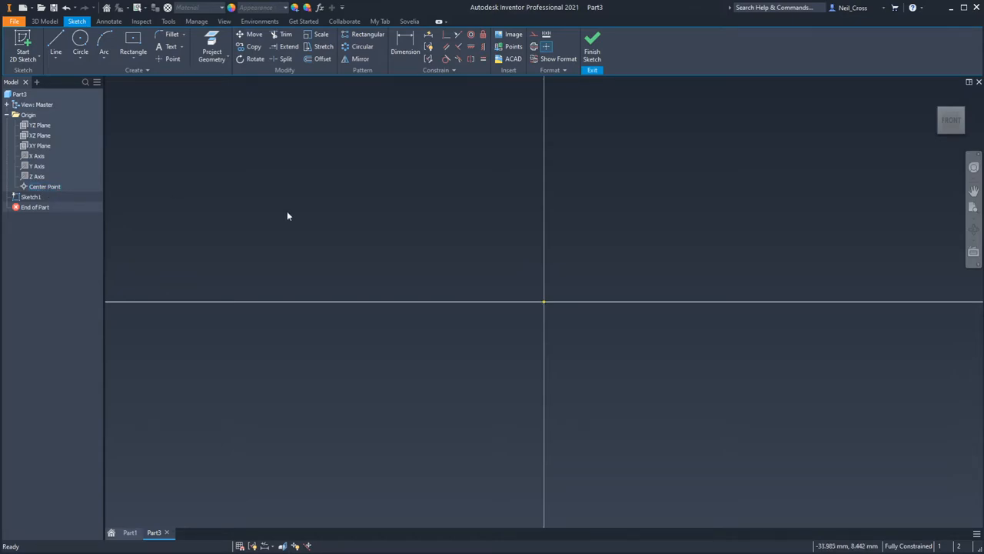
pyautogui.moveTo(542, 304)
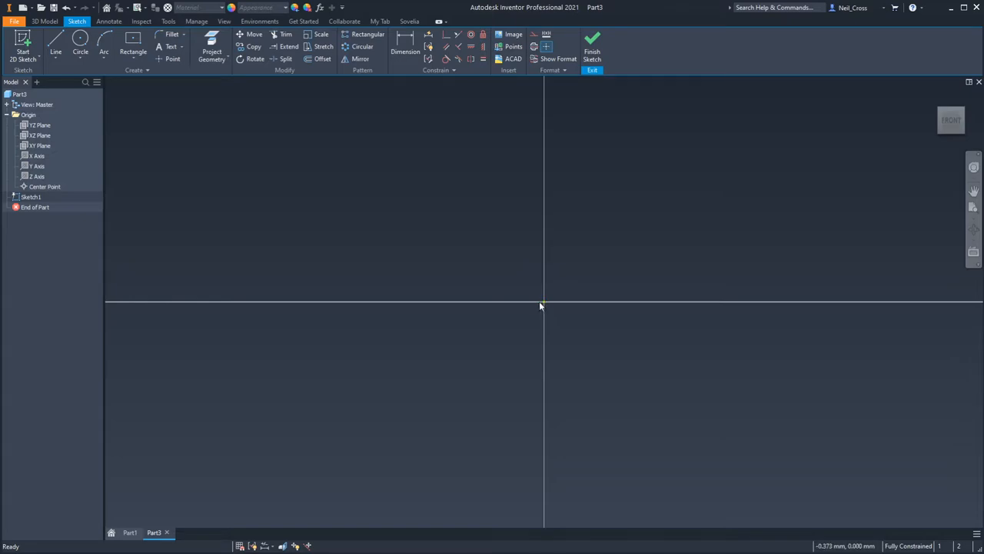
pyautogui.click(132, 45)
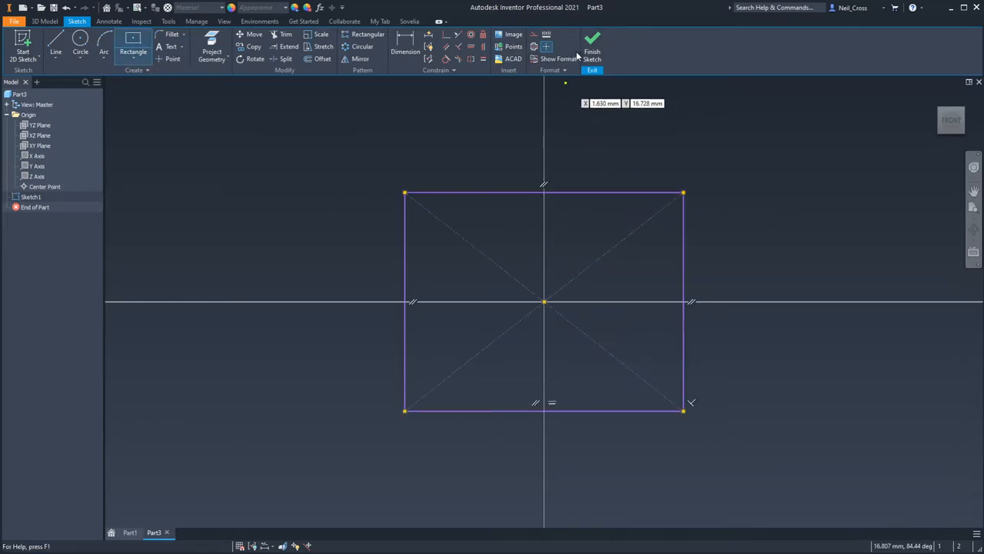
# Extrude the rectangle into a box and sketch a small circle on its top face
pyautogui.click(592, 43)
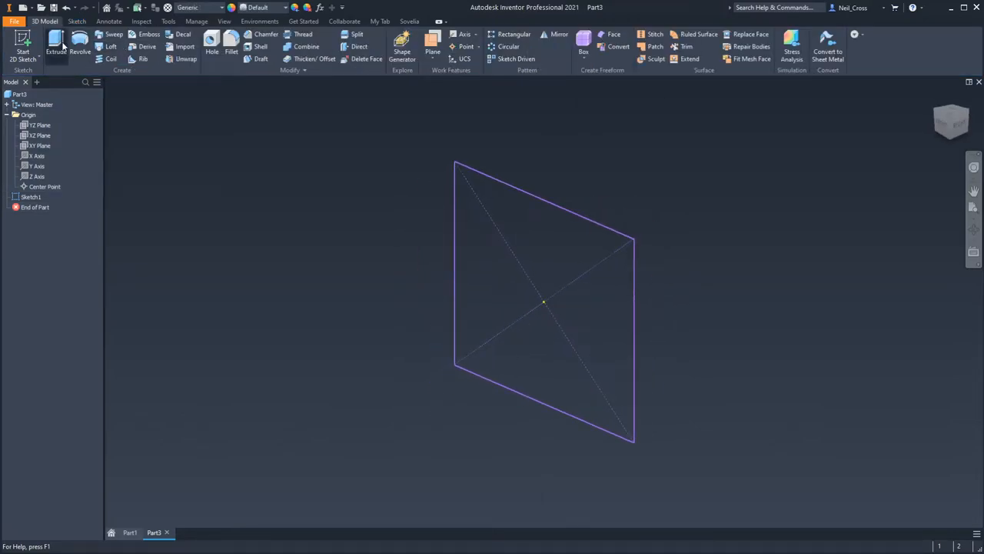
pyautogui.click(55, 45)
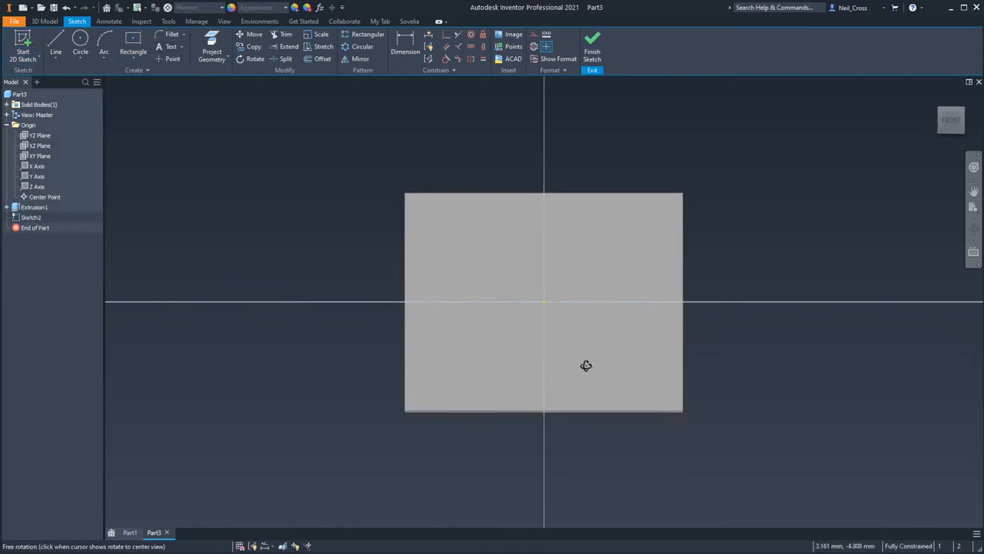
pyautogui.moveTo(586, 366); pyautogui.dragTo(515, 265)
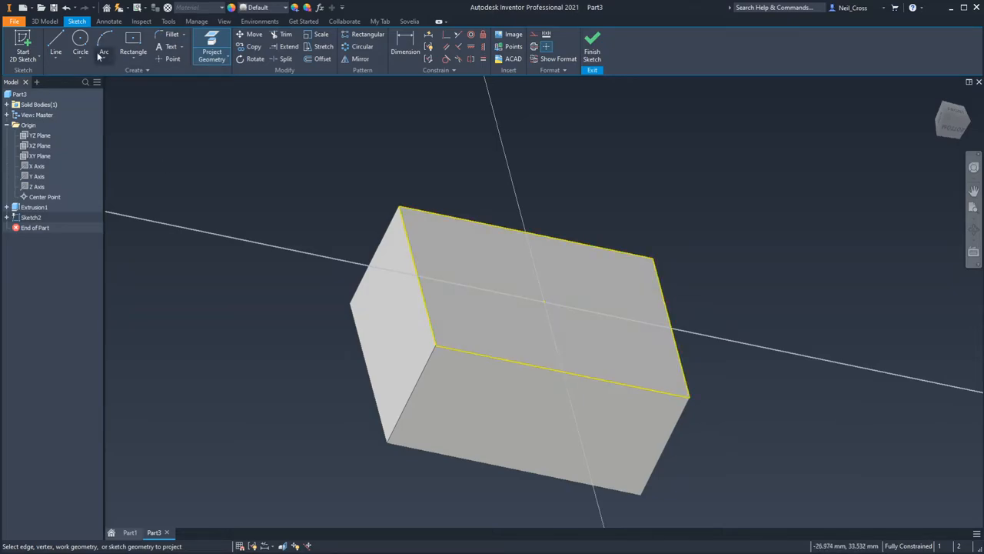
pyautogui.click(79, 52)
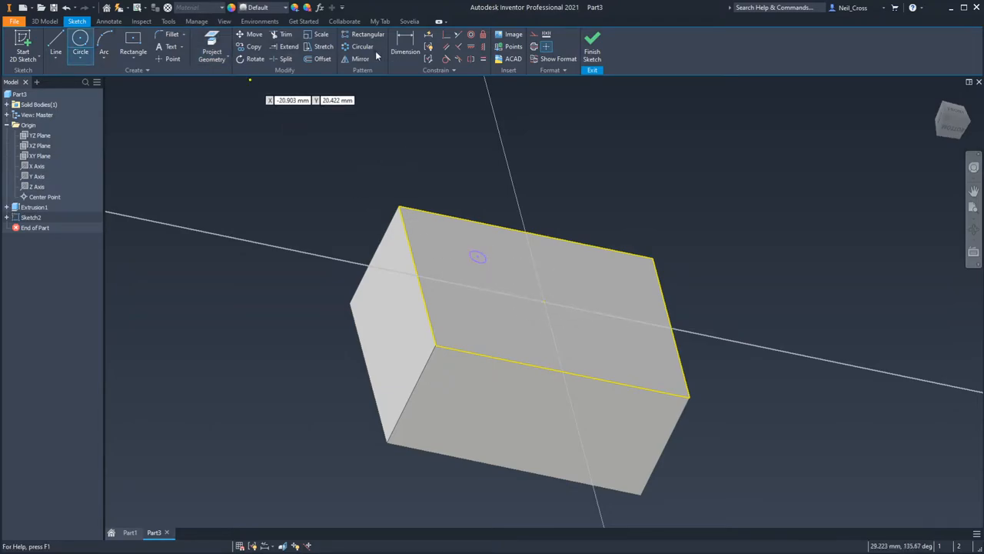
pyautogui.click(406, 46)
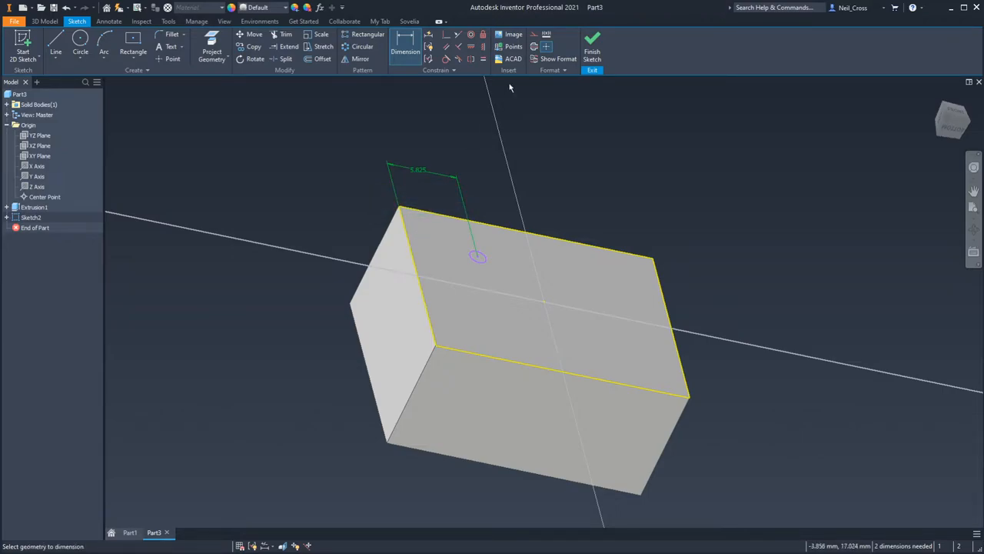
pyautogui.moveTo(433, 298)
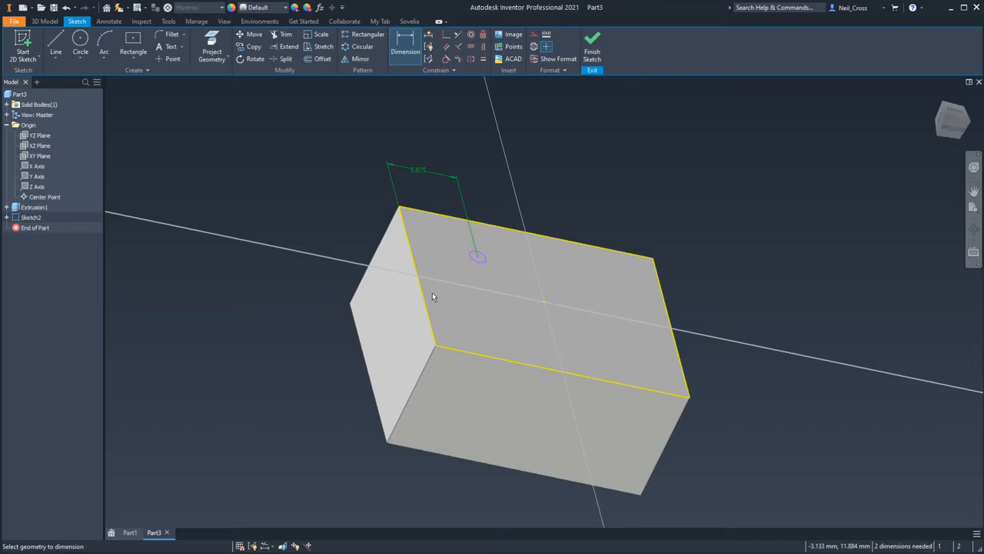
pyautogui.moveTo(520, 300)
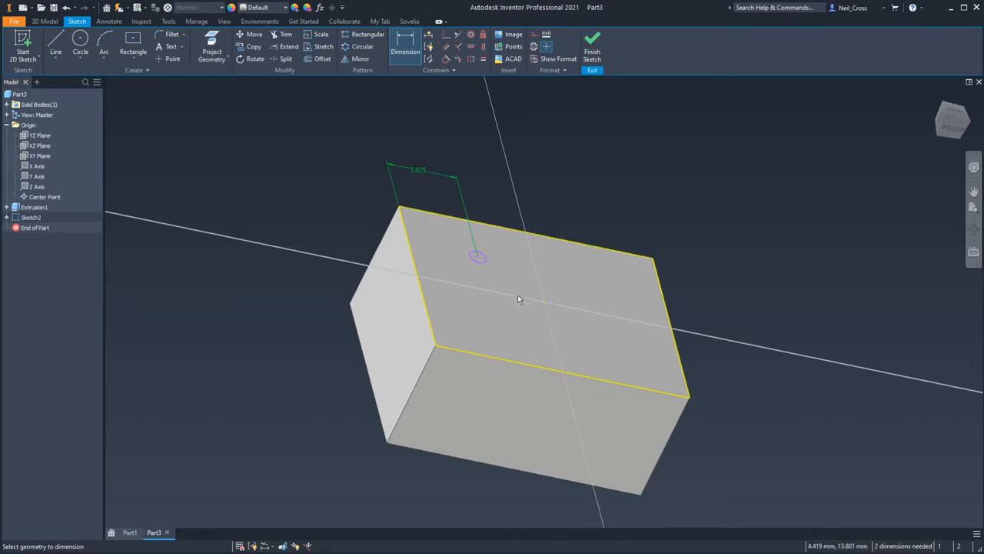
pyautogui.moveTo(514, 279)
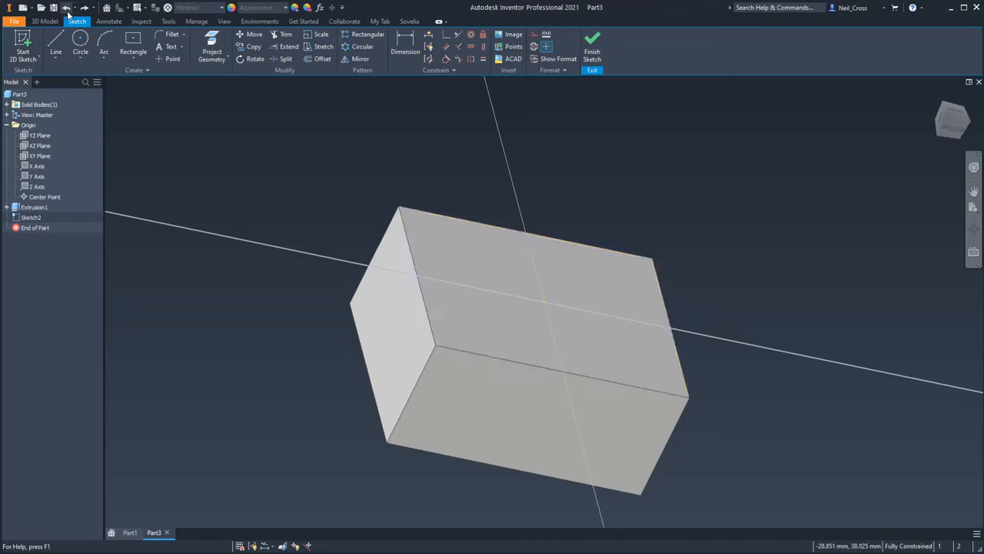
# Toggle automatic edge projection on the Sketch page of Application Options
pyautogui.click(43, 21)
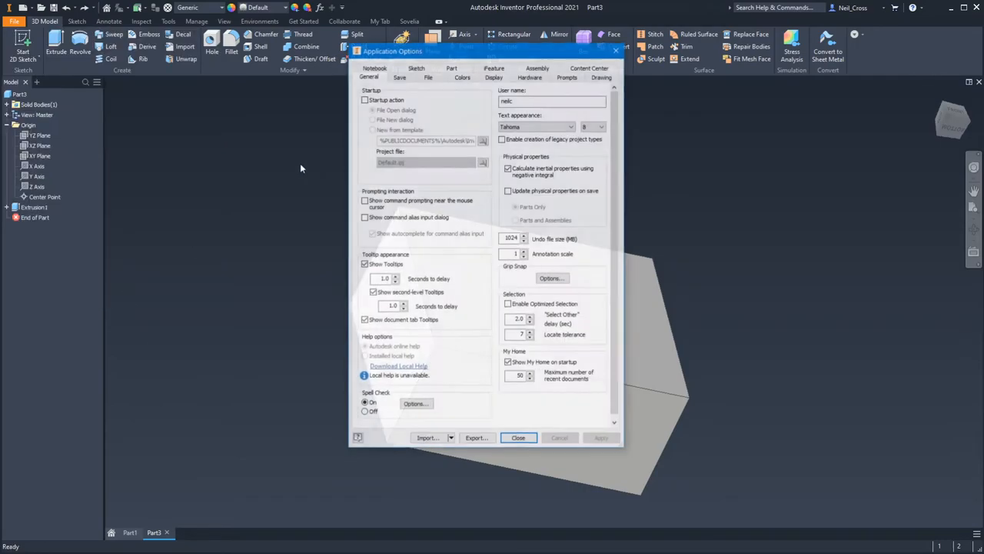
pyautogui.click(416, 67)
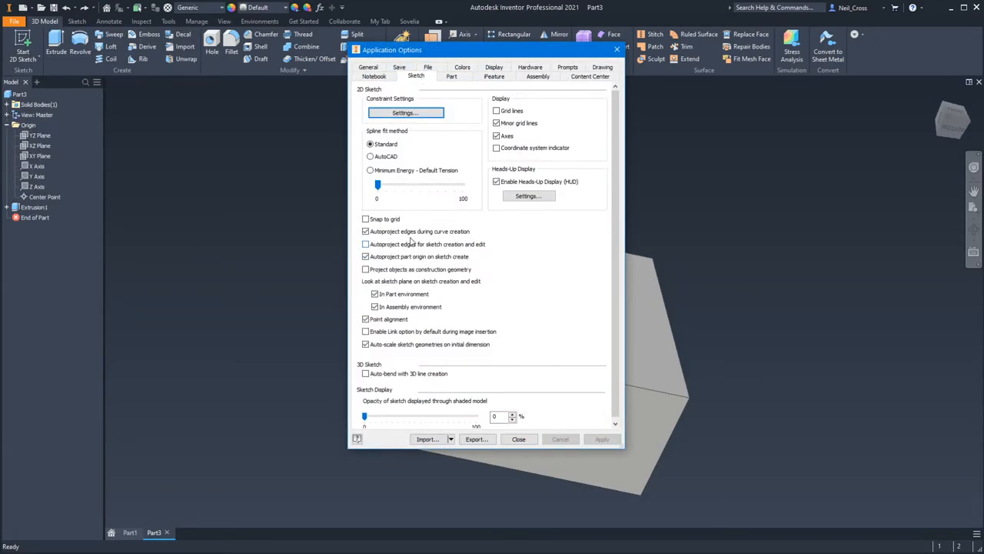
pyautogui.click(366, 255)
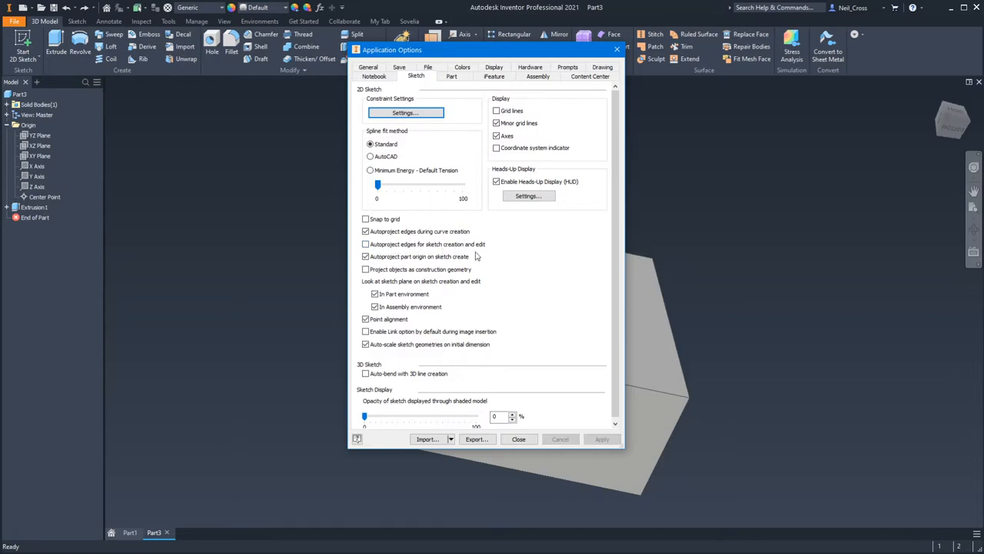
pyautogui.click(518, 440)
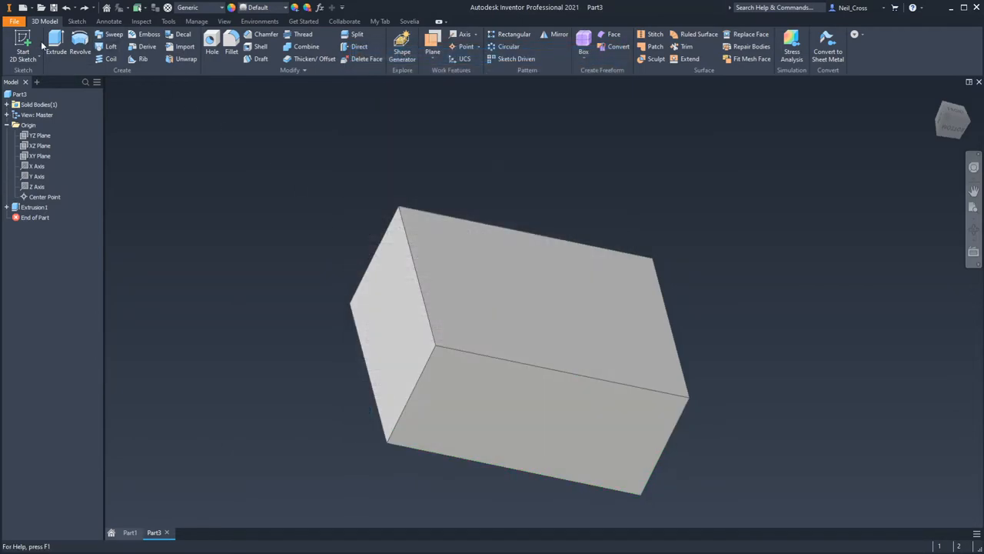
# Start a new 2D sketch on the box's front face and view it at an angle
pyautogui.click(23, 55)
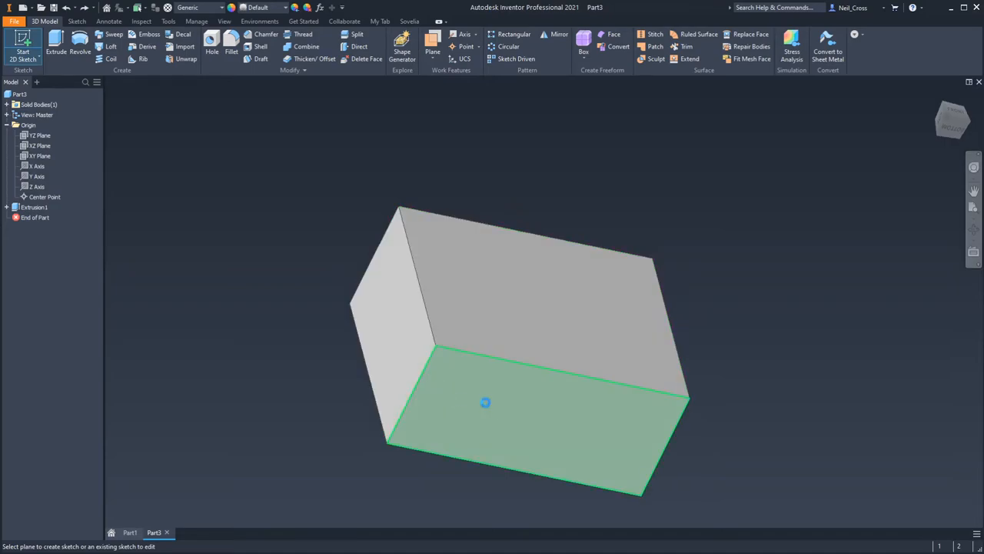
pyautogui.click(486, 403)
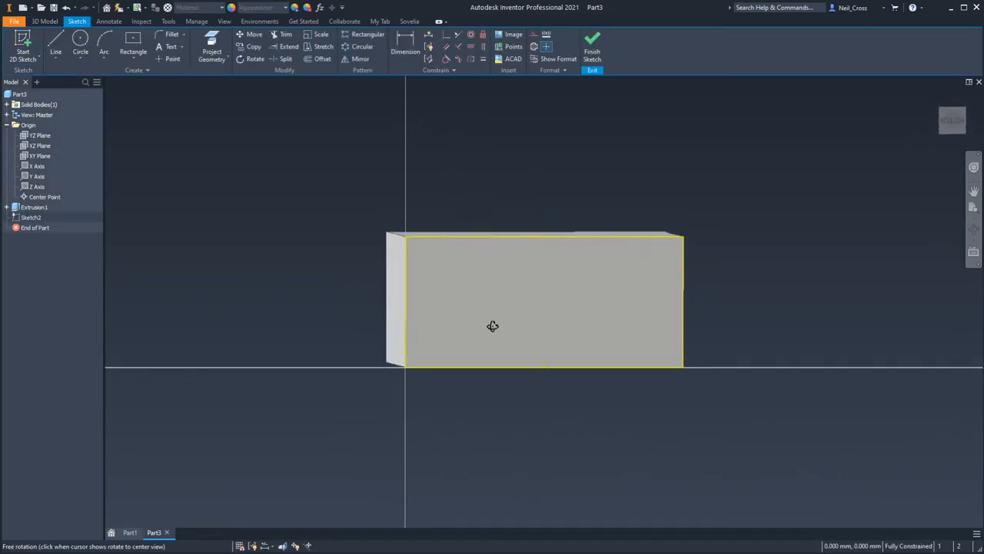
pyautogui.moveTo(492, 326); pyautogui.dragTo(572, 299)
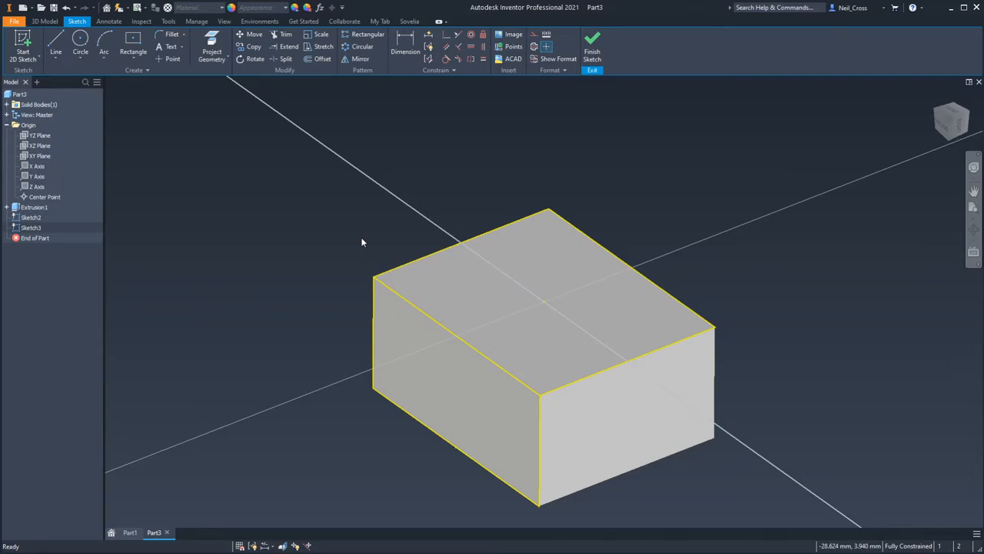
pyautogui.moveTo(403, 277)
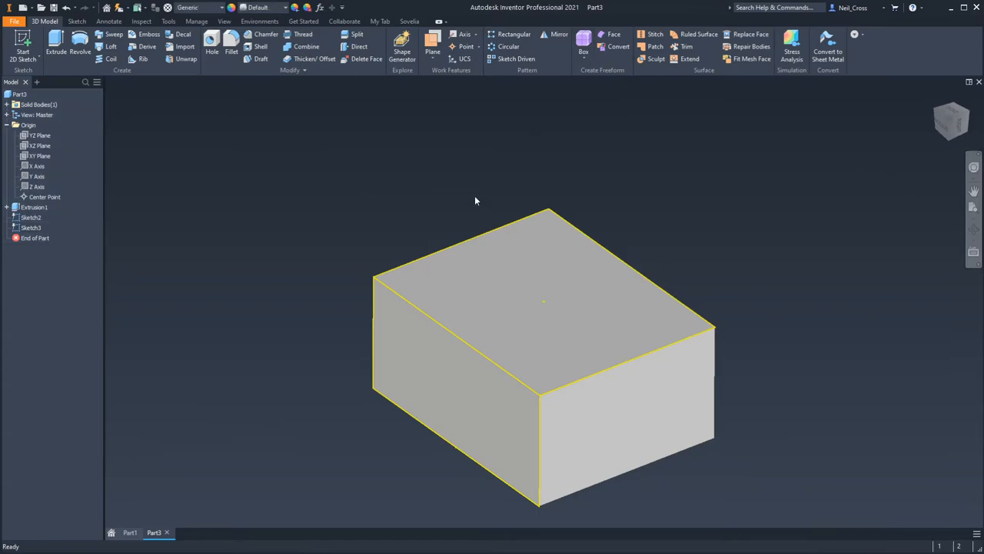
pyautogui.moveTo(563, 105)
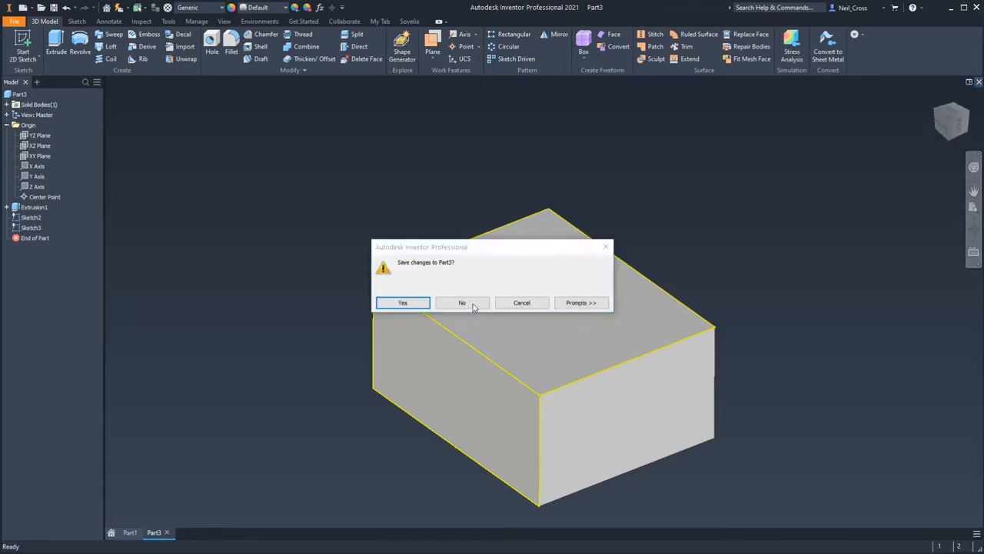
# Close Part3 unsaved, choose Project Cut Edges and re-enter the first sketch for editing
pyautogui.click(461, 301)
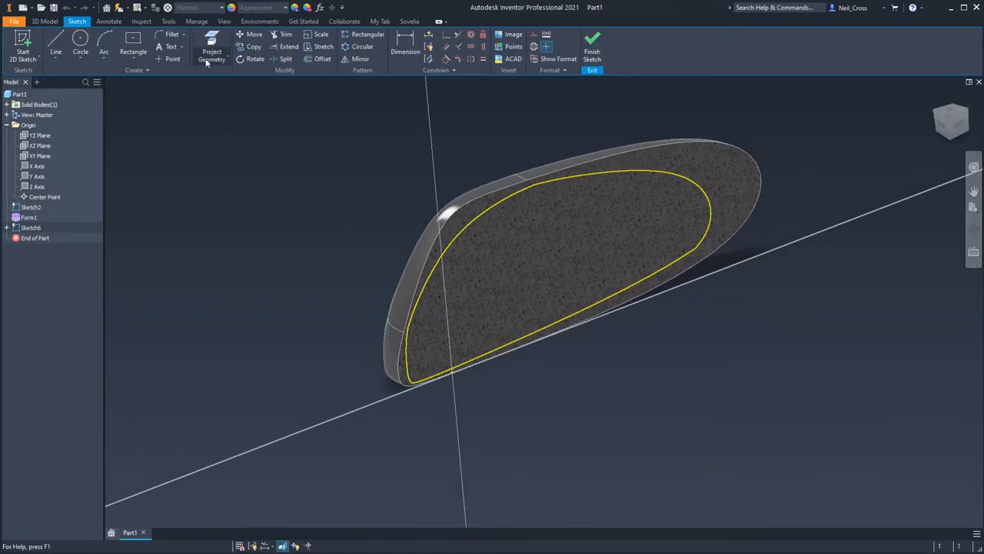
pyautogui.moveTo(213, 49)
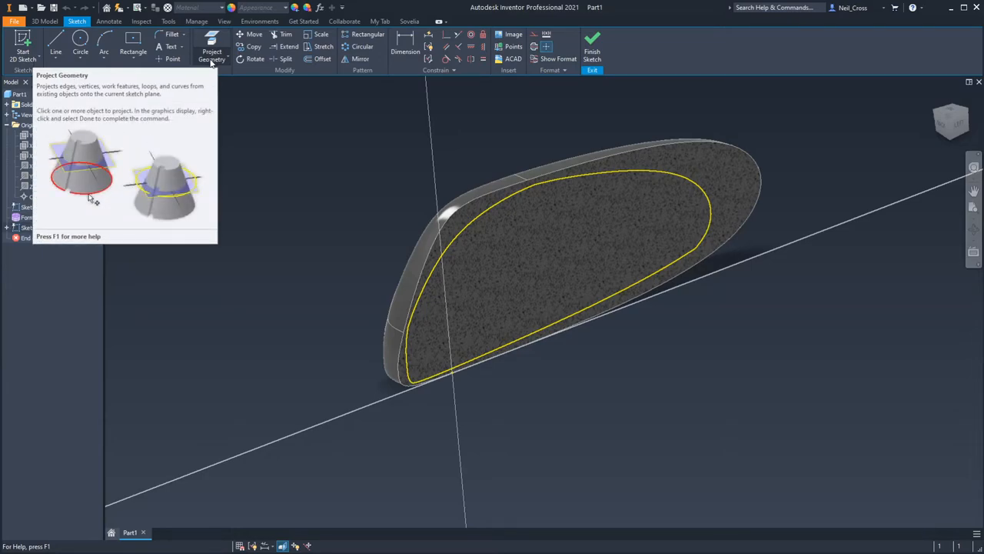
pyautogui.click(224, 59)
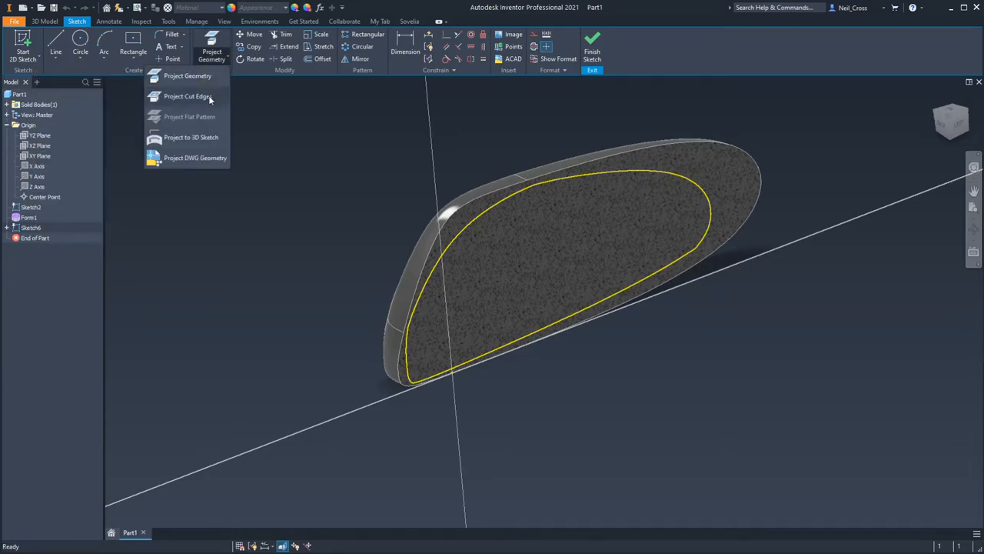
pyautogui.click(276, 163)
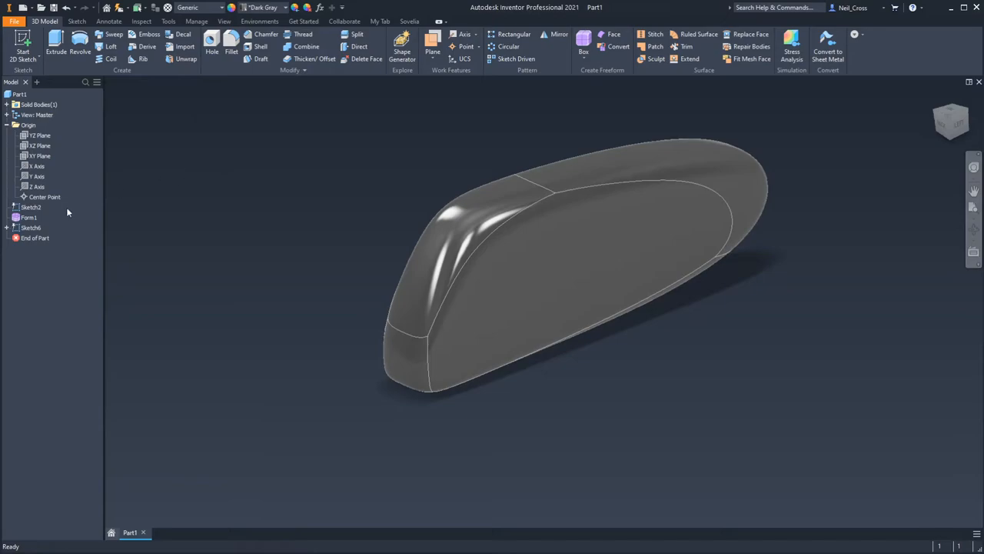
pyautogui.rightClick(30, 228)
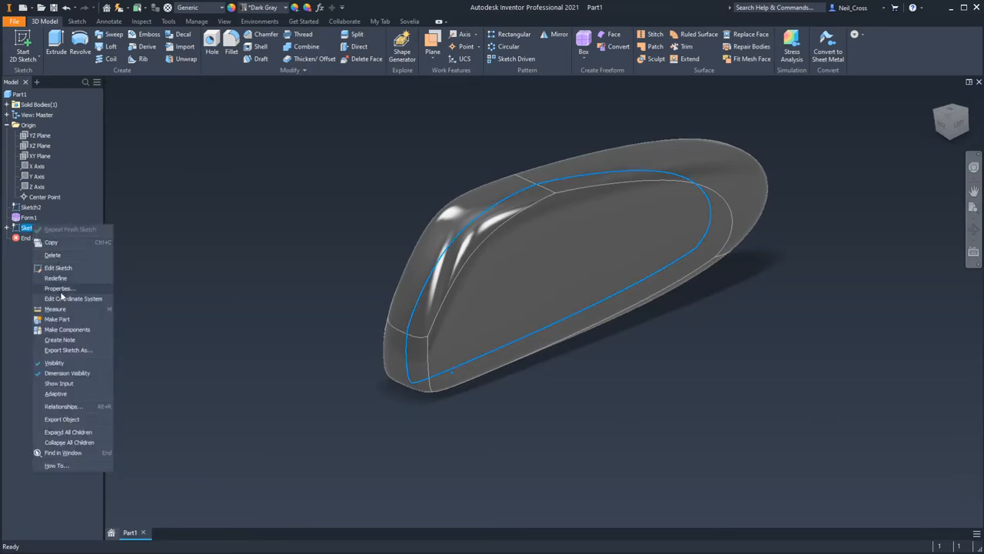
pyautogui.moveTo(103, 343)
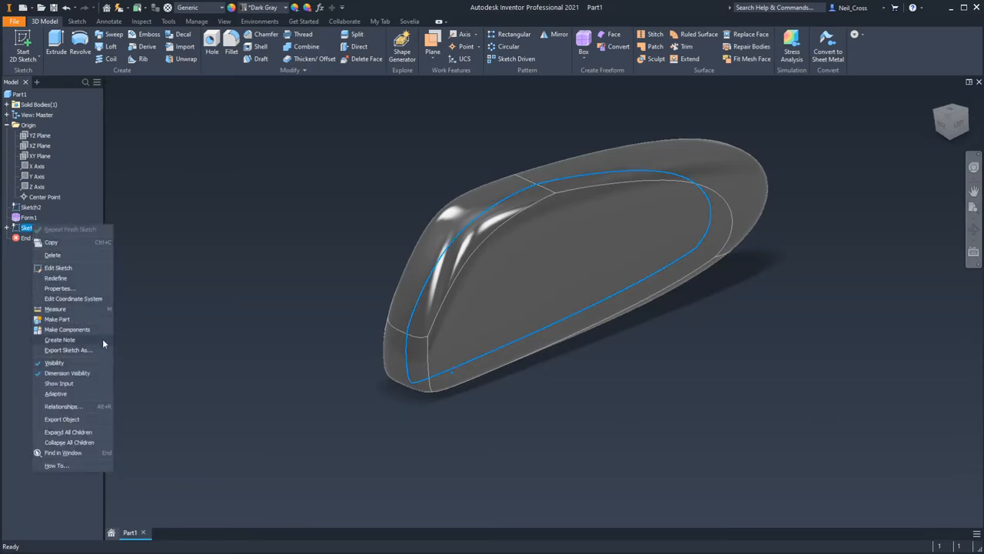
pyautogui.moveTo(58, 268)
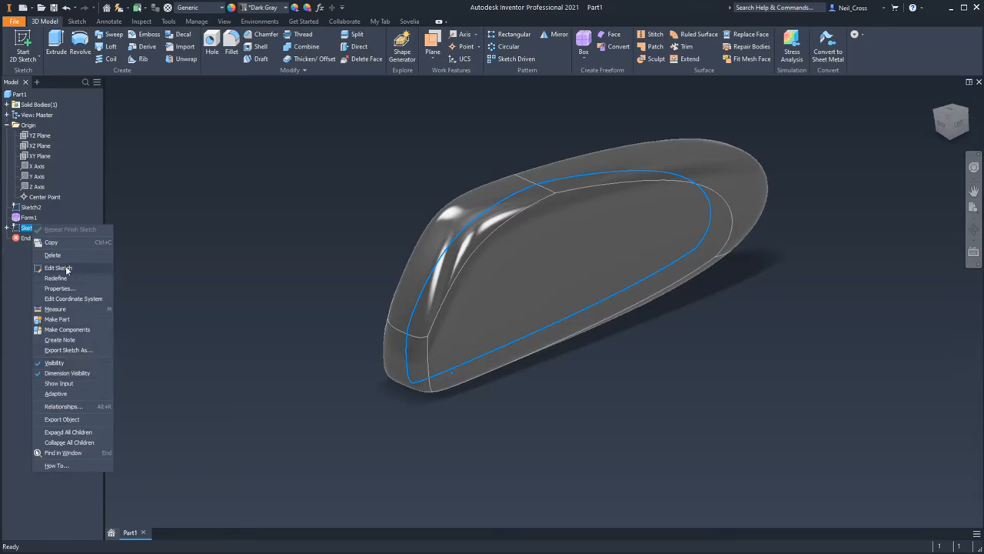
pyautogui.click(206, 262)
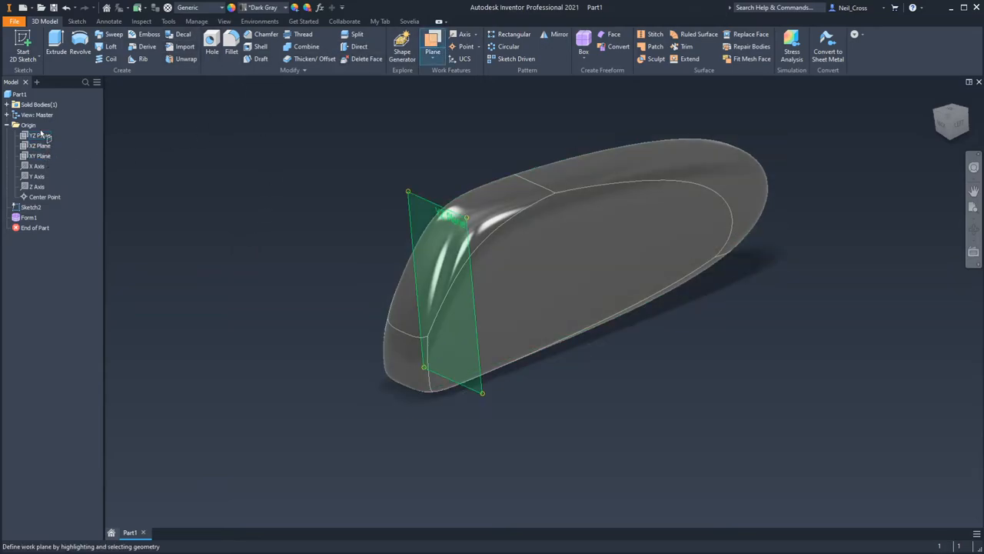
# Place Work Plane1 through the body and start a sketch on it
pyautogui.click(40, 135)
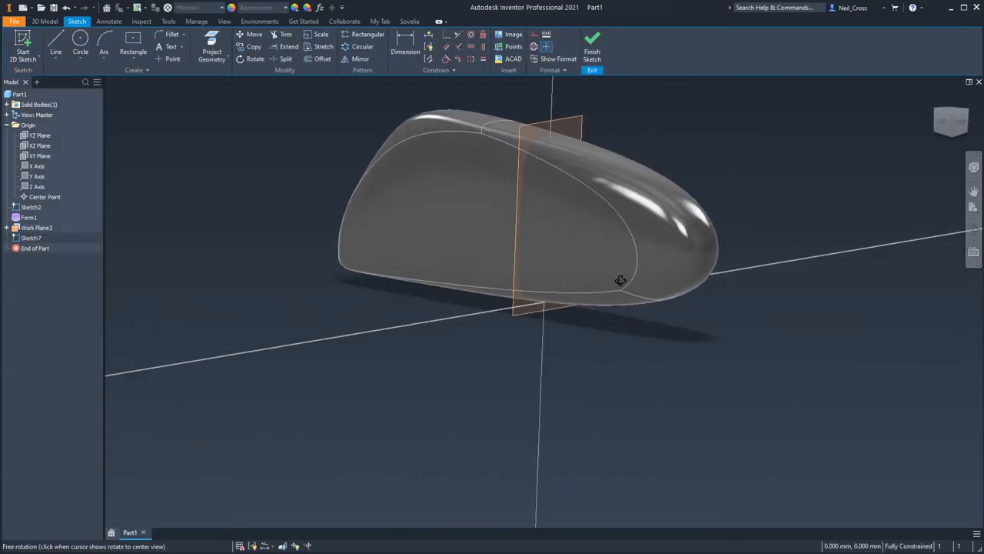
pyautogui.moveTo(621, 280); pyautogui.dragTo(520, 264)
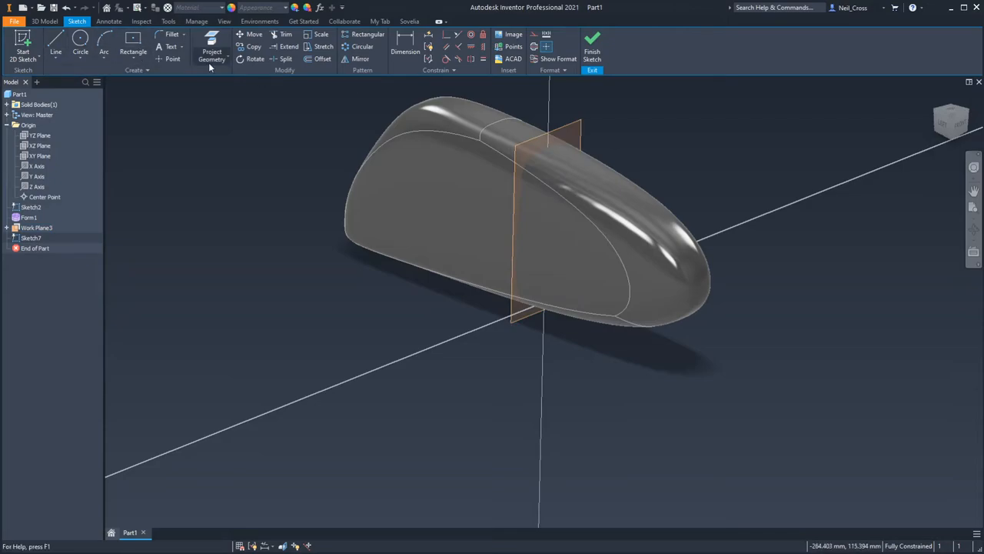
pyautogui.click(212, 53)
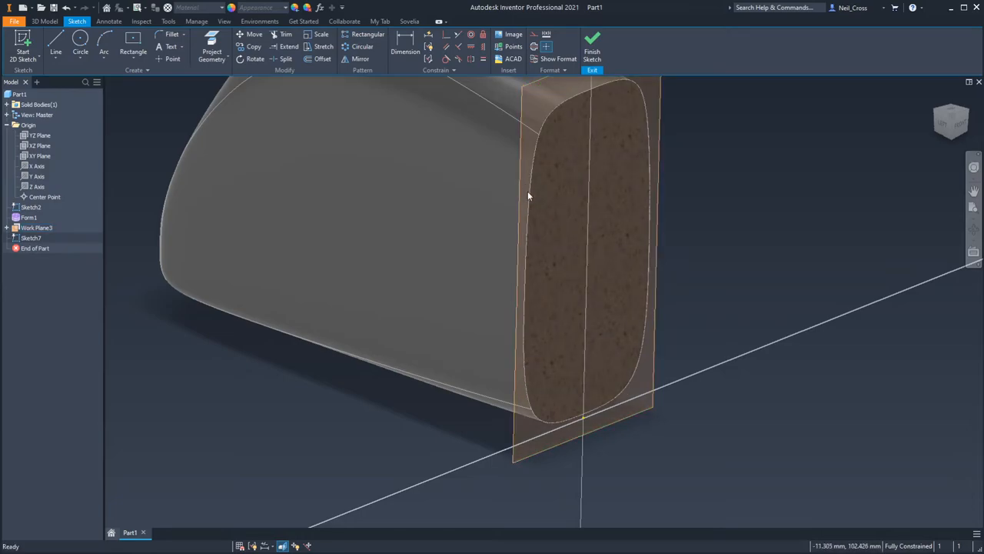
pyautogui.moveTo(552, 112)
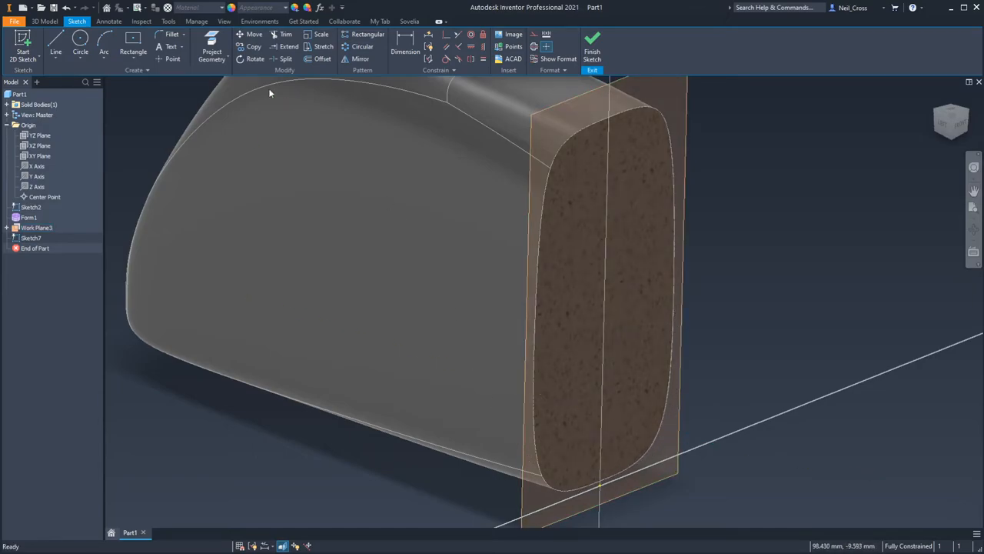
# Project the cut edges at the sketch plane, finish the sketch and extrude them
pyautogui.click(228, 53)
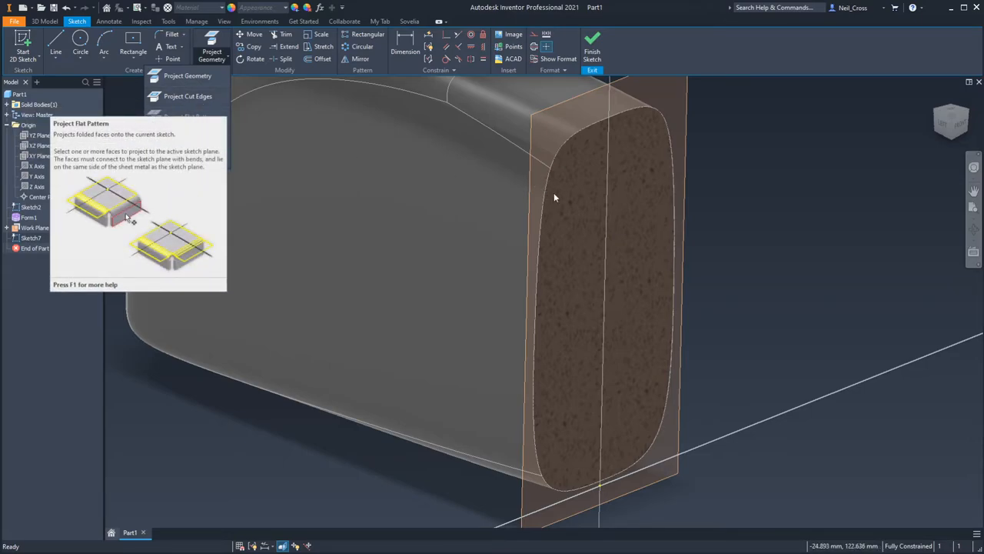
pyautogui.moveTo(209, 83)
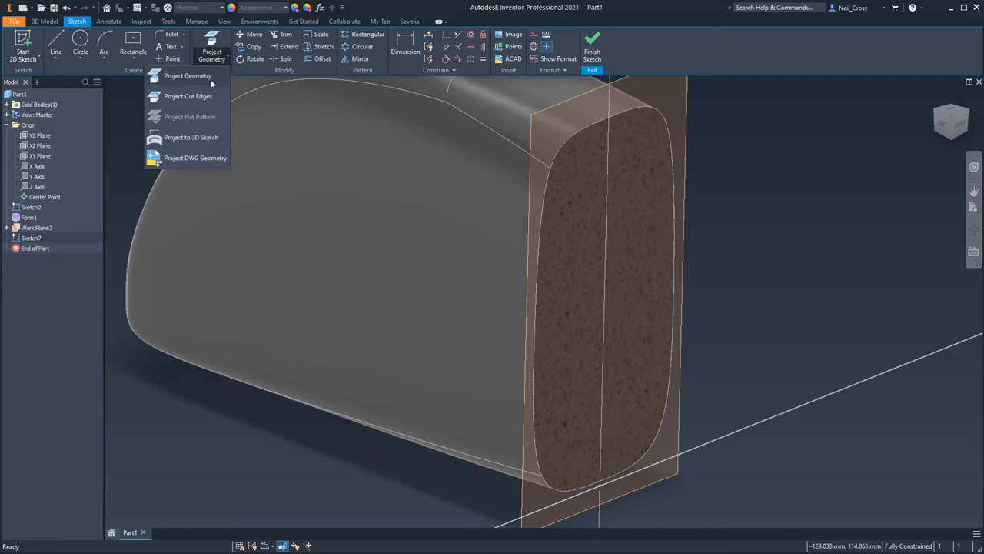
pyautogui.moveTo(188, 96)
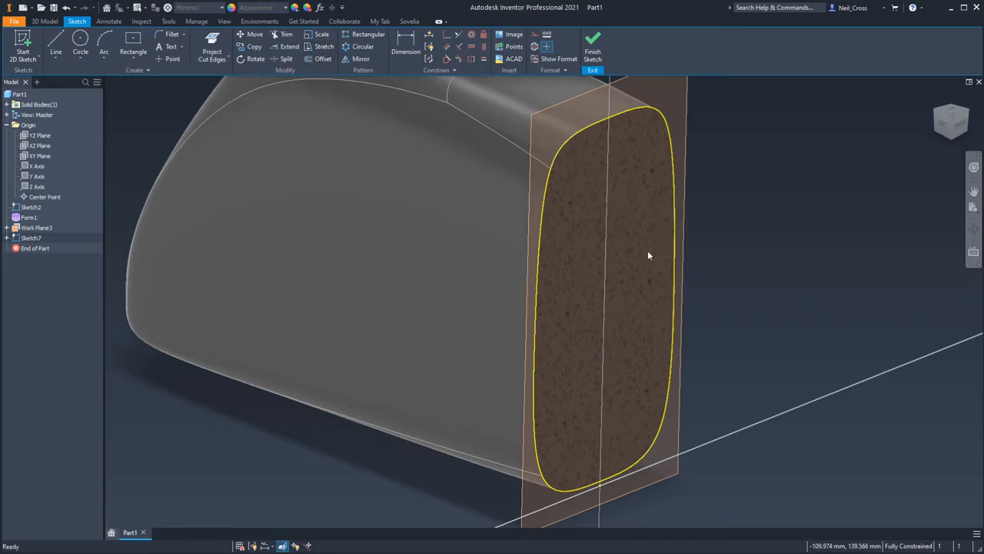
pyautogui.moveTo(655, 168)
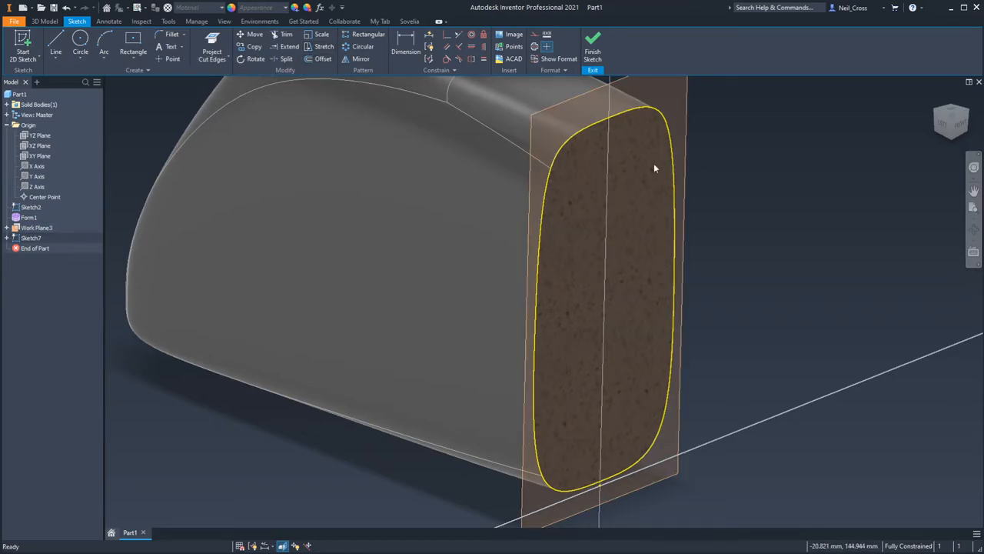
pyautogui.click(323, 58)
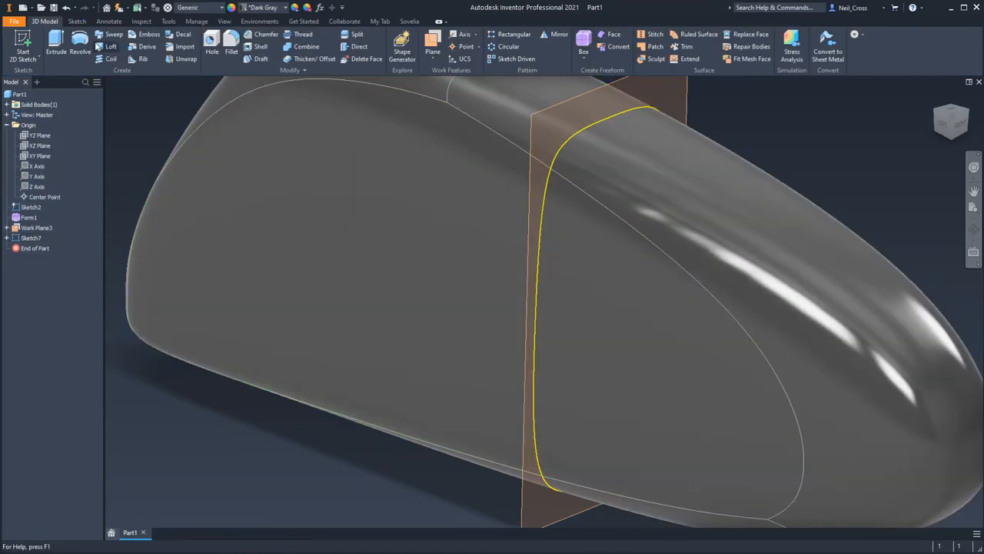
pyautogui.click(55, 44)
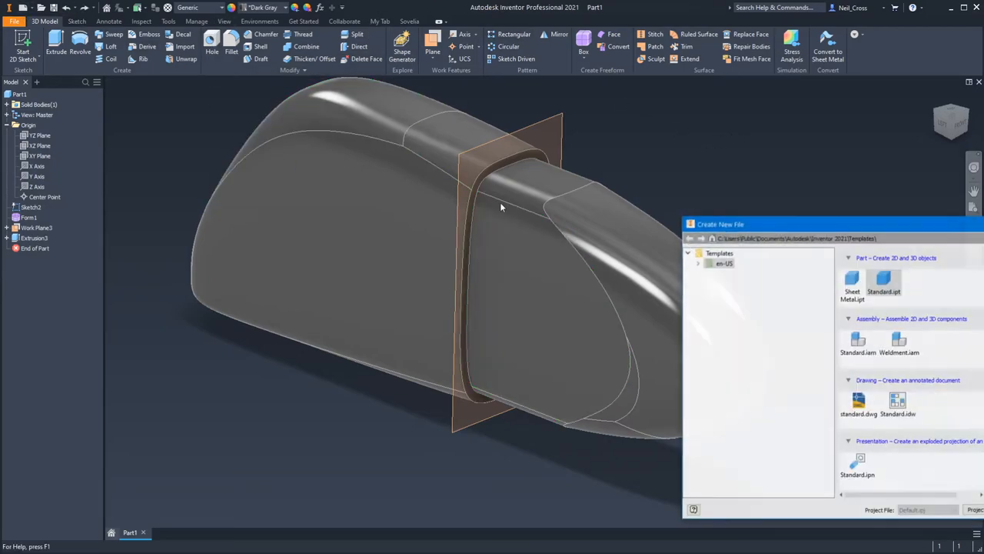
# Create a sheet metal part with a 50 mm square Face and begin adding flanges
pyautogui.click(858, 280)
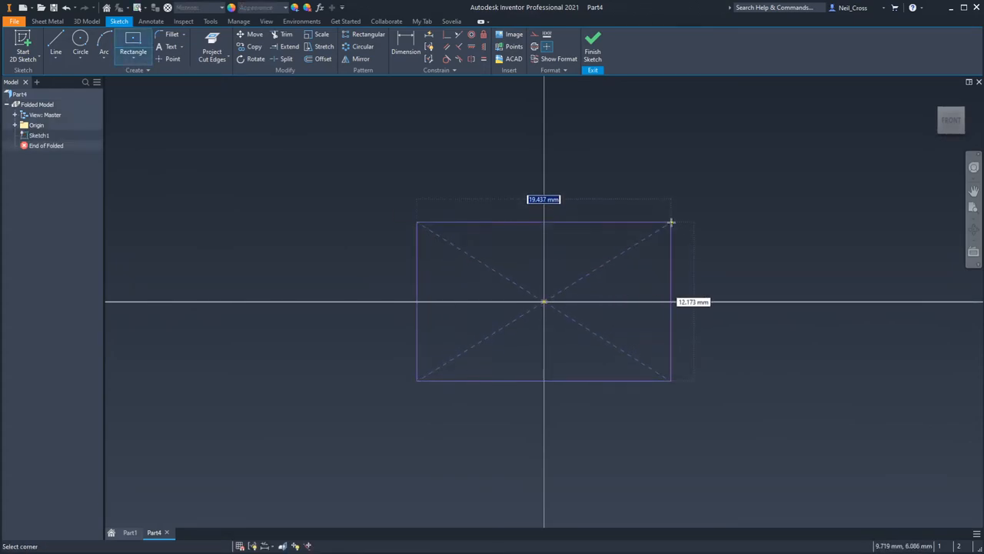
pyautogui.write('50')
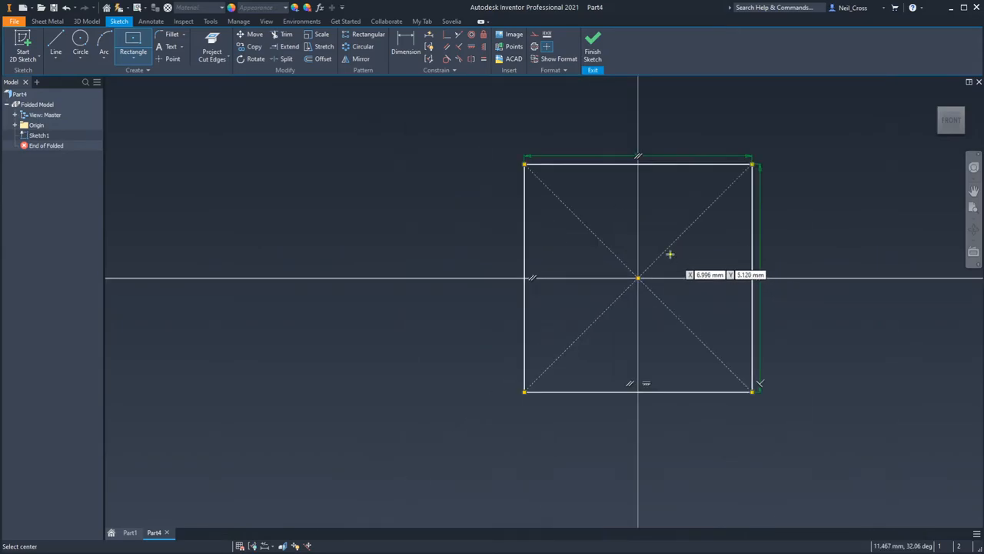
pyautogui.click(592, 43)
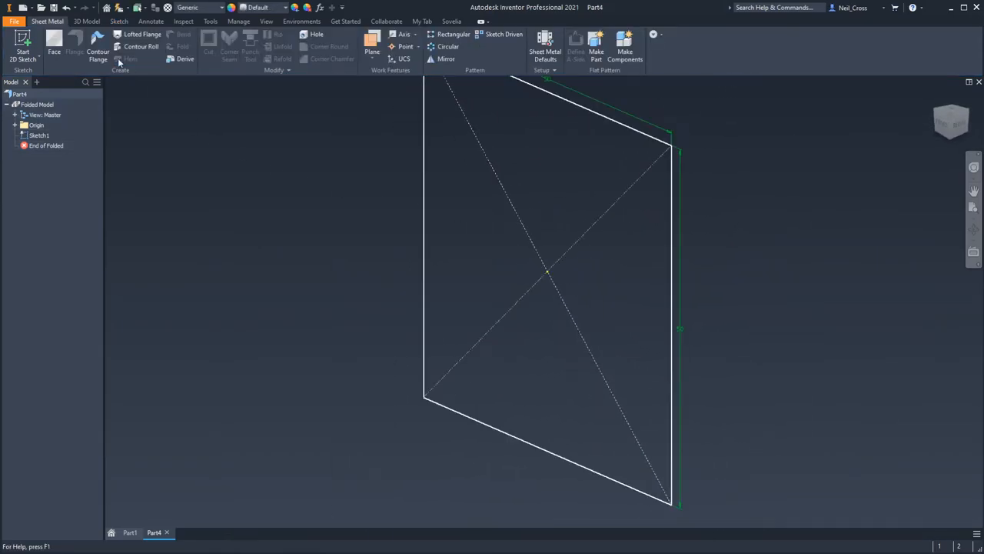
pyautogui.click(54, 46)
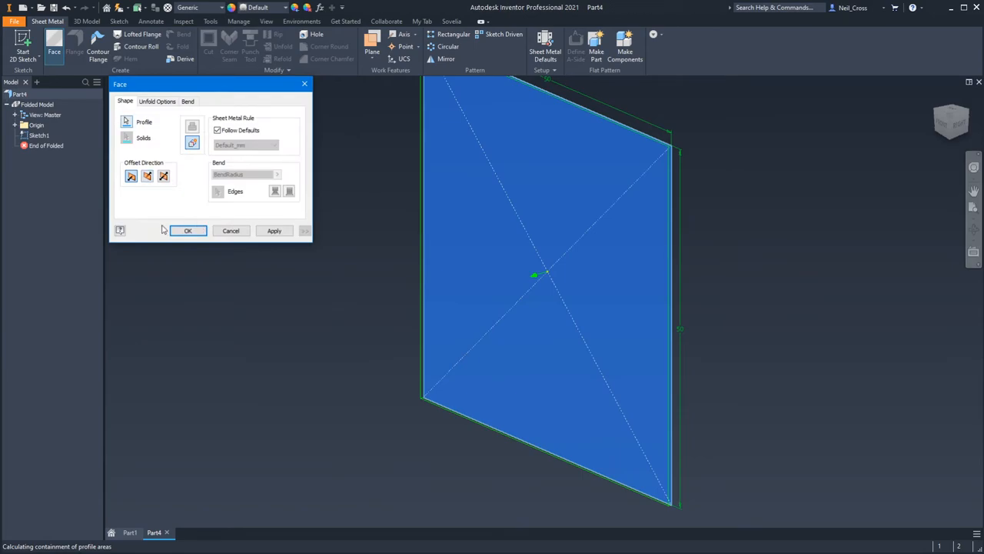
pyautogui.click(188, 231)
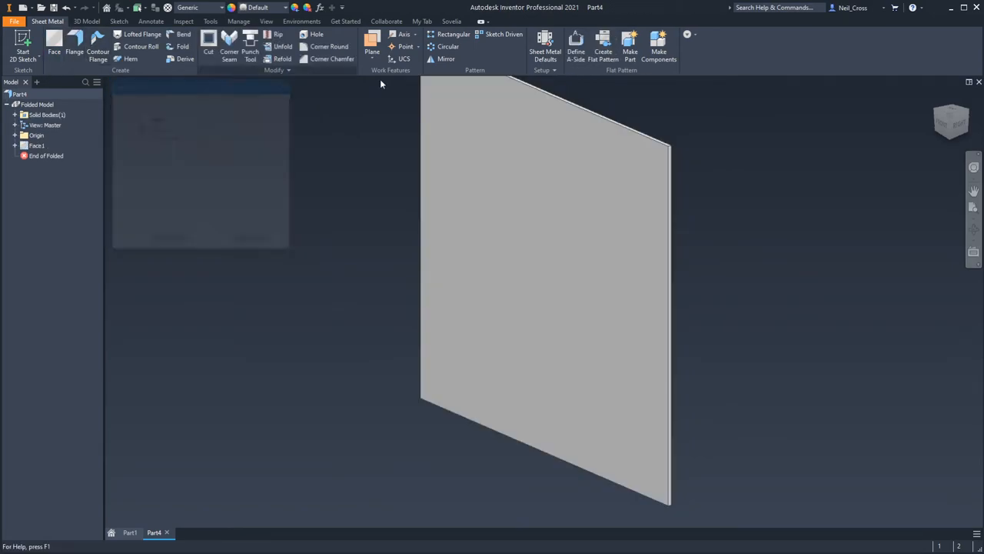
pyautogui.click(74, 49)
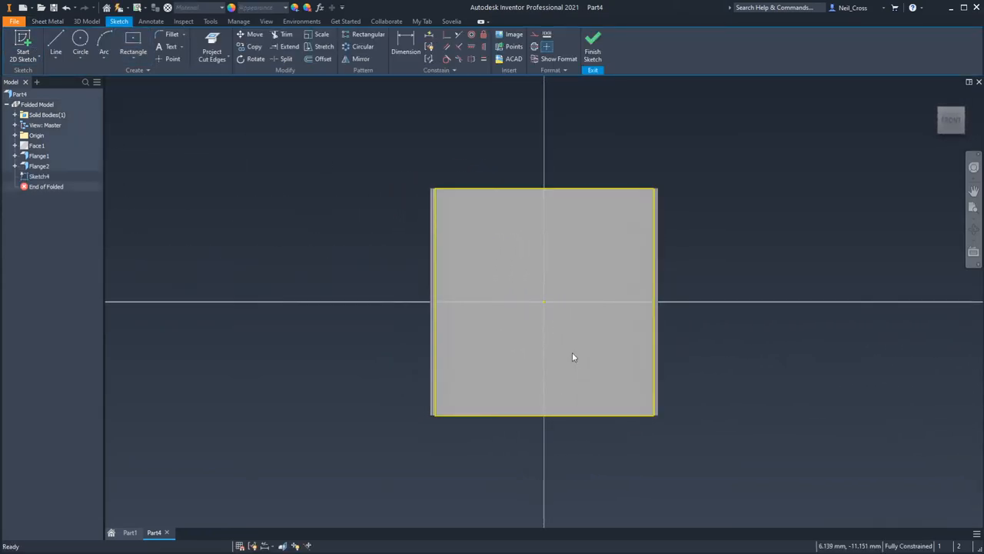
# Project the flange's unfolded flat-pattern outline onto the base face using Project Flat Pattern
pyautogui.click(212, 54)
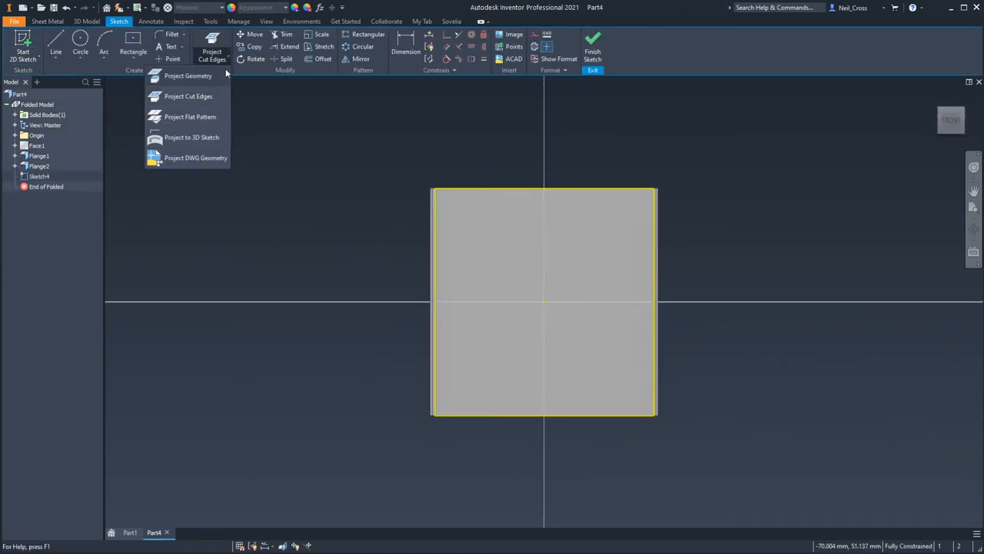
pyautogui.moveTo(191, 116)
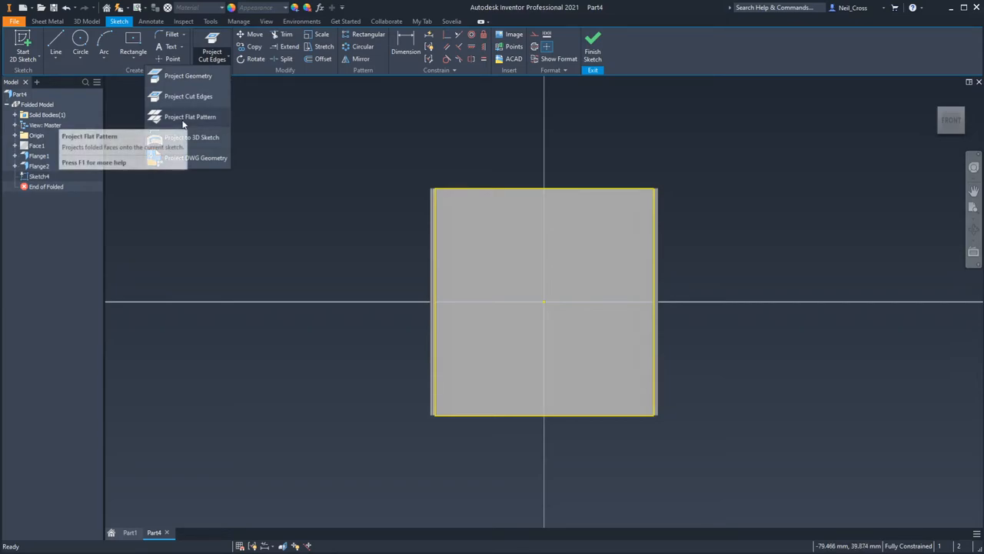
pyautogui.click(190, 117)
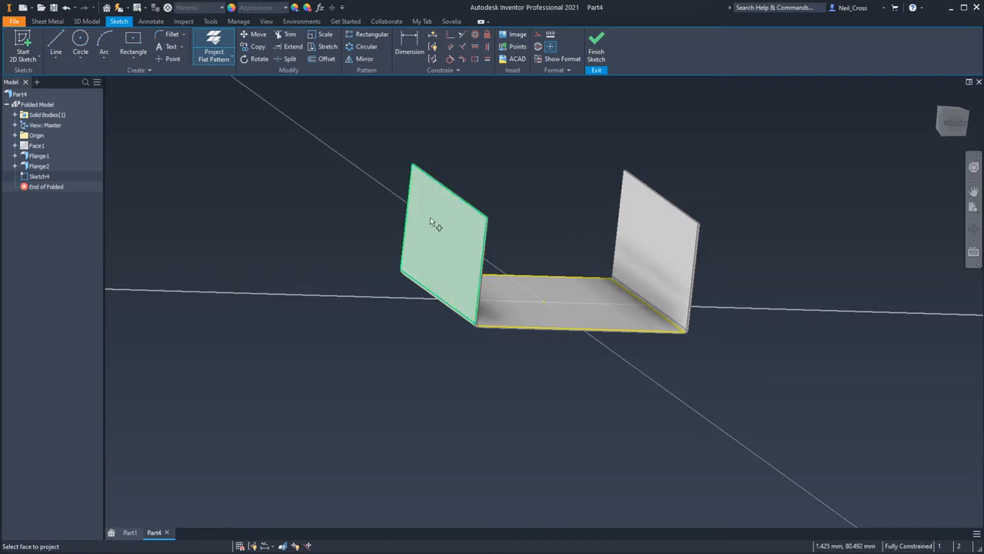
pyautogui.moveTo(455, 231)
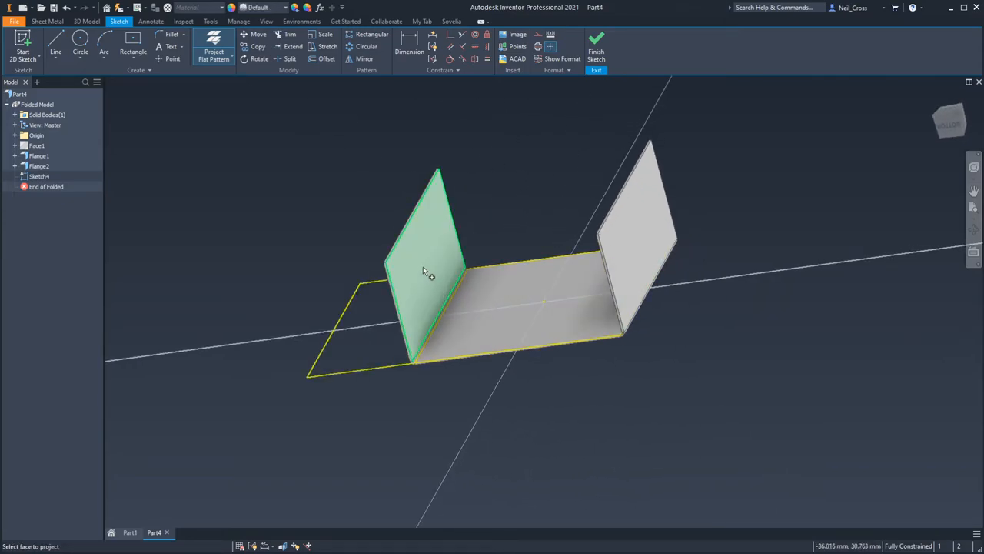
pyautogui.click(449, 262)
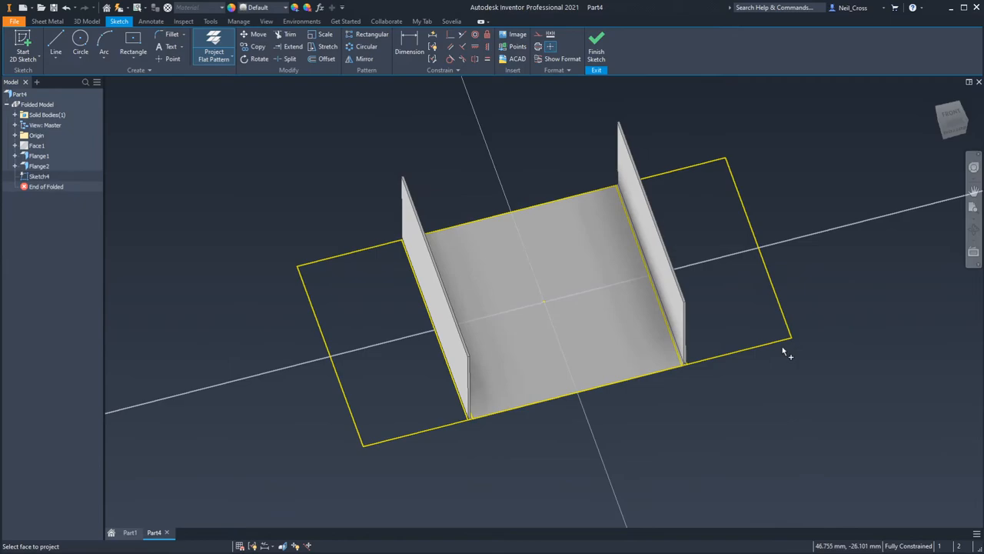
pyautogui.moveTo(679, 188)
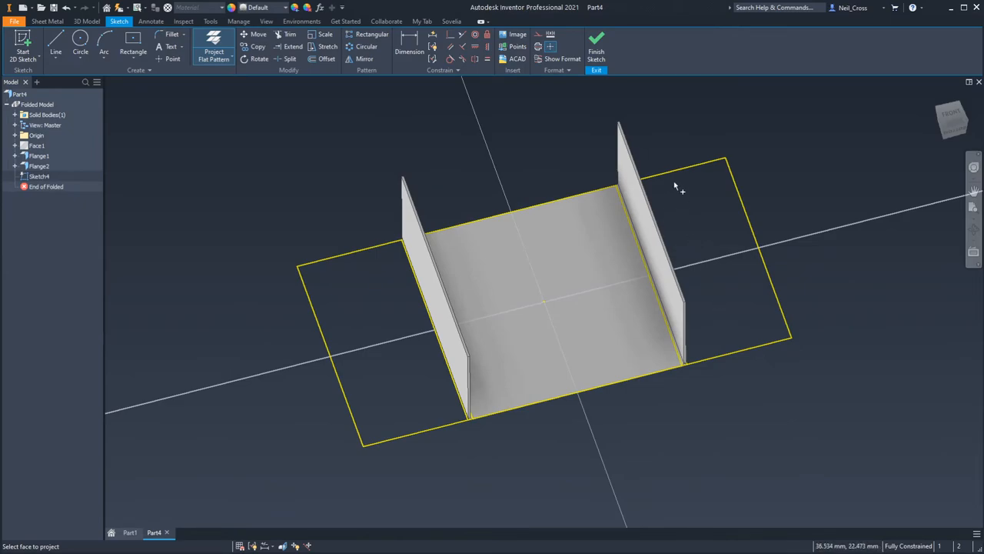
pyautogui.moveTo(695, 197)
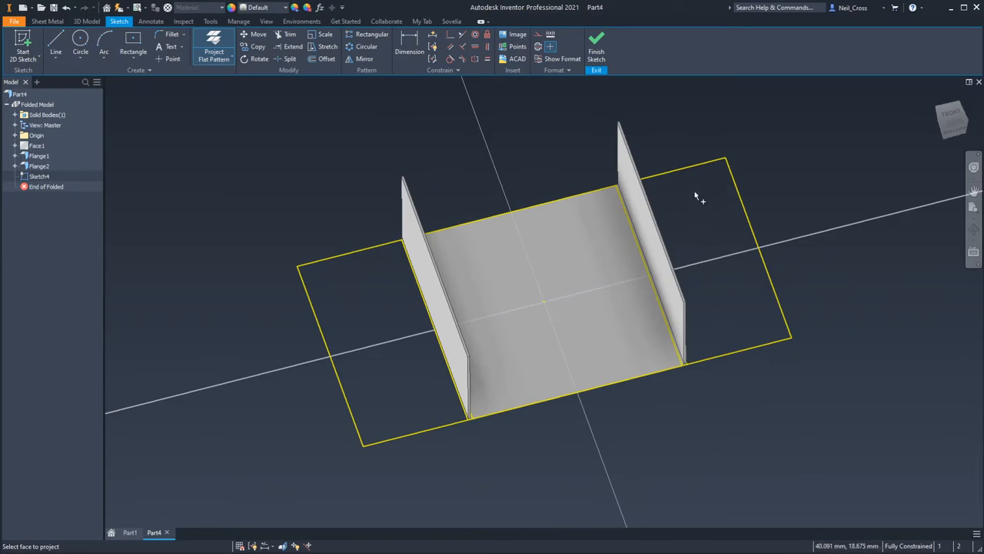
pyautogui.moveTo(683, 219)
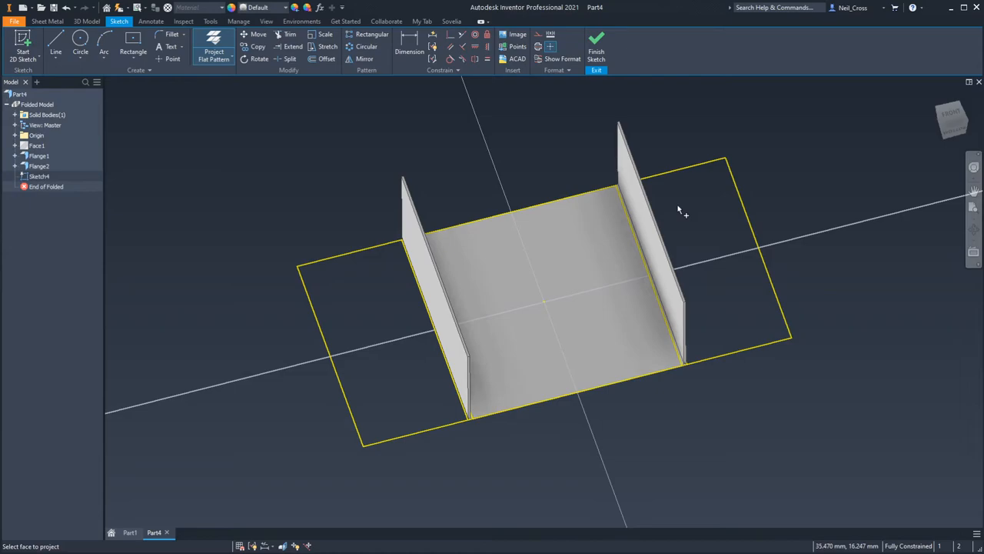
pyautogui.moveTo(653, 83)
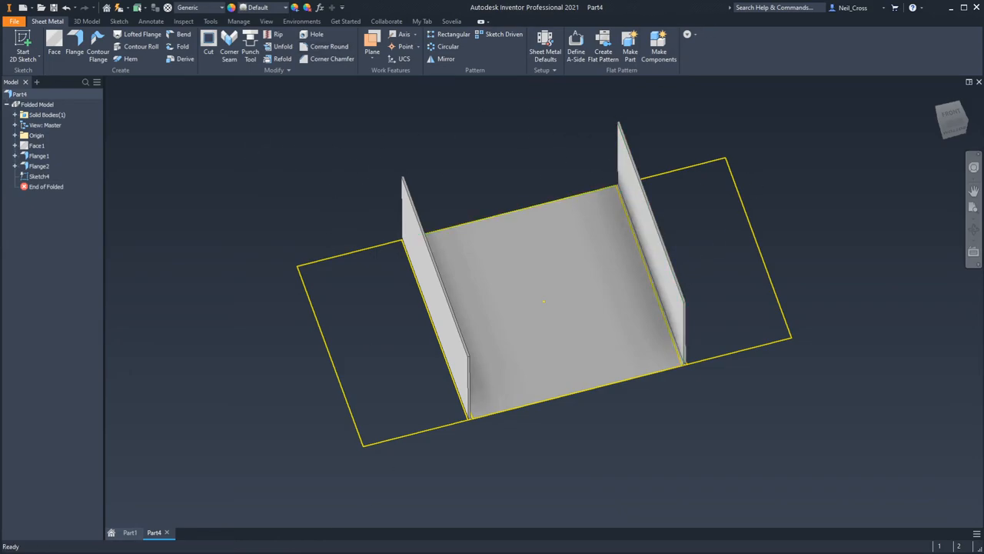
# Switch back to the rounded mirror-housing part and select the band section geometry
pyautogui.click(129, 532)
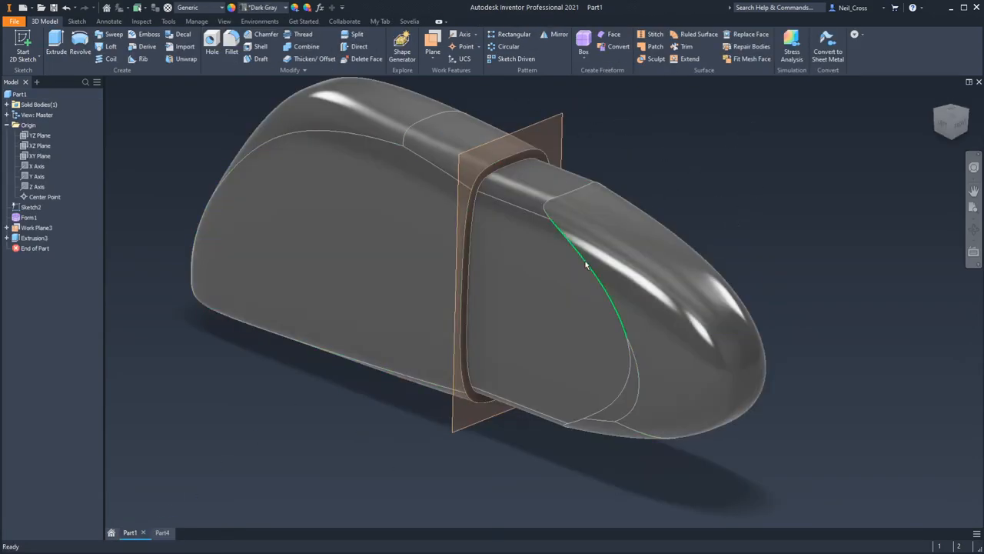
pyautogui.click(575, 292)
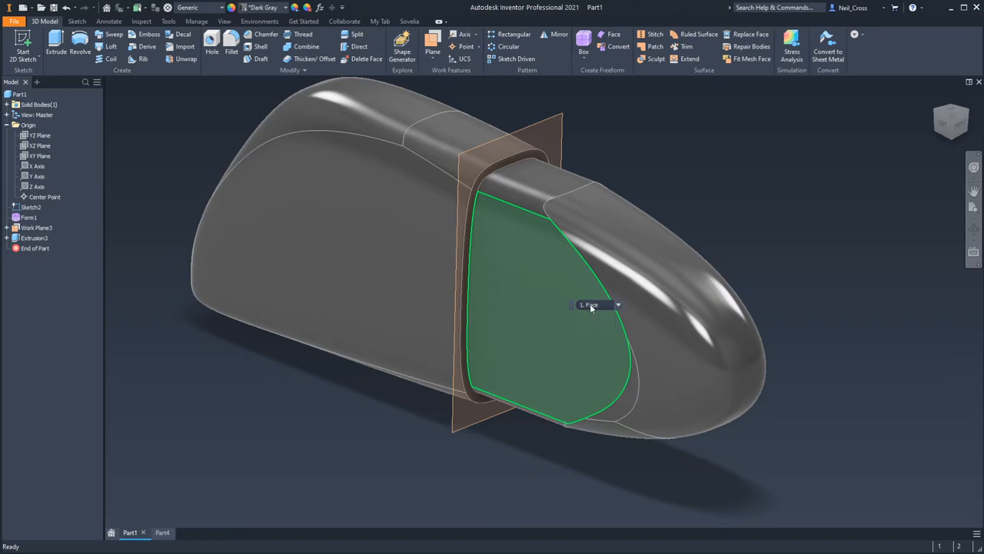
pyautogui.moveTo(517, 280)
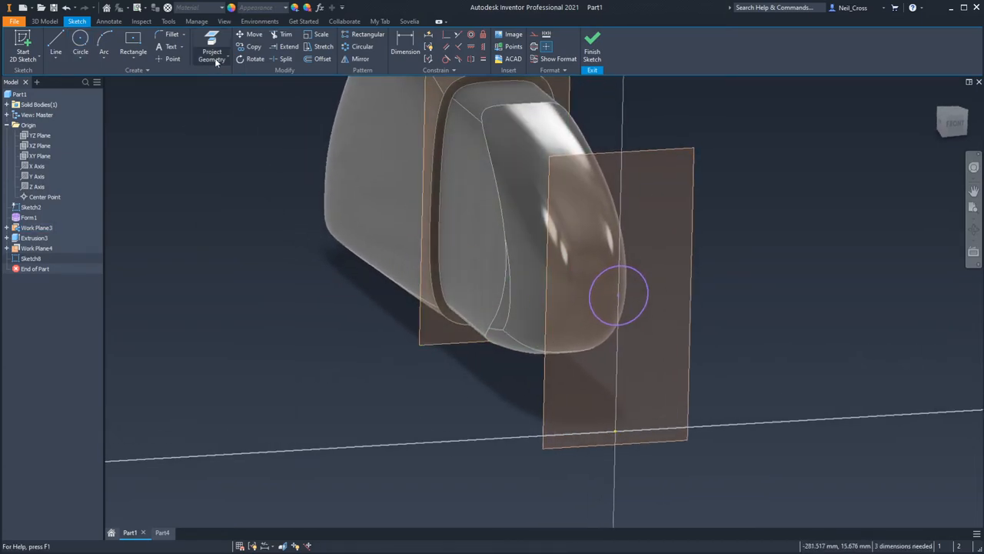
# Project the sketched circle to a 3D sketch using the curved nose face as target
pyautogui.click(212, 59)
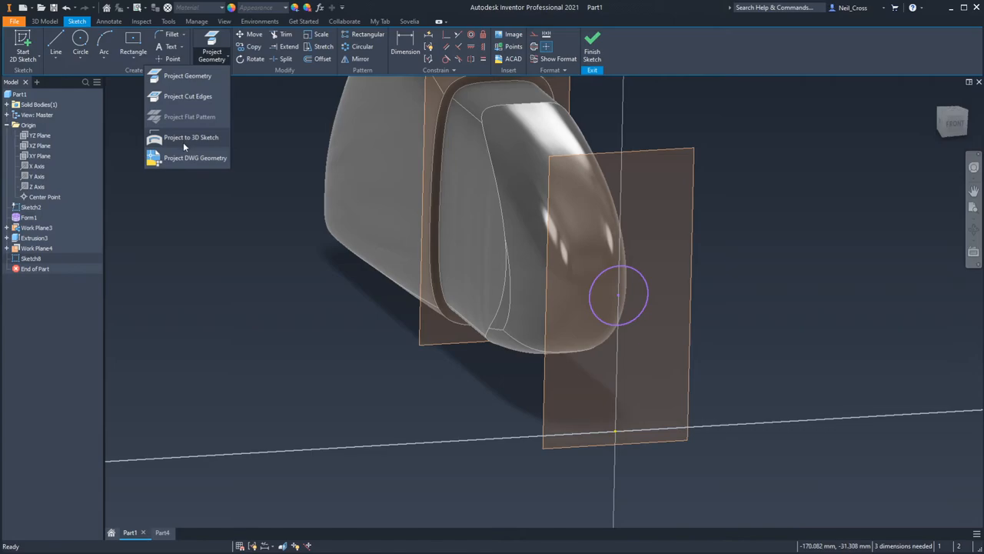
pyautogui.moveTo(190, 136)
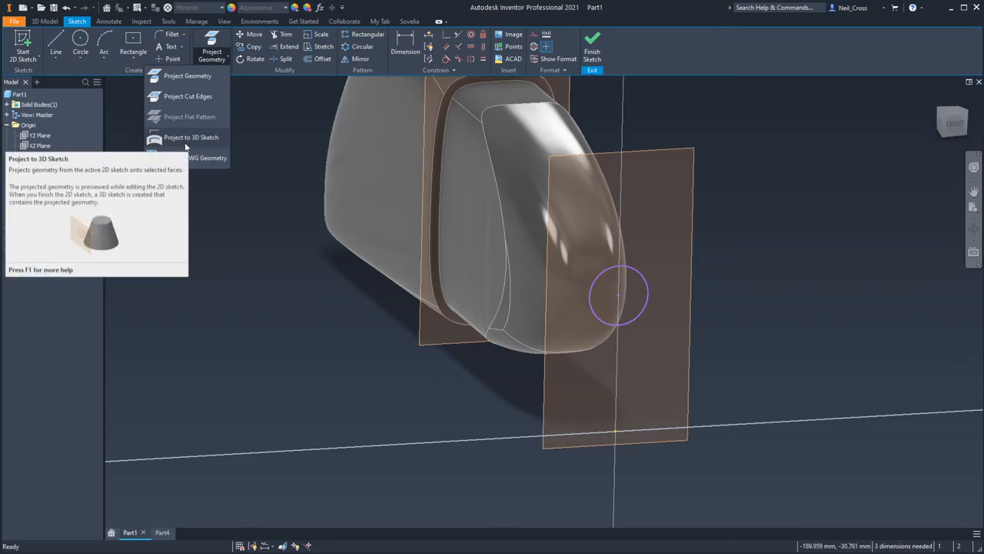
pyautogui.click(191, 137)
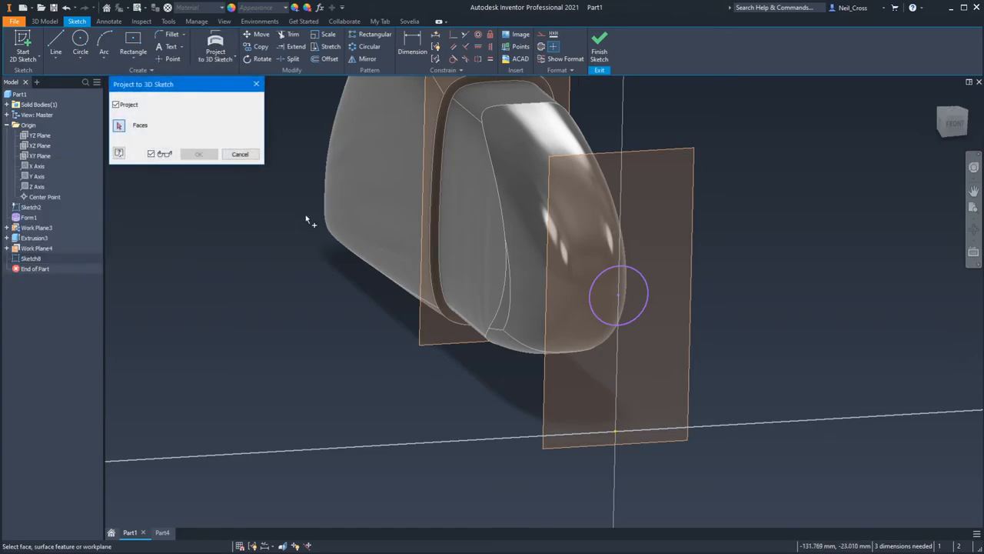
pyautogui.moveTo(652, 306)
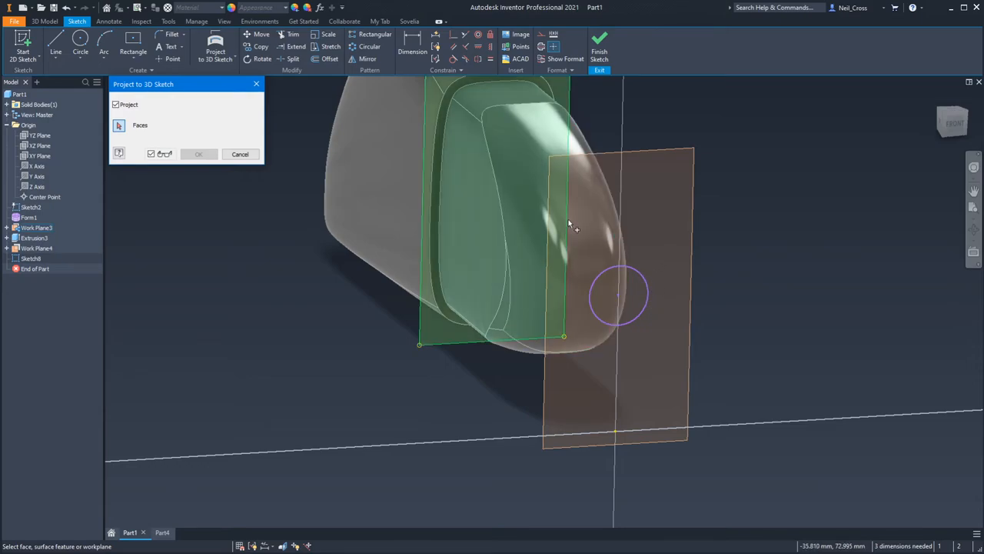
pyautogui.click(581, 239)
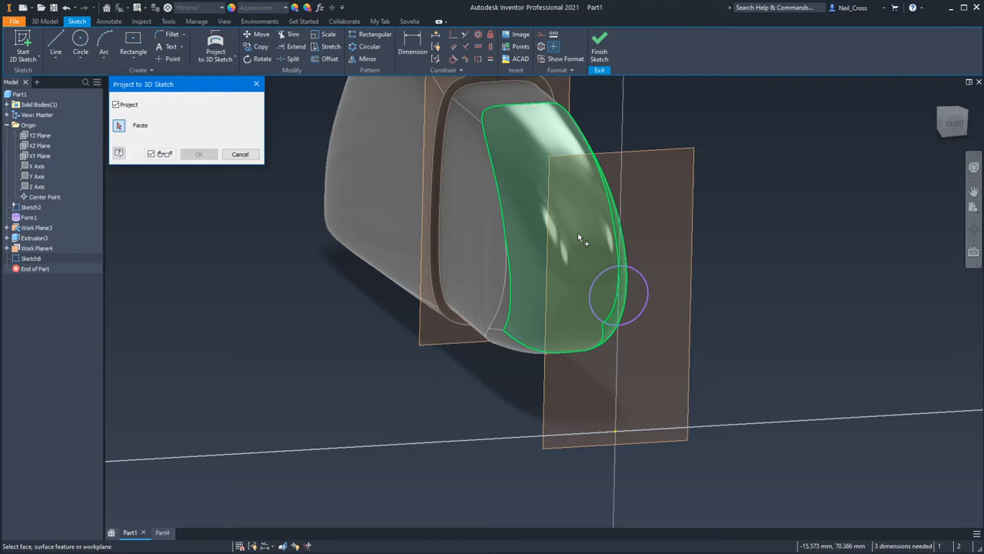
pyautogui.moveTo(582, 239); pyautogui.dragTo(627, 366)
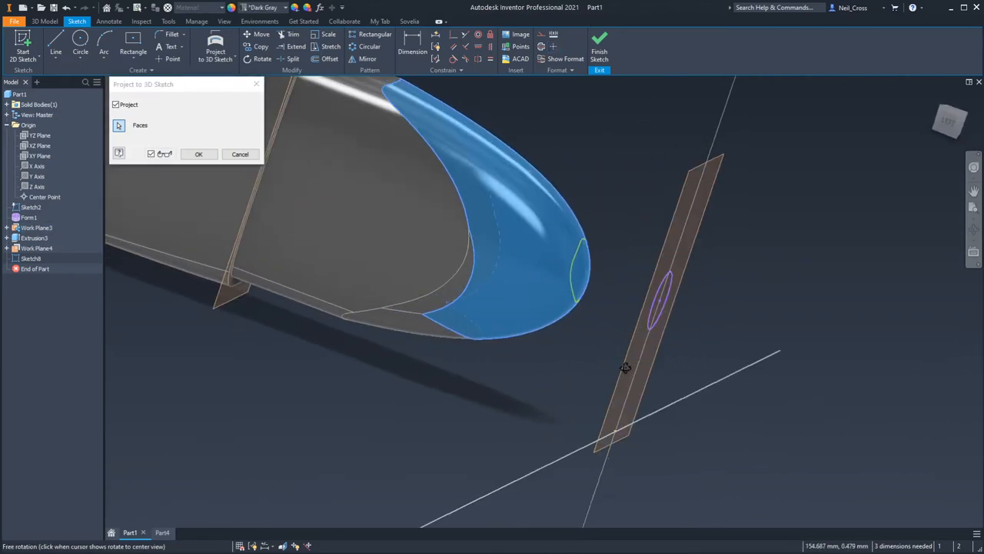
pyautogui.moveTo(623, 366); pyautogui.dragTo(654, 335)
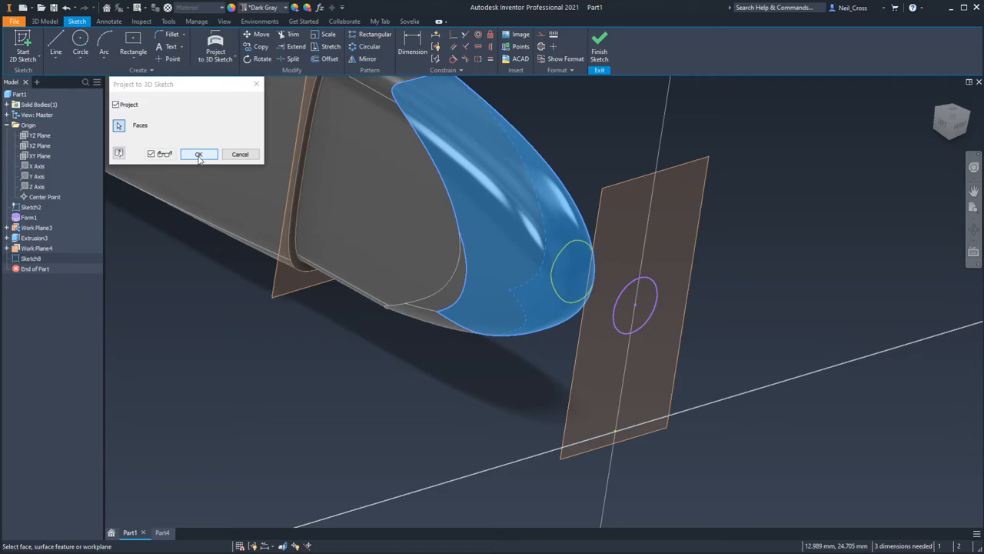
pyautogui.click(198, 153)
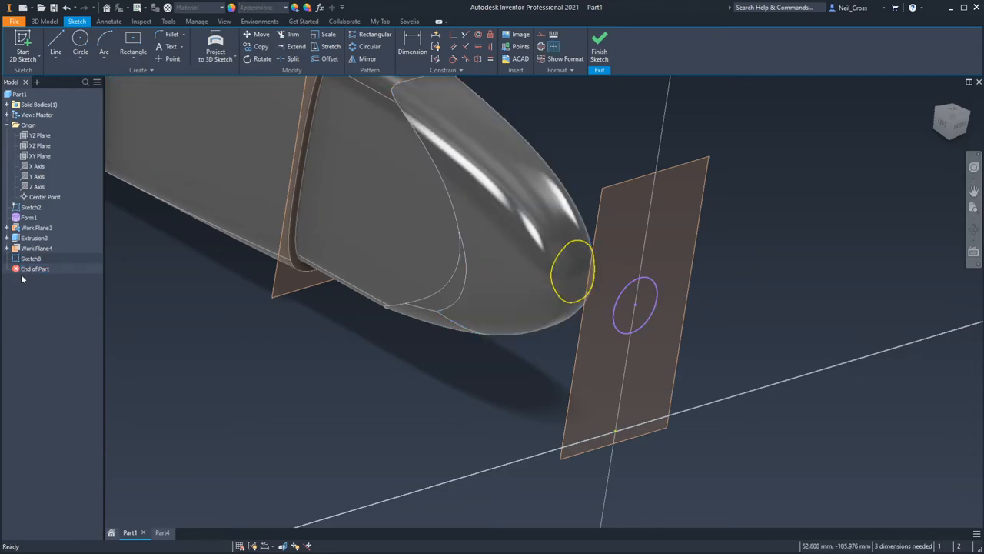
pyautogui.moveTo(600, 46)
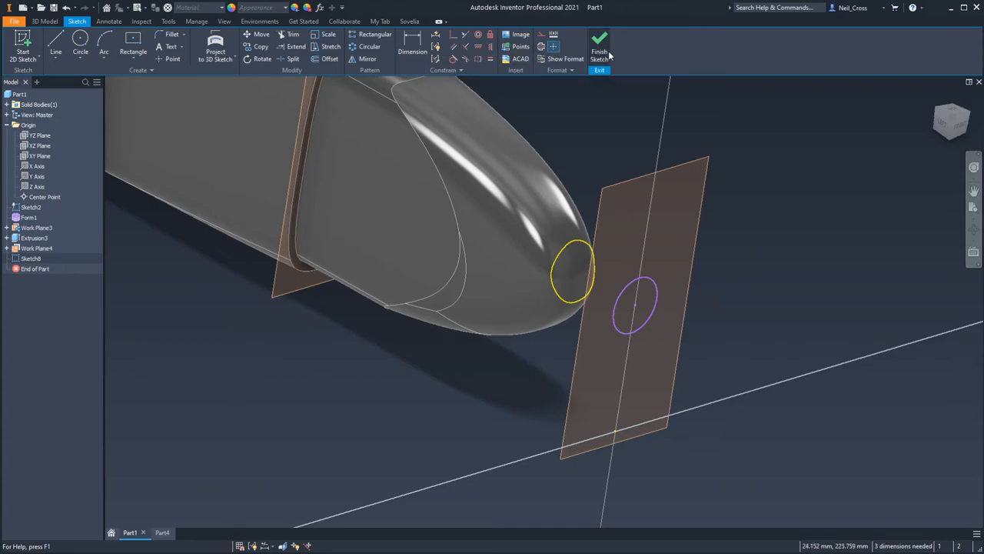
# Finish the sketch to create the wrapped 3D curve and inspect it on the nose
pyautogui.click(600, 43)
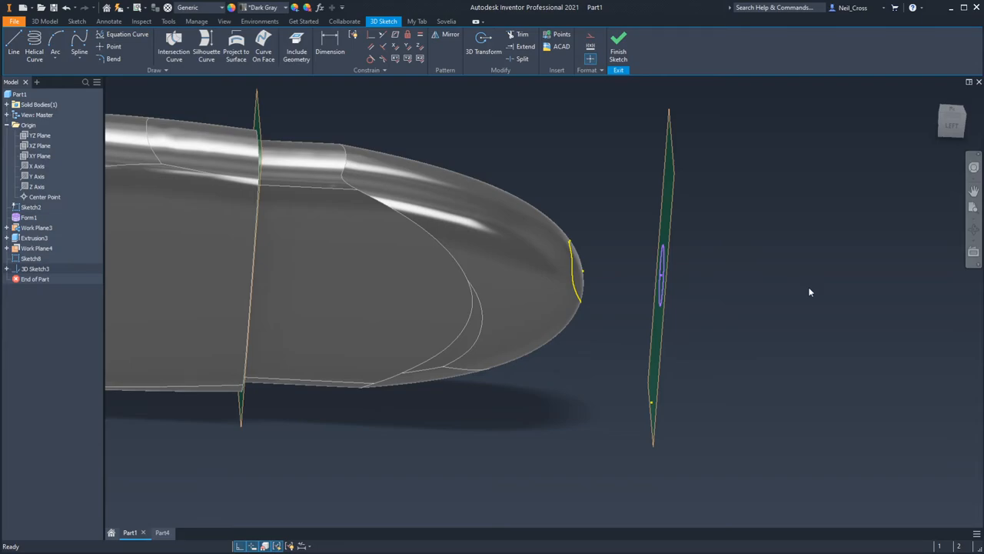
pyautogui.moveTo(567, 255)
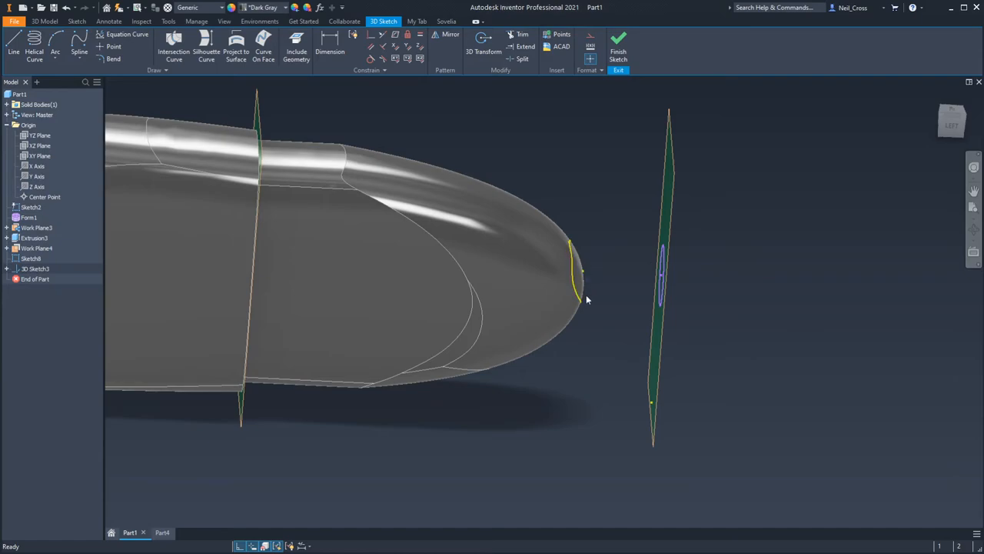
pyautogui.moveTo(535, 255)
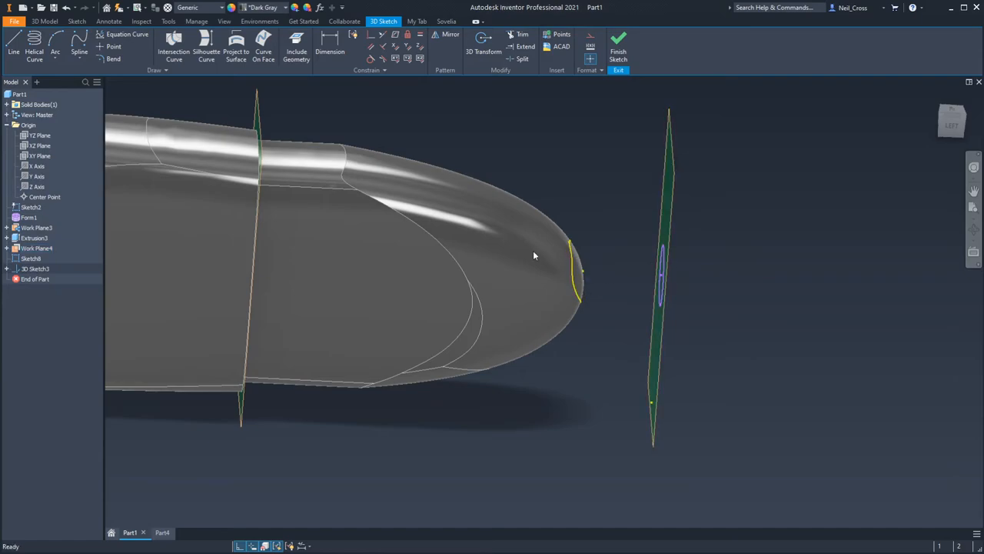
pyautogui.moveTo(535, 255); pyautogui.dragTo(592, 273)
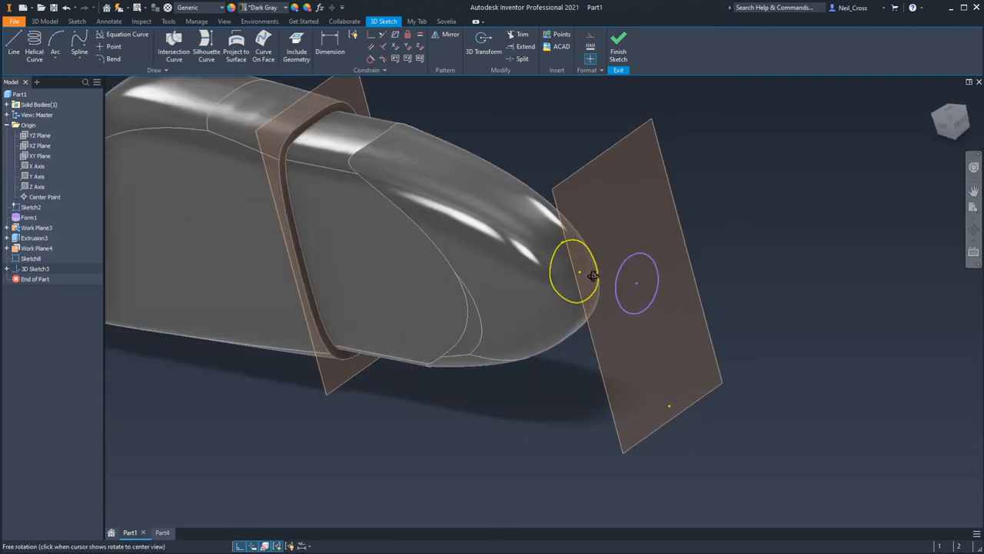
pyautogui.moveTo(588, 277); pyautogui.dragTo(571, 278)
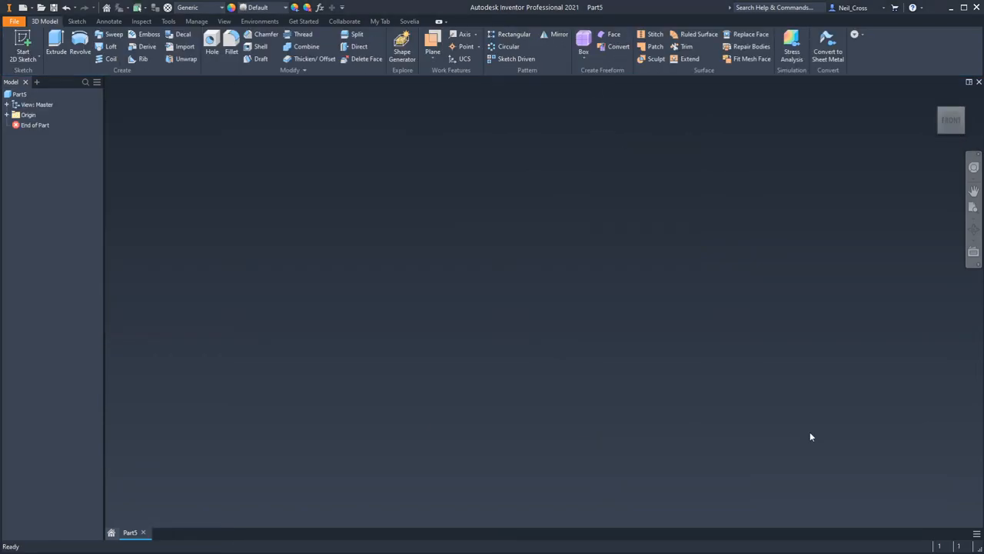
pyautogui.moveTo(530, 101)
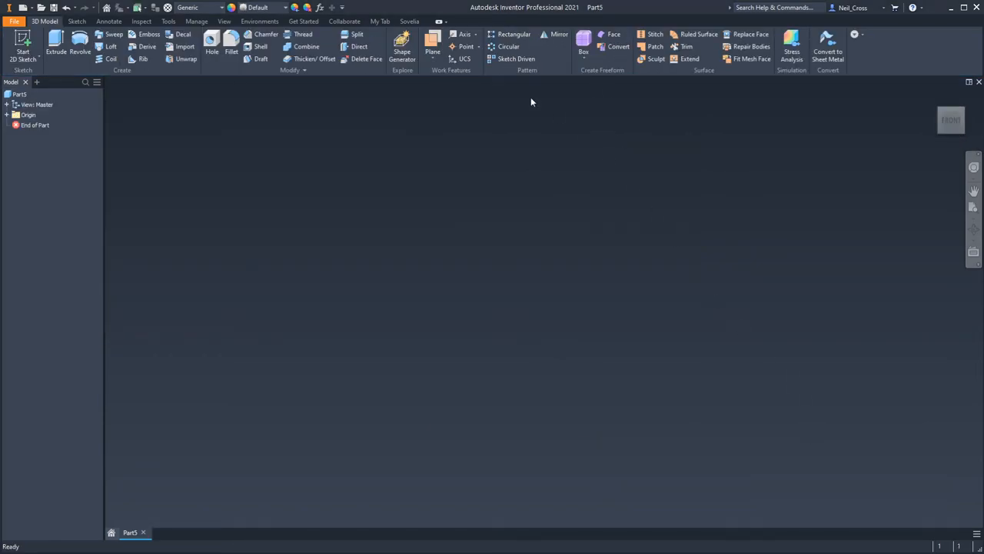
pyautogui.moveTo(520, 243)
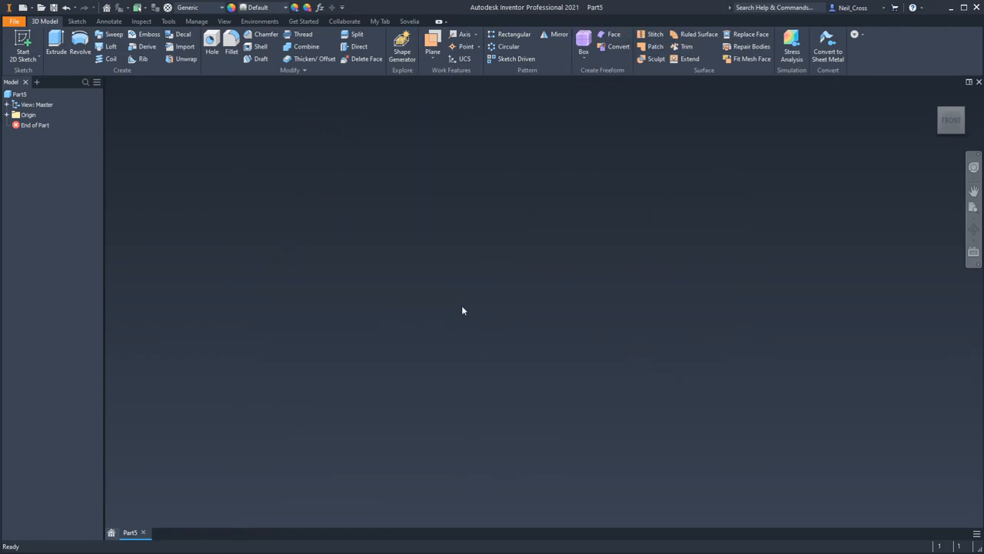
pyautogui.moveTo(464, 415)
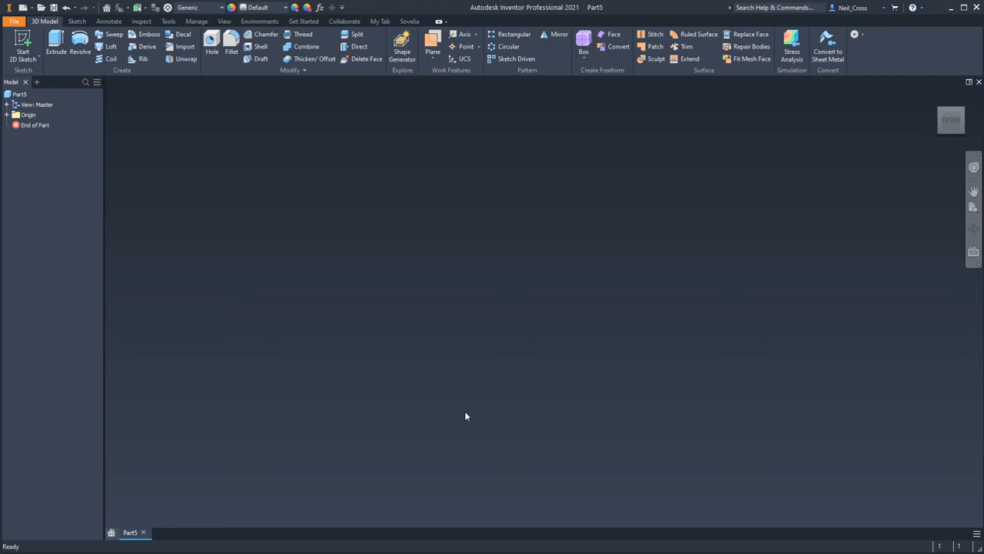
pyautogui.moveTo(270, 80)
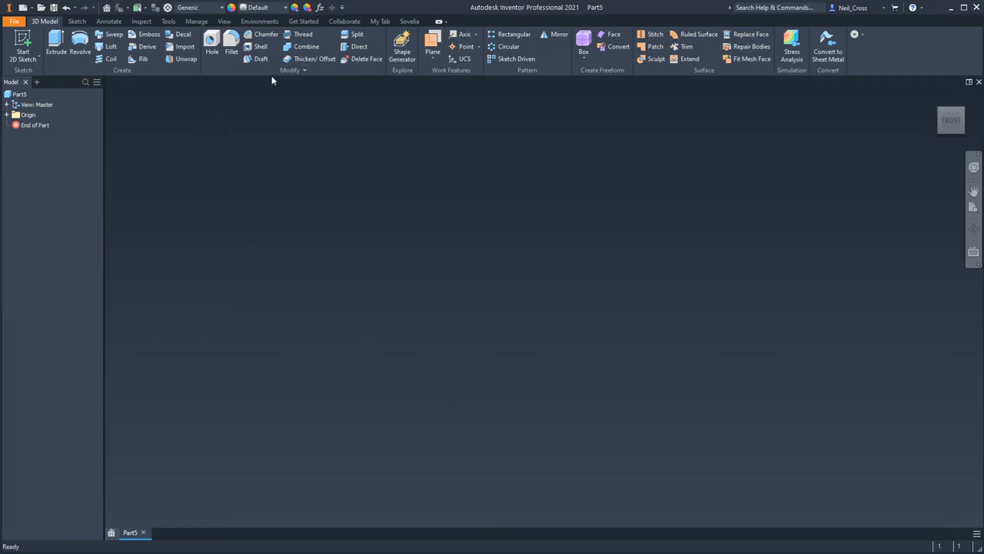
pyautogui.moveTo(114, 209)
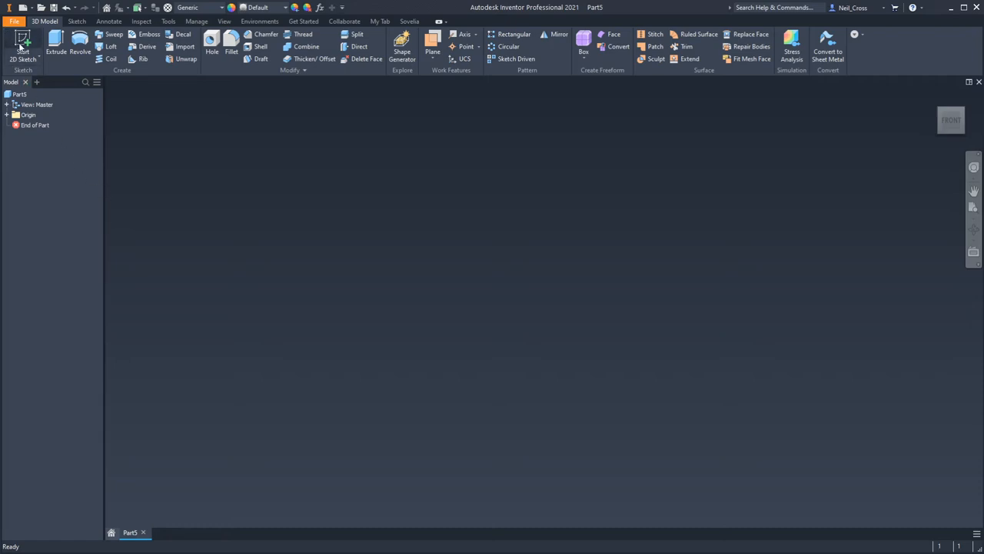
pyautogui.moveTo(189, 83)
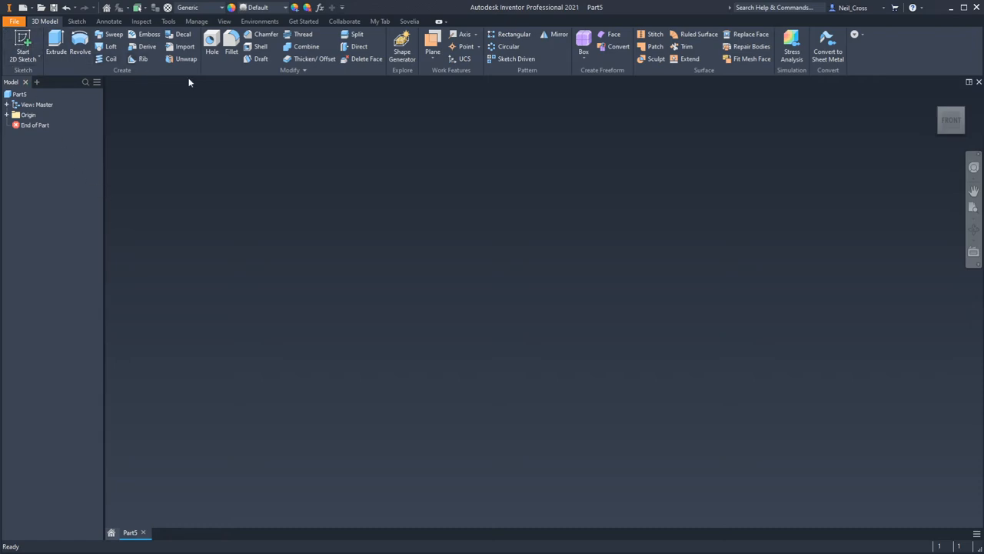
pyautogui.moveTo(184, 87)
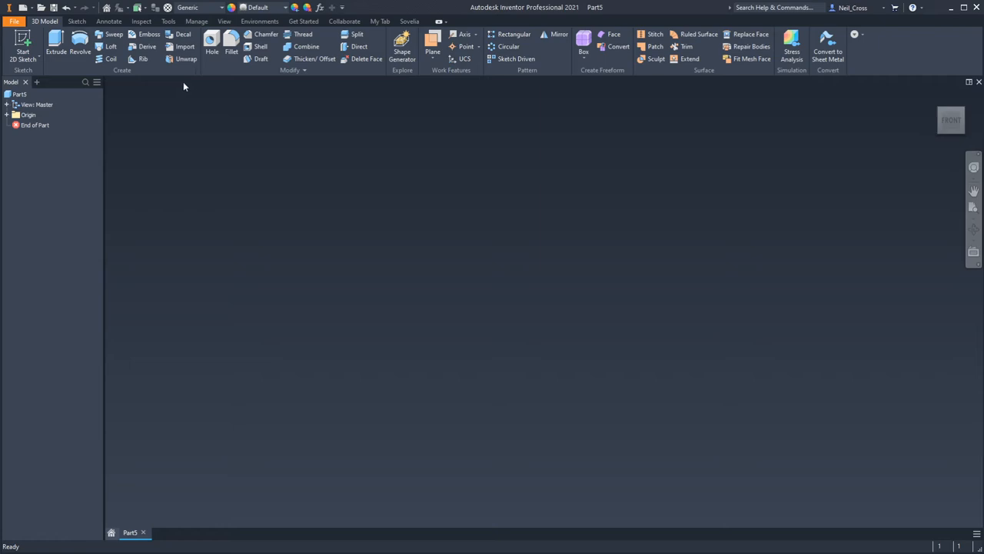
pyautogui.moveTo(207, 98)
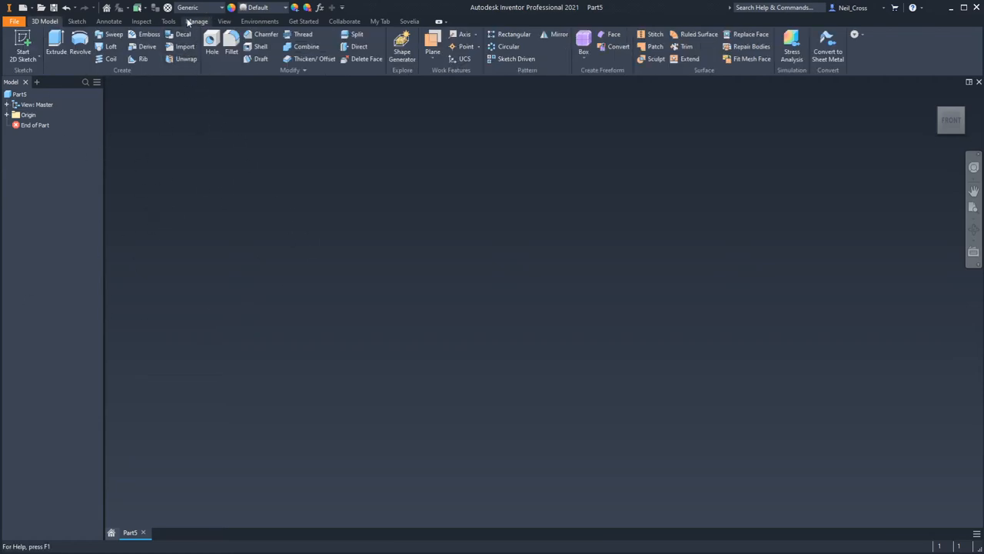
# Import the DWG site drawing file into the empty part
pyautogui.click(197, 22)
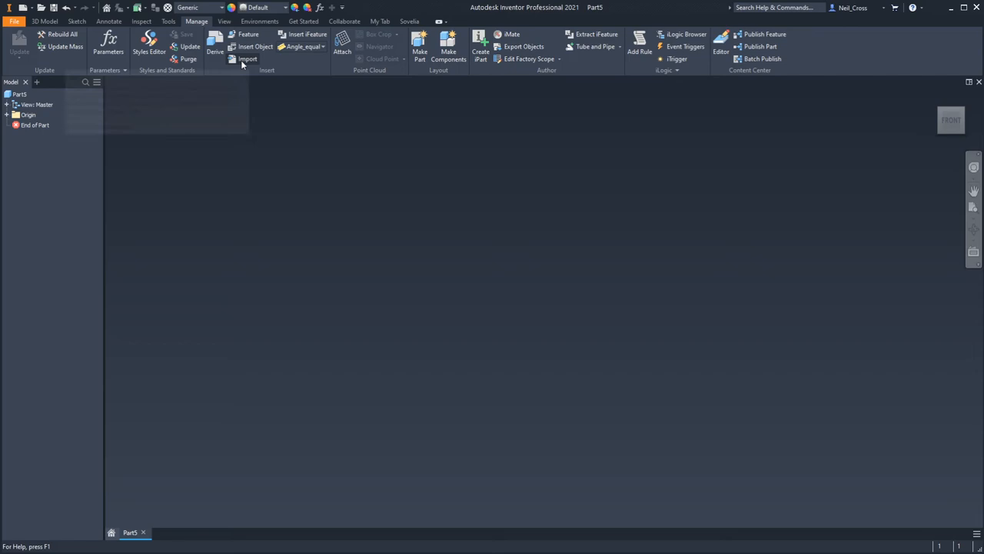
pyautogui.click(247, 59)
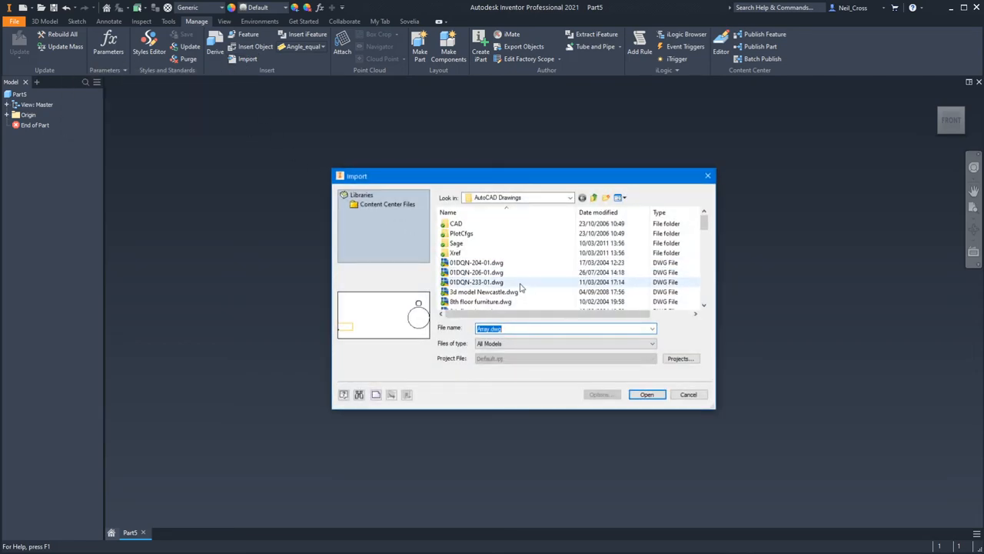
pyautogui.click(476, 282)
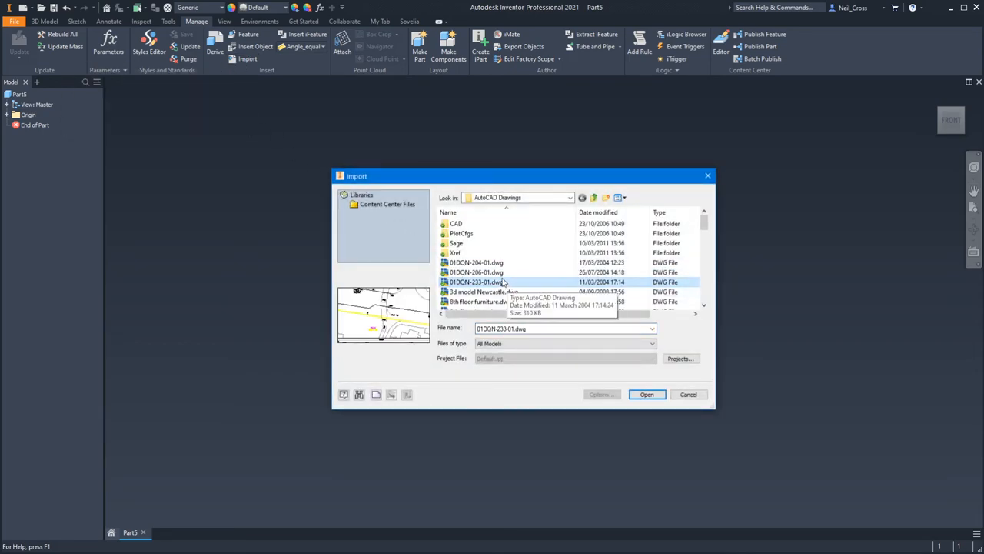
pyautogui.click(646, 394)
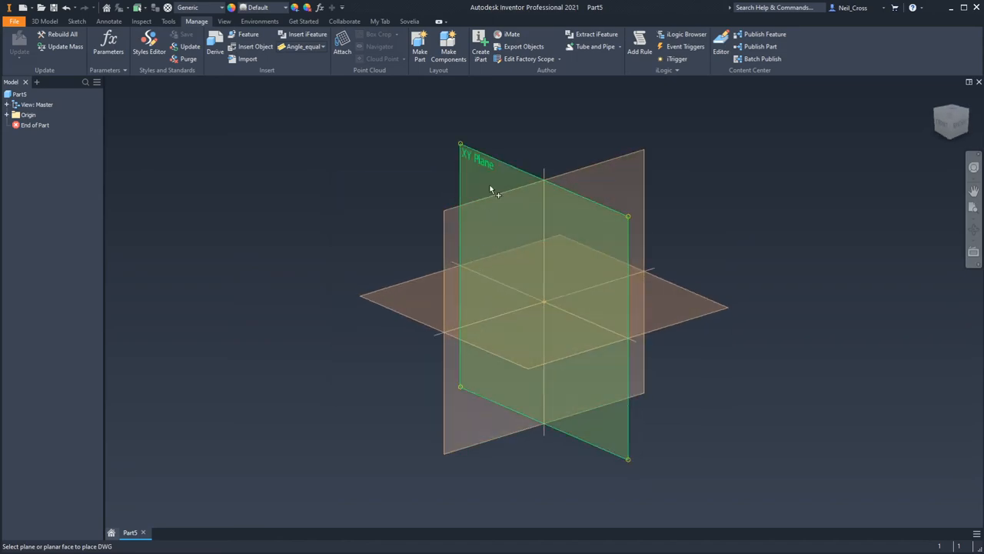
# Place the DWG underlay on an origin plane, accept the file-location warning and expand Origin
pyautogui.click(492, 185)
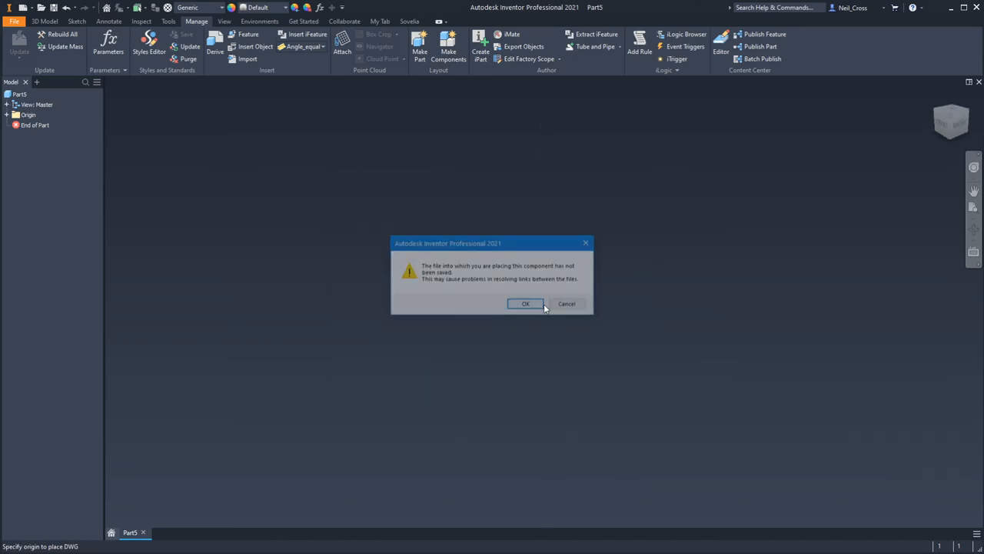
pyautogui.click(525, 303)
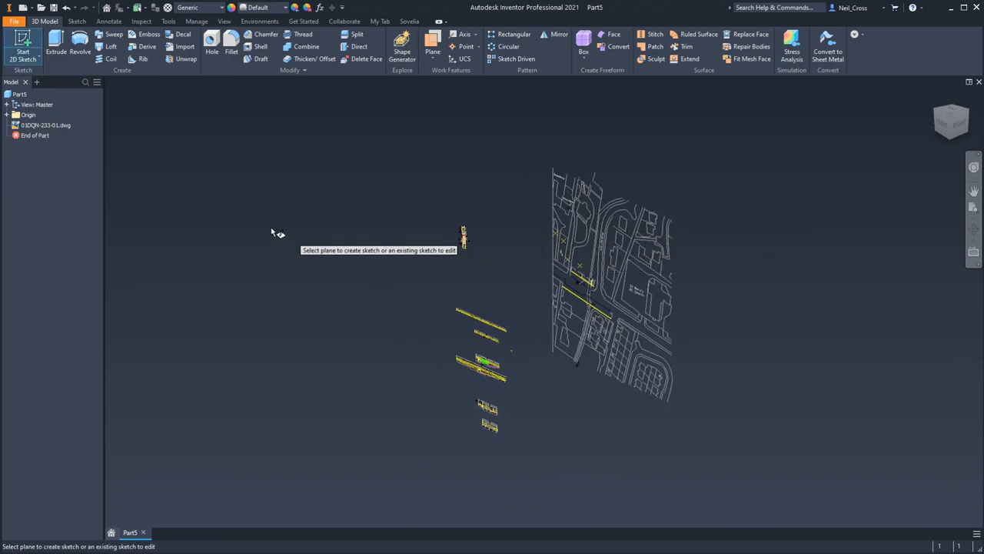
pyautogui.click(432, 38)
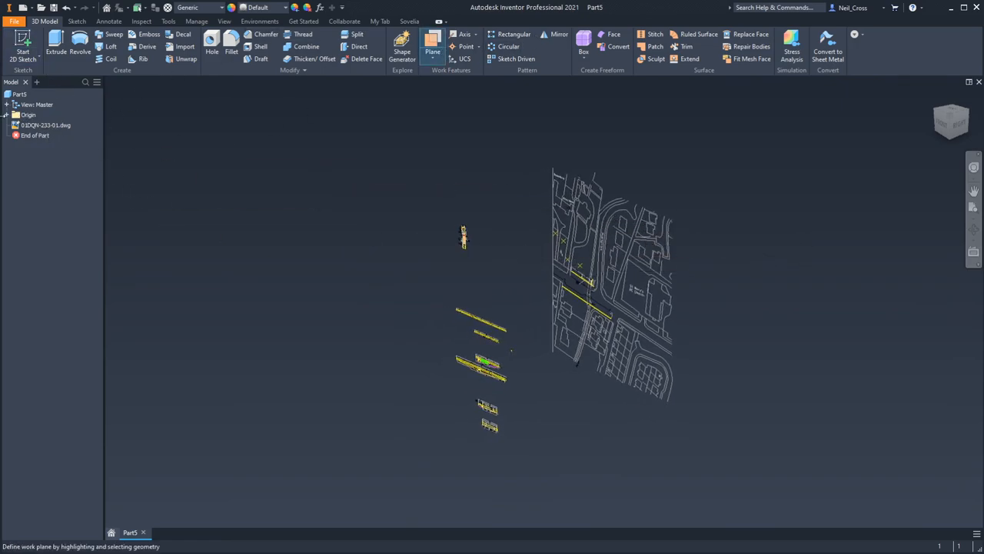
pyautogui.click(40, 145)
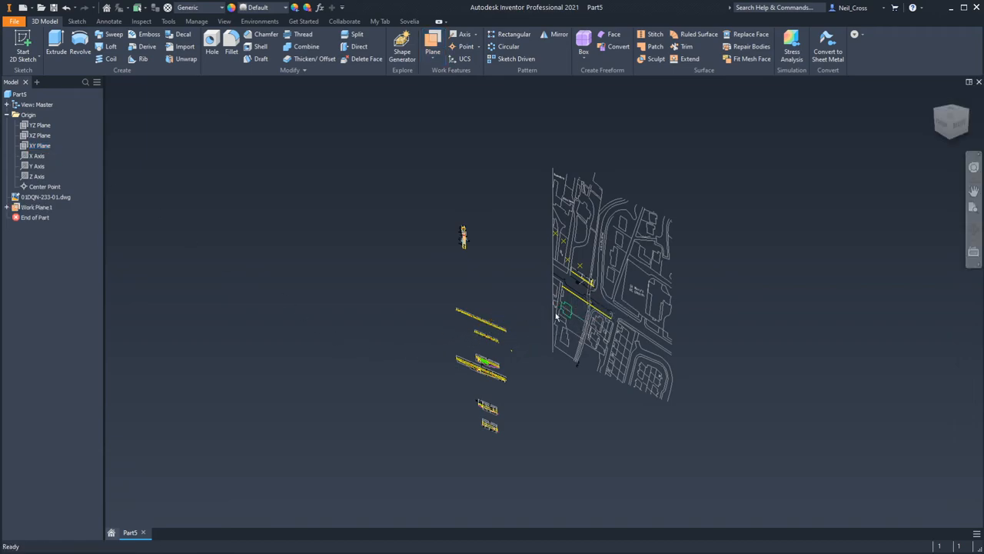
# Sketch a rectangle on an origin plane and extrude it into a tall block beside the DWG
pyautogui.click(23, 46)
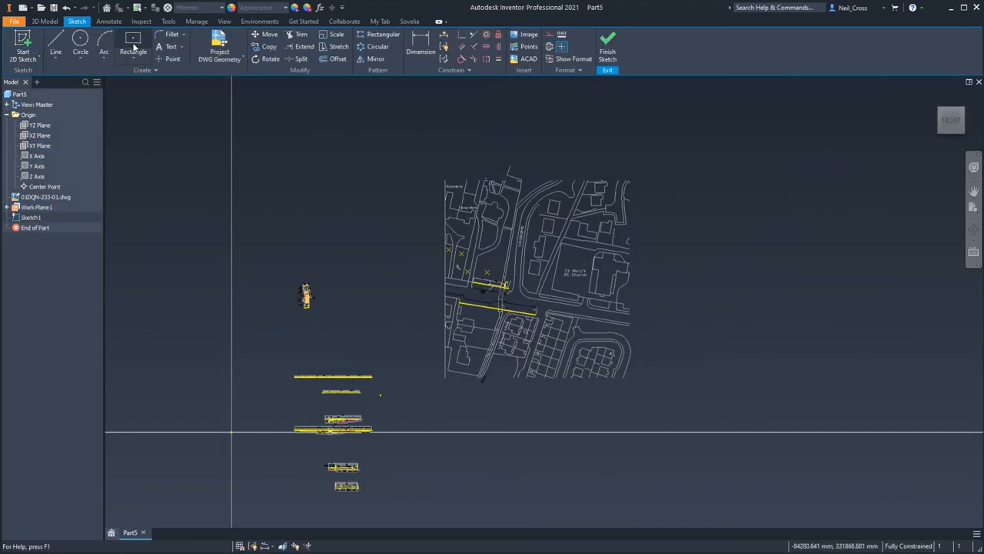
pyautogui.click(132, 46)
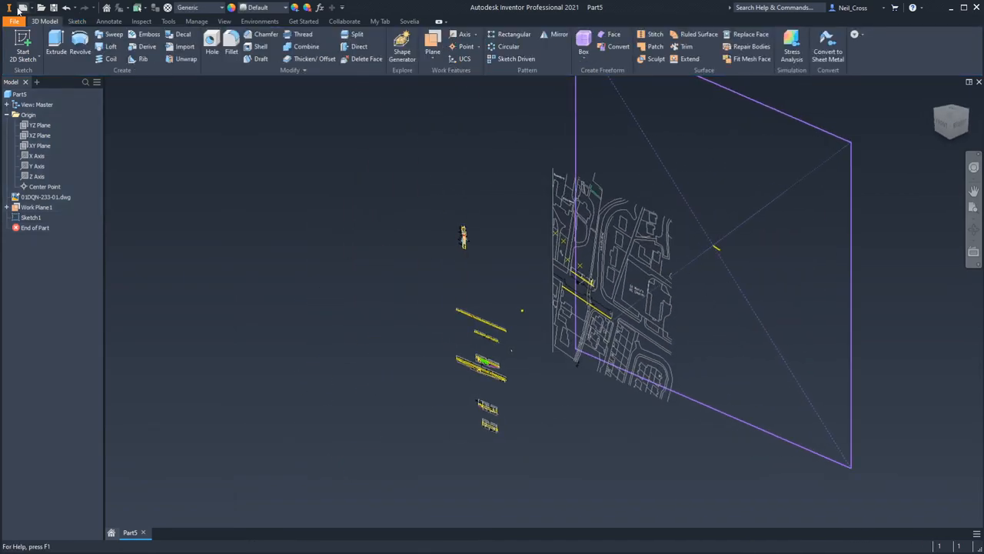
pyautogui.click(56, 43)
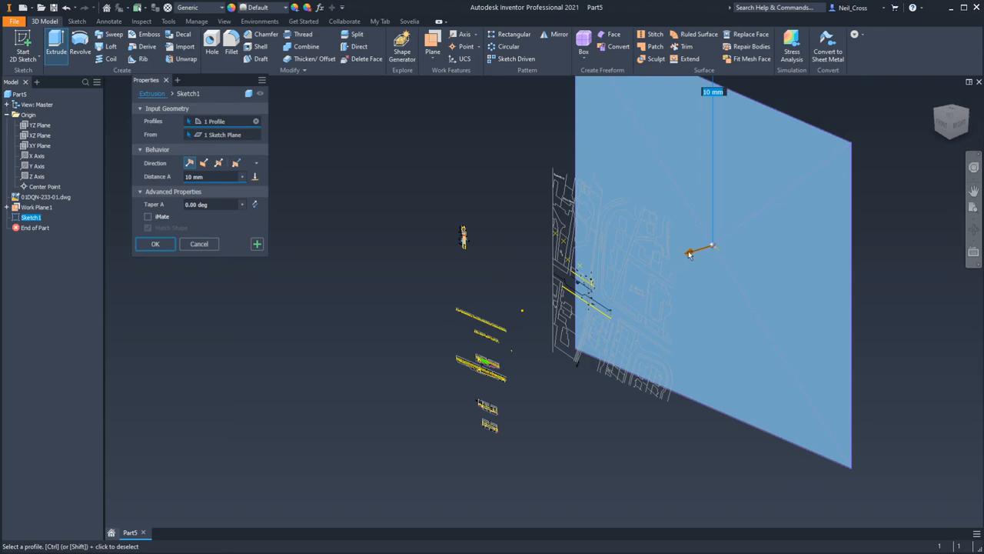
pyautogui.click(154, 243)
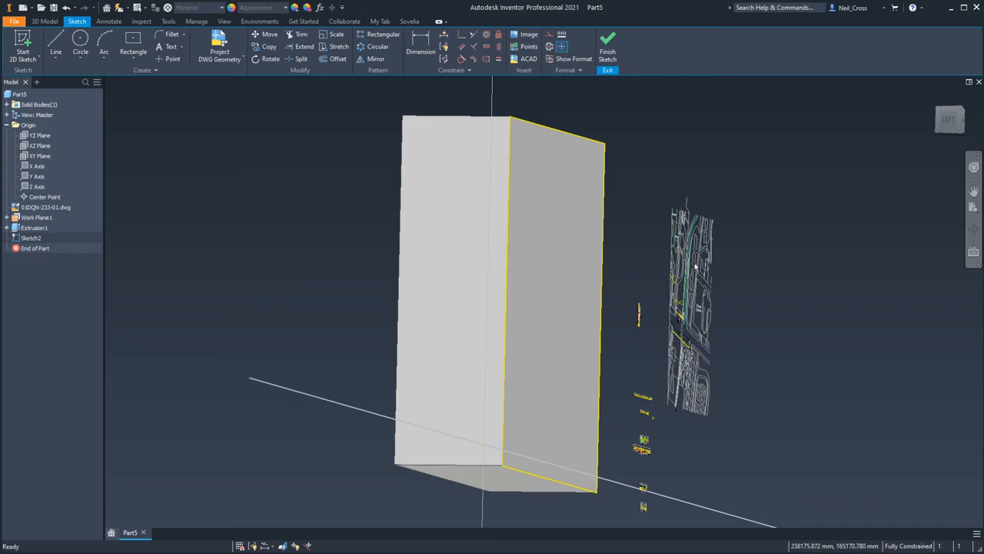
pyautogui.moveTo(679, 288)
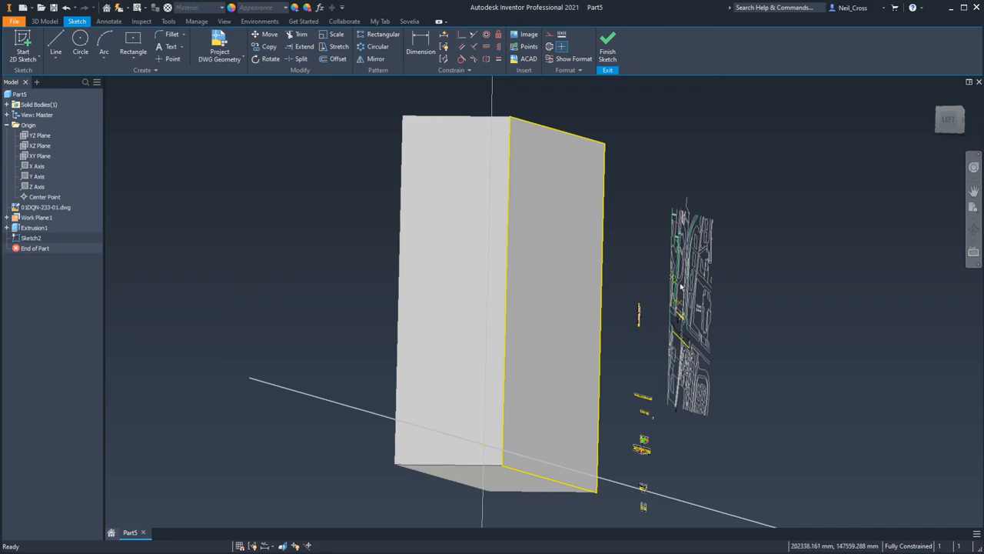
pyautogui.moveTo(710, 214)
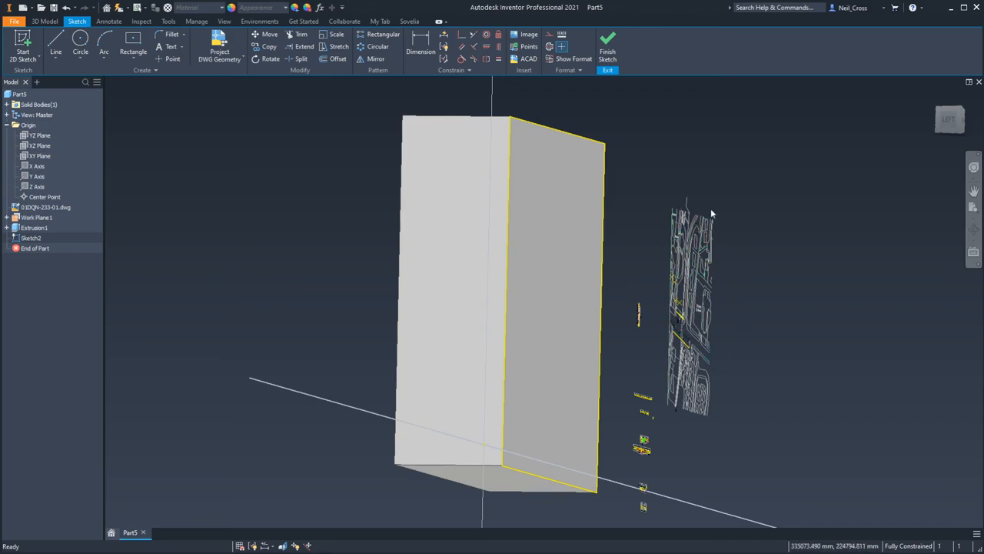
# Start Project DWG Geometry to bring underlay curves onto the block's face
pyautogui.click(218, 54)
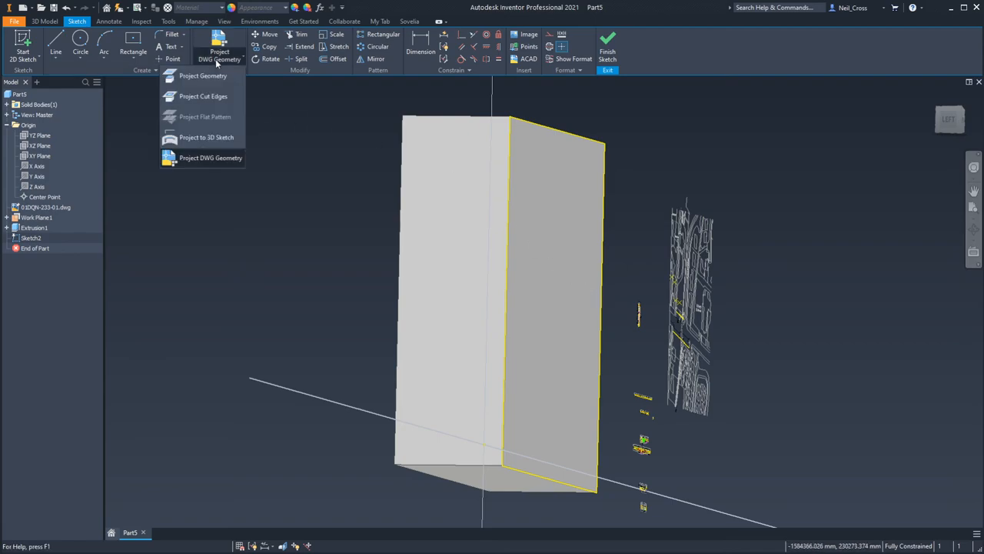
pyautogui.moveTo(211, 157)
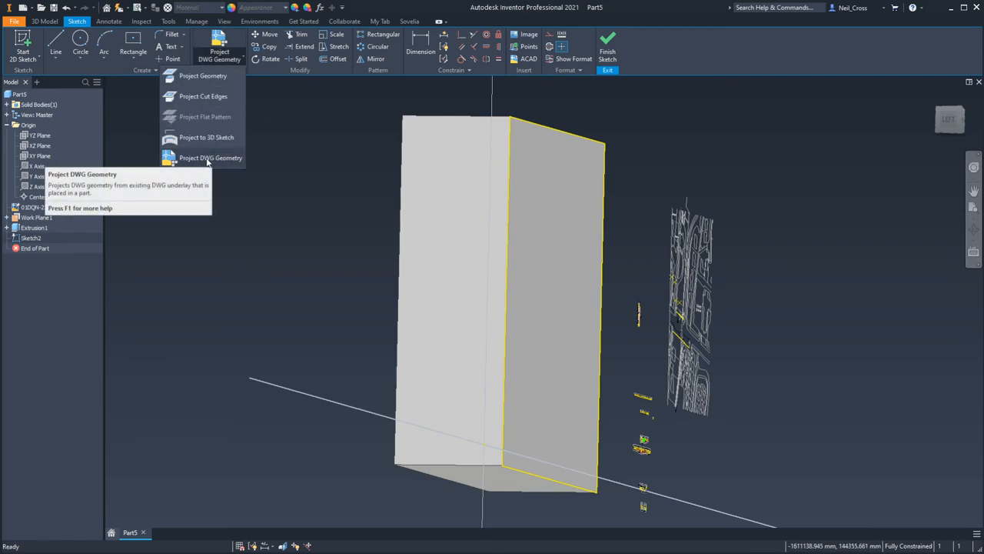
pyautogui.click(209, 157)
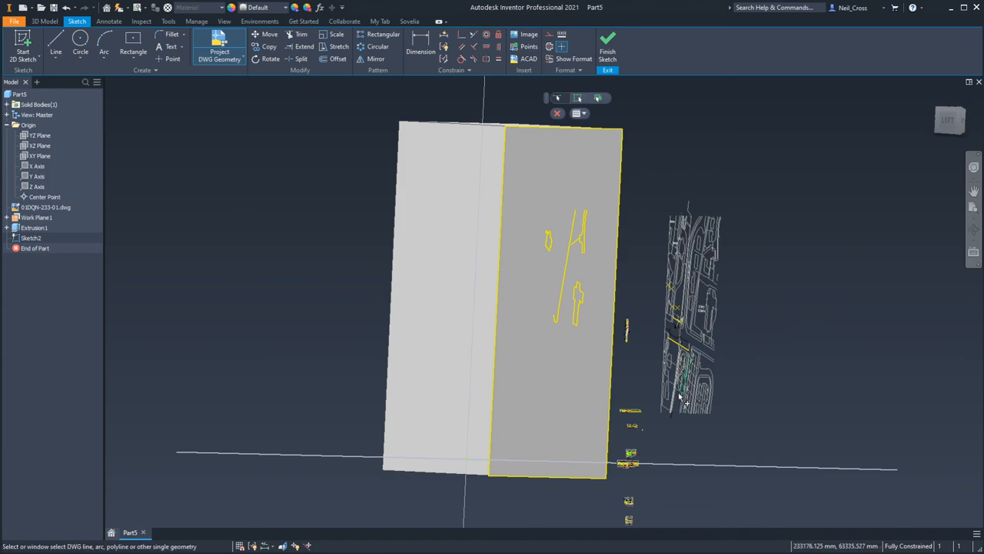
pyautogui.moveTo(638, 275)
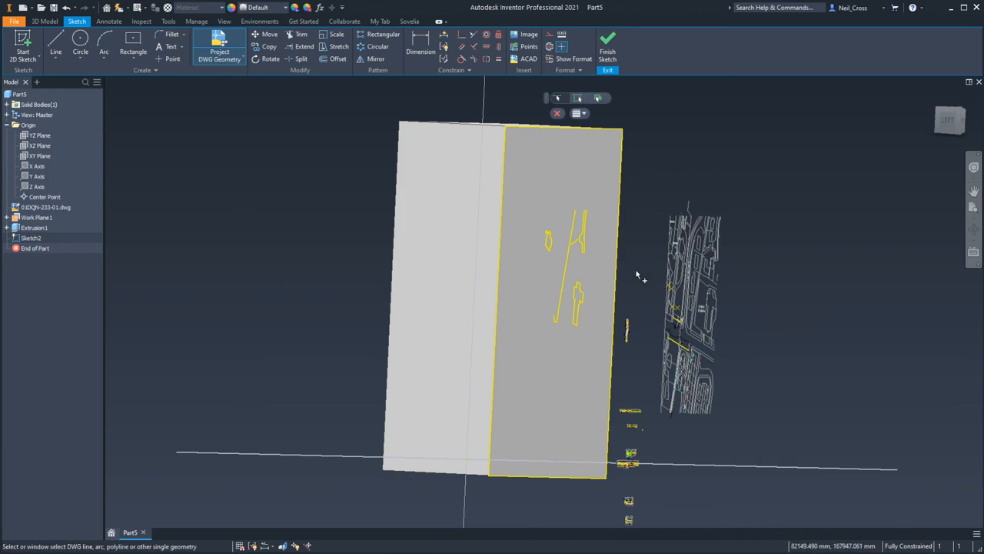
pyautogui.click(218, 59)
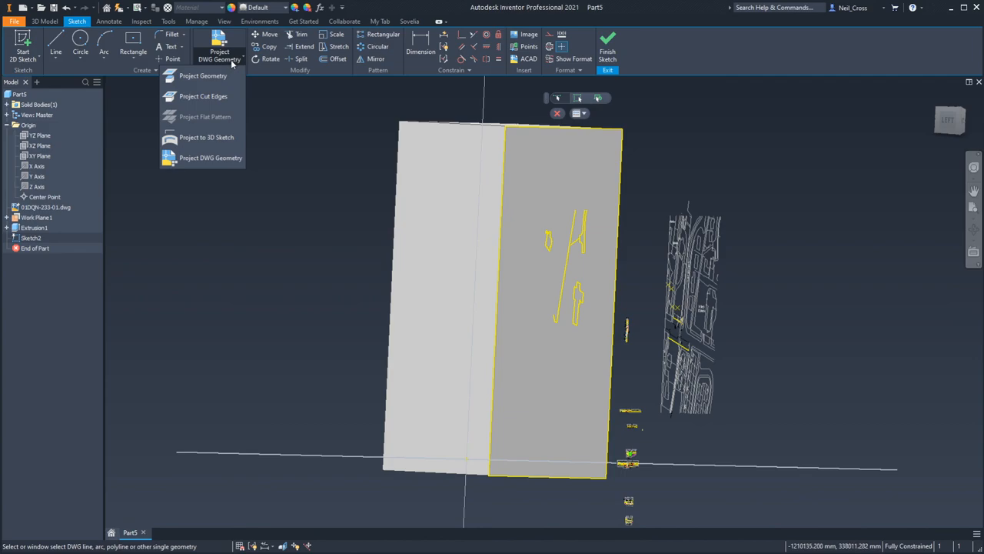
pyautogui.moveTo(237, 68)
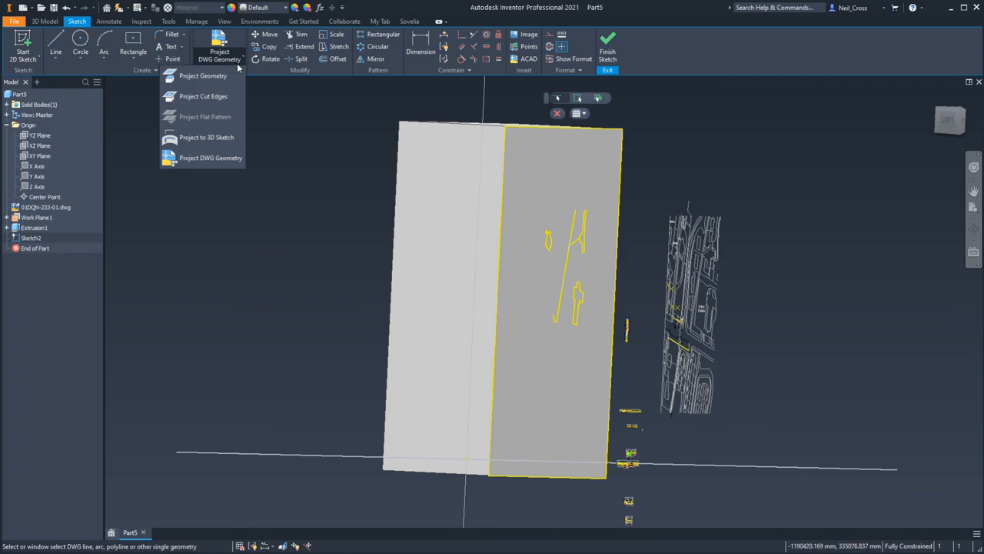
pyautogui.moveTo(203, 75)
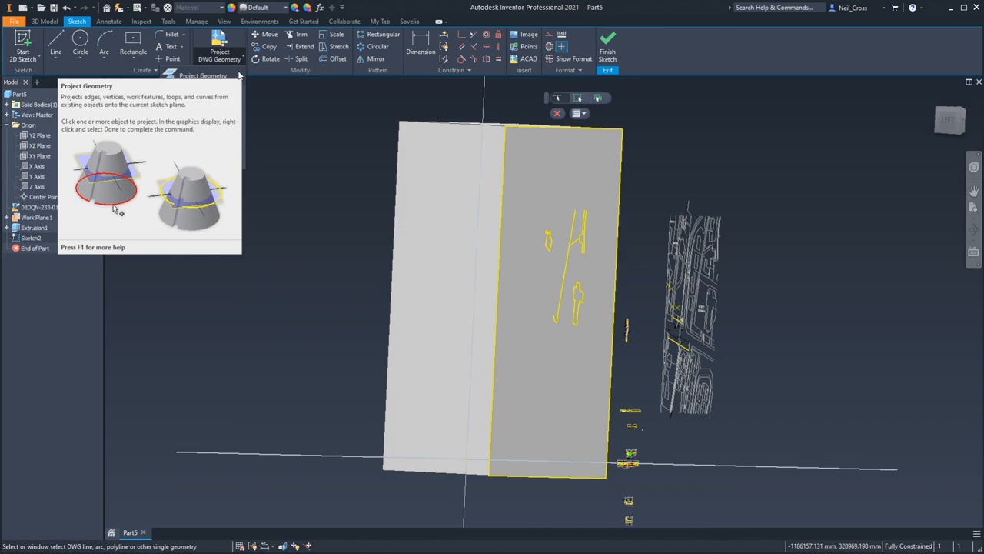
pyautogui.moveTo(239, 76)
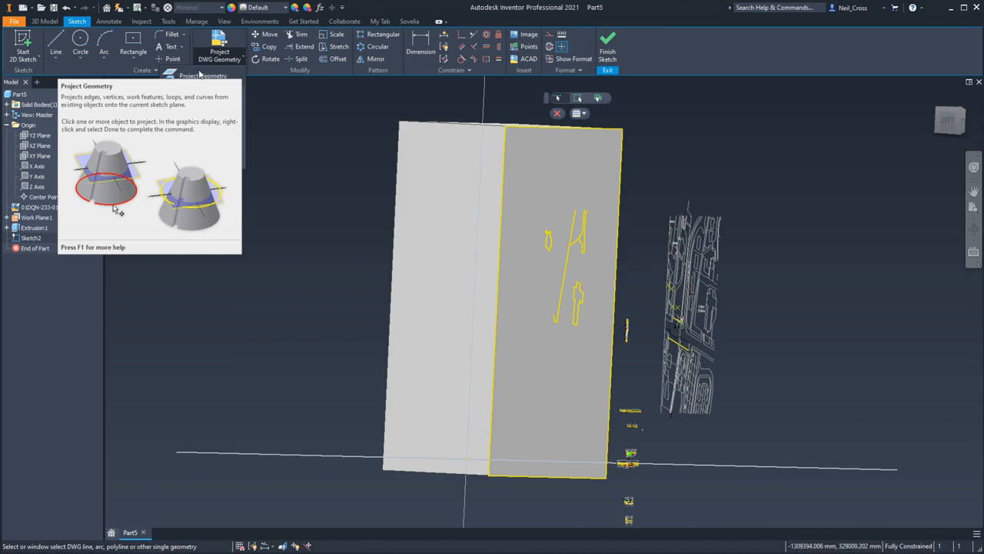
pyautogui.click(231, 59)
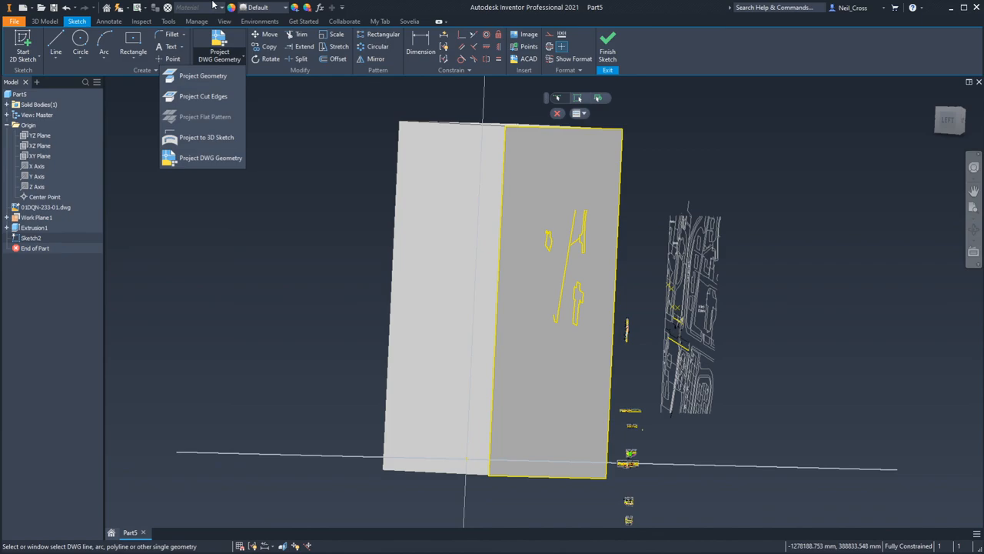
pyautogui.moveTo(172, 9)
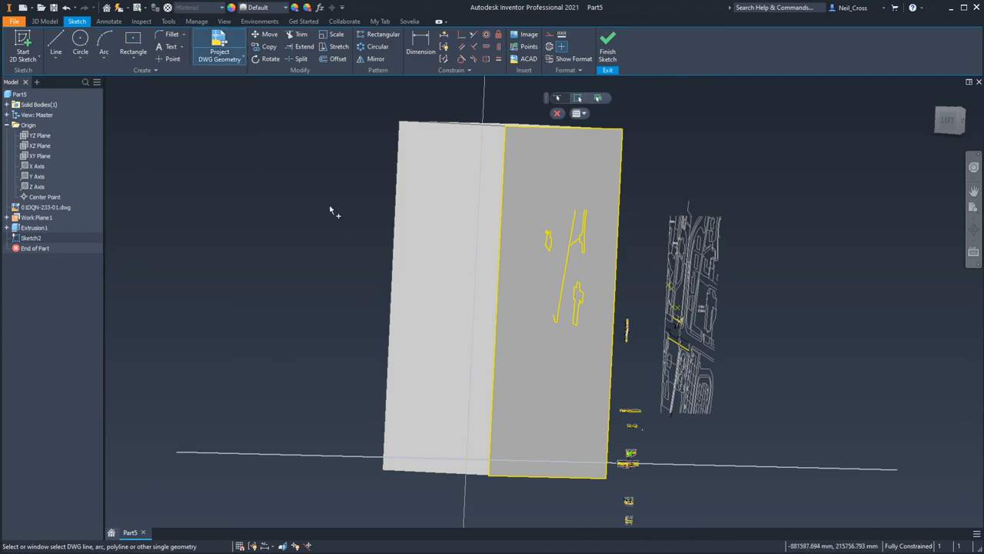
pyautogui.moveTo(322, 209)
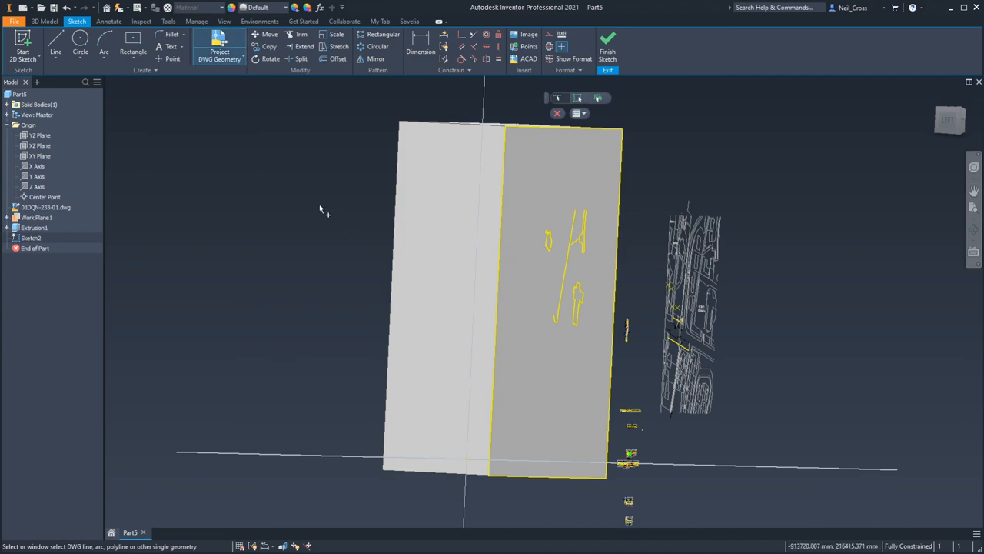
pyautogui.moveTo(385, 183)
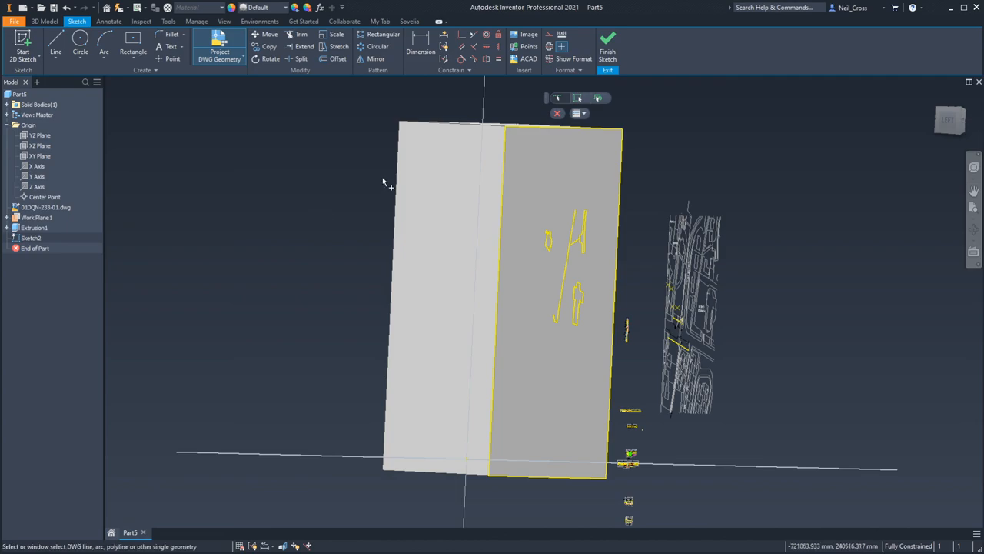
pyautogui.moveTo(385, 184)
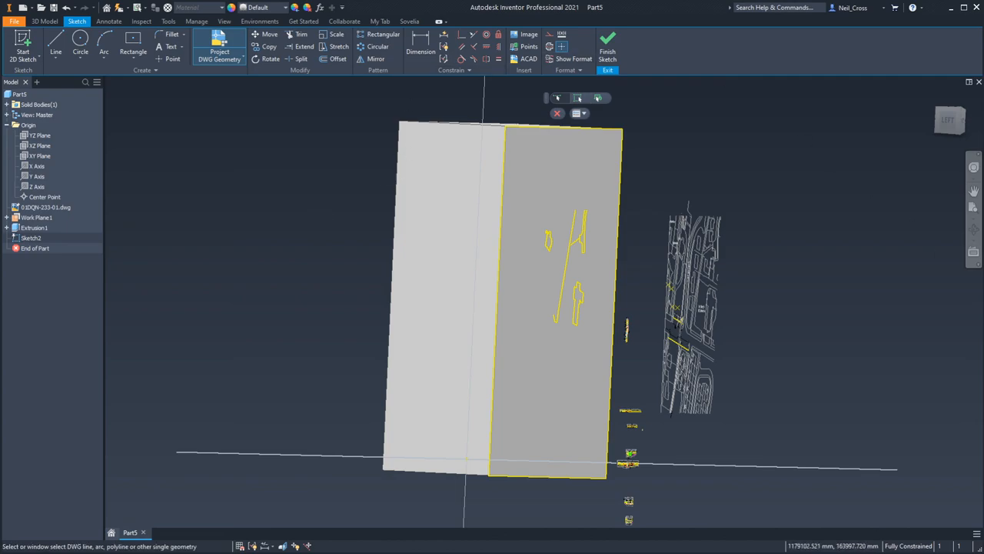